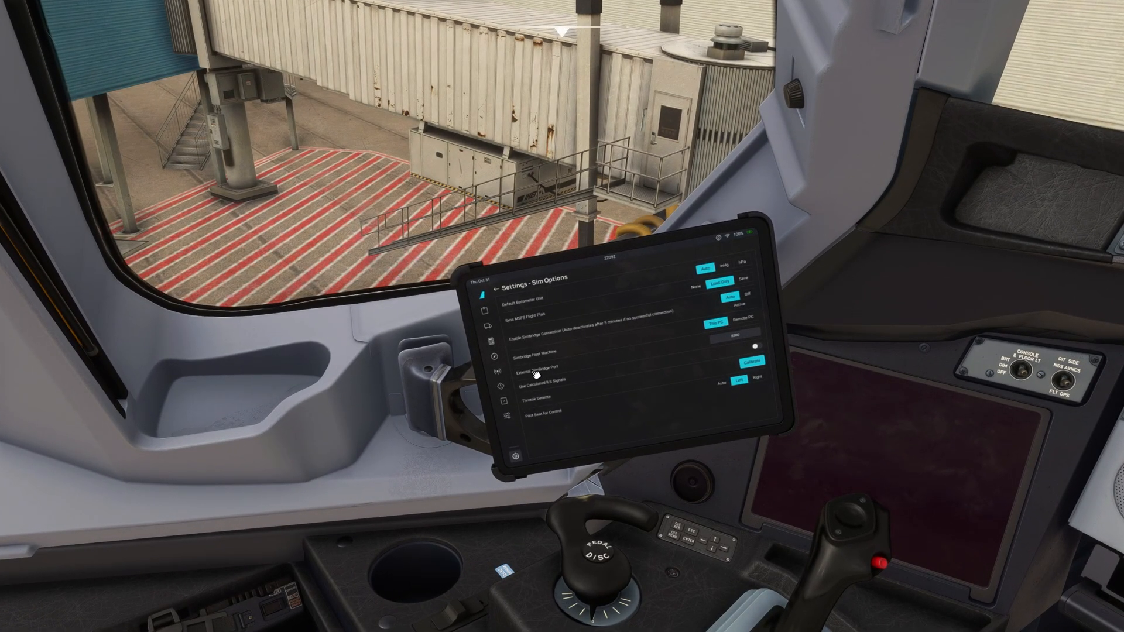
{"action": "mouse_move", "coordinate": [624, 412]}
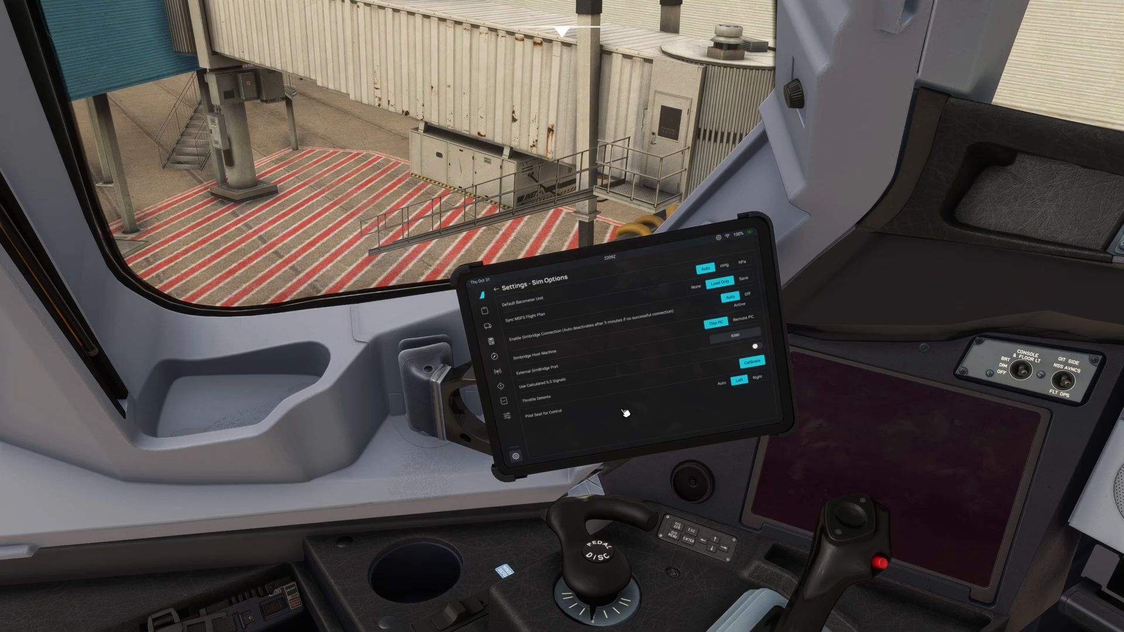
{"action": "mouse_move", "coordinate": [536, 325]}
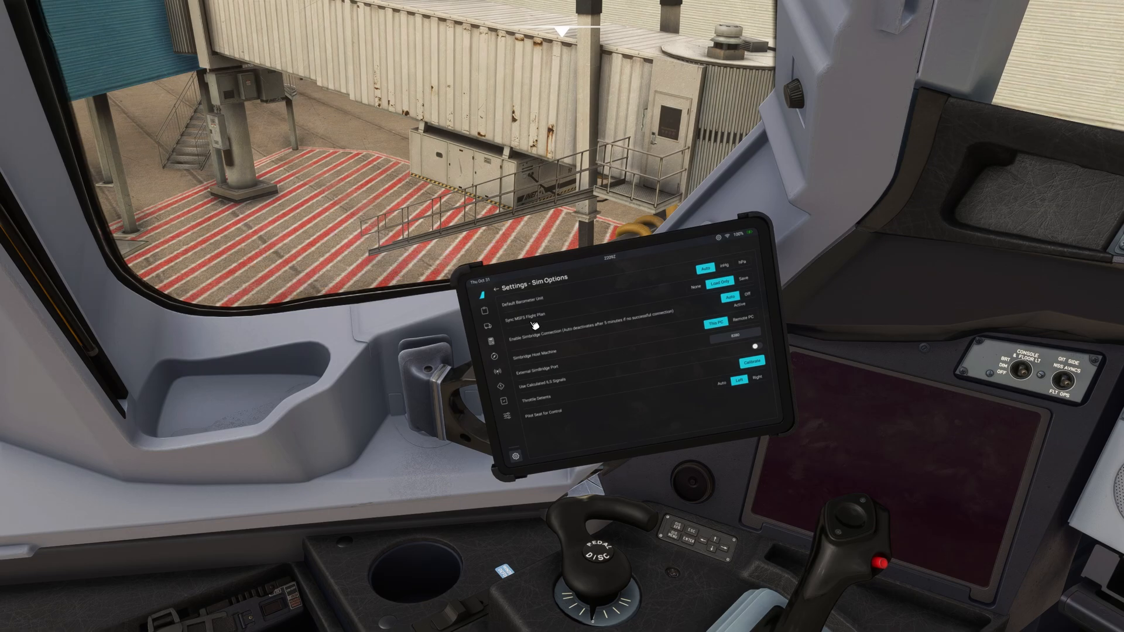
Open Controls Options for TCA Q-ENG 1&2 and cycle the presets back to A380.
{"action": "left_click", "coordinate": [498, 287]}
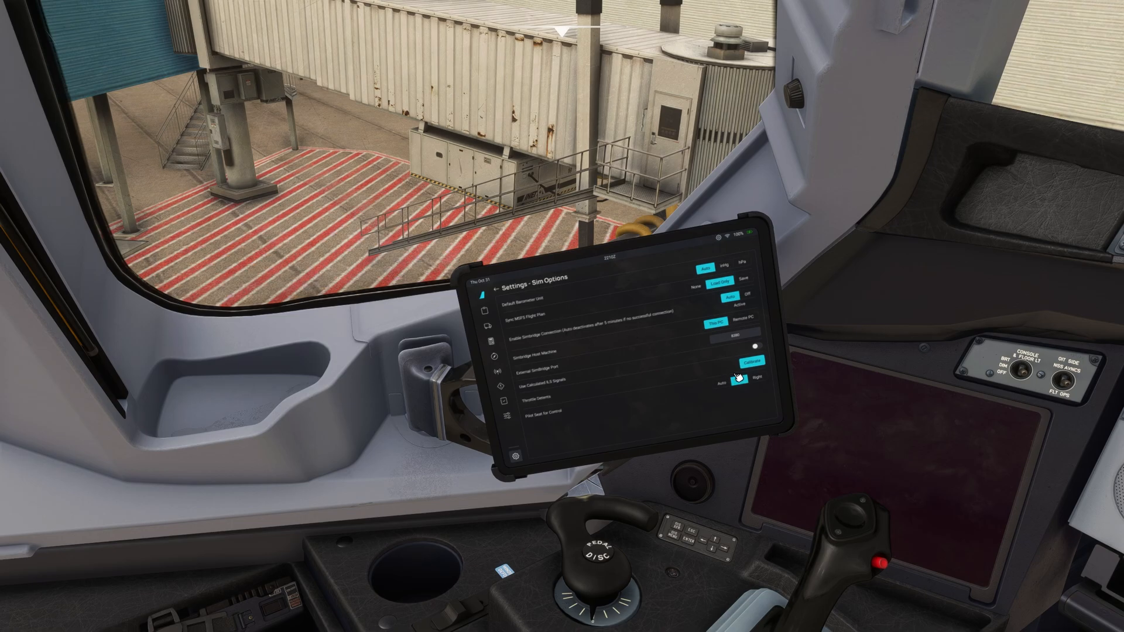
{"action": "left_click", "coordinate": [748, 360]}
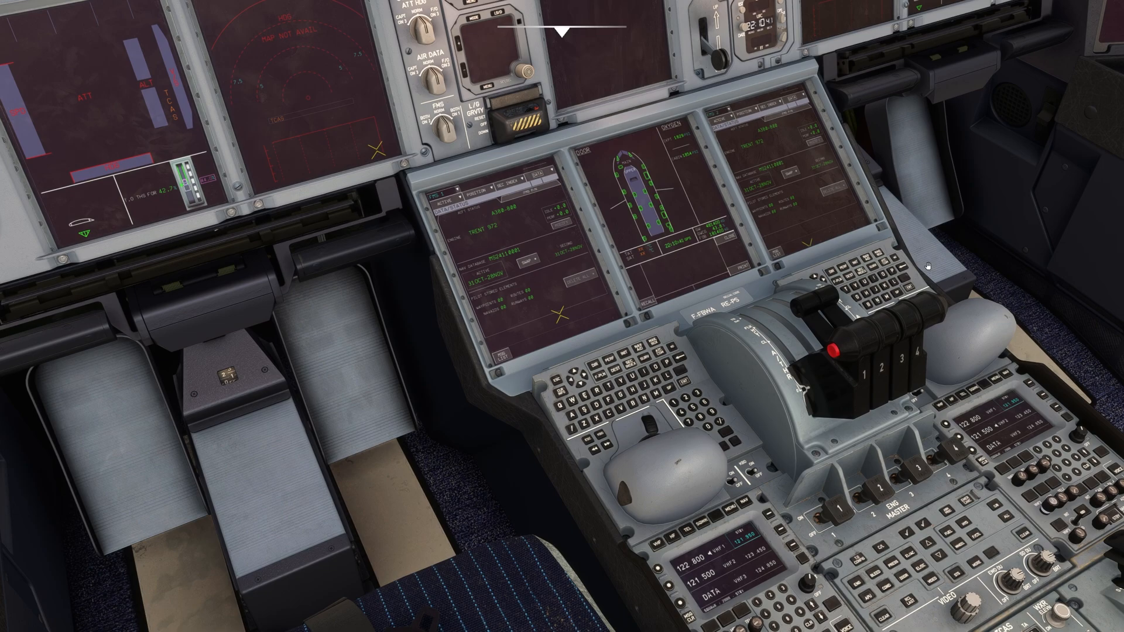
{"action": "mouse_move", "coordinate": [859, 321]}
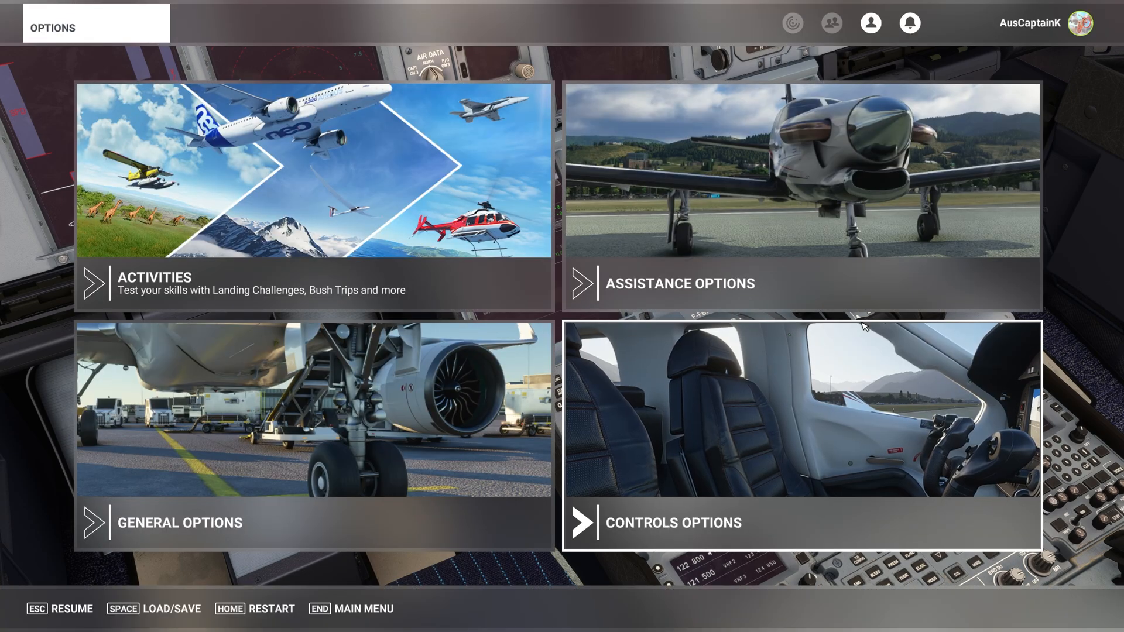
{"action": "mouse_move", "coordinate": [488, 174]}
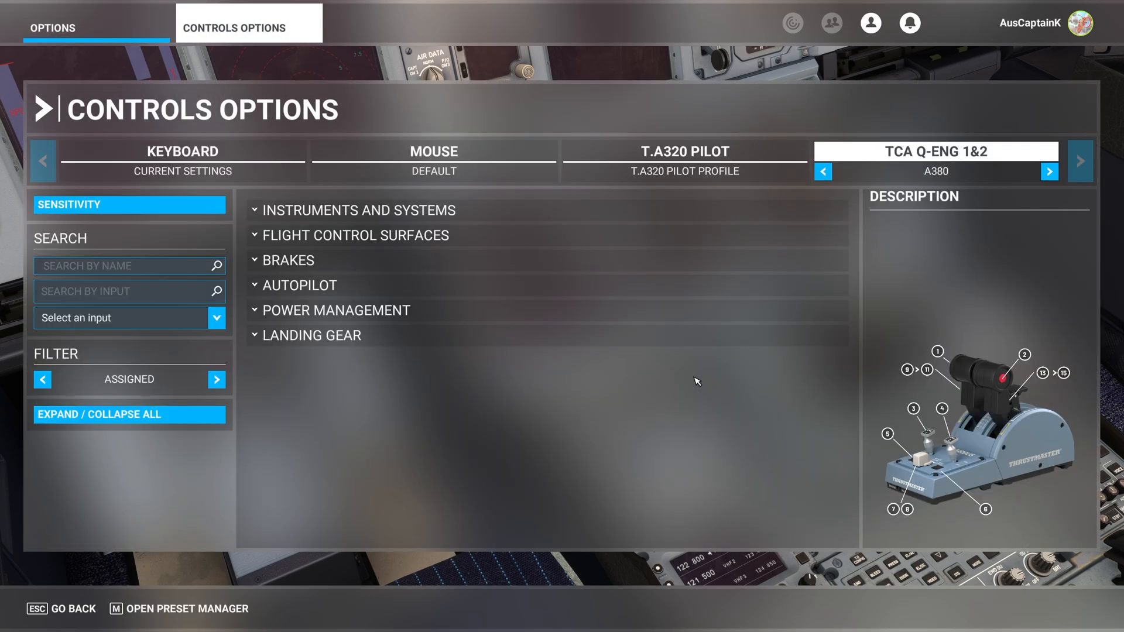
{"action": "left_click", "coordinate": [822, 171]}
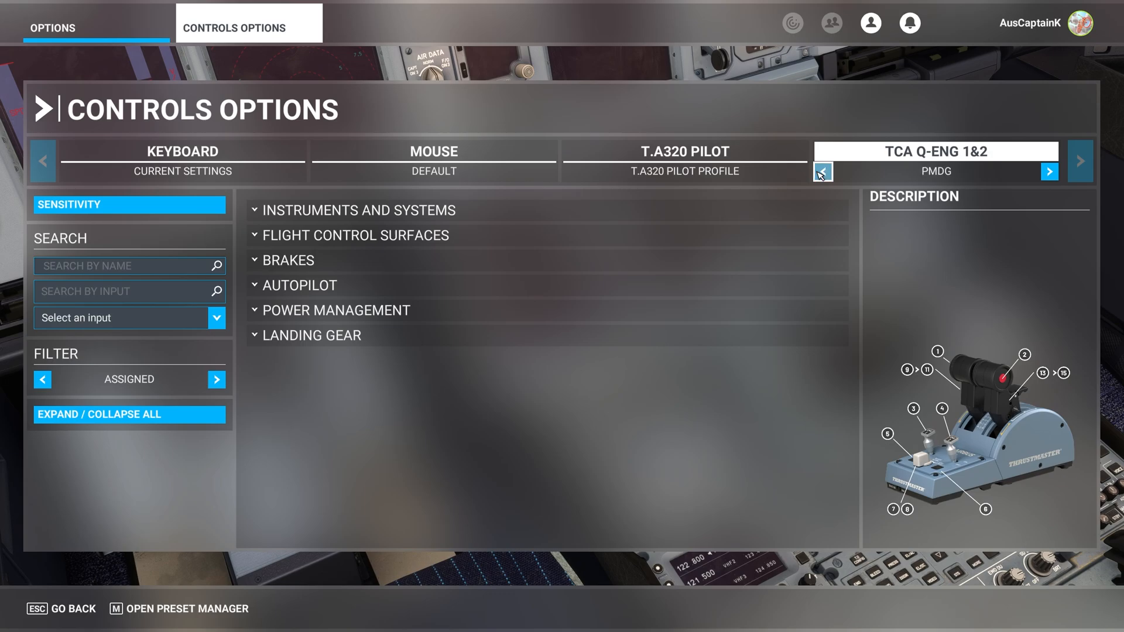
{"action": "left_click", "coordinate": [822, 172]}
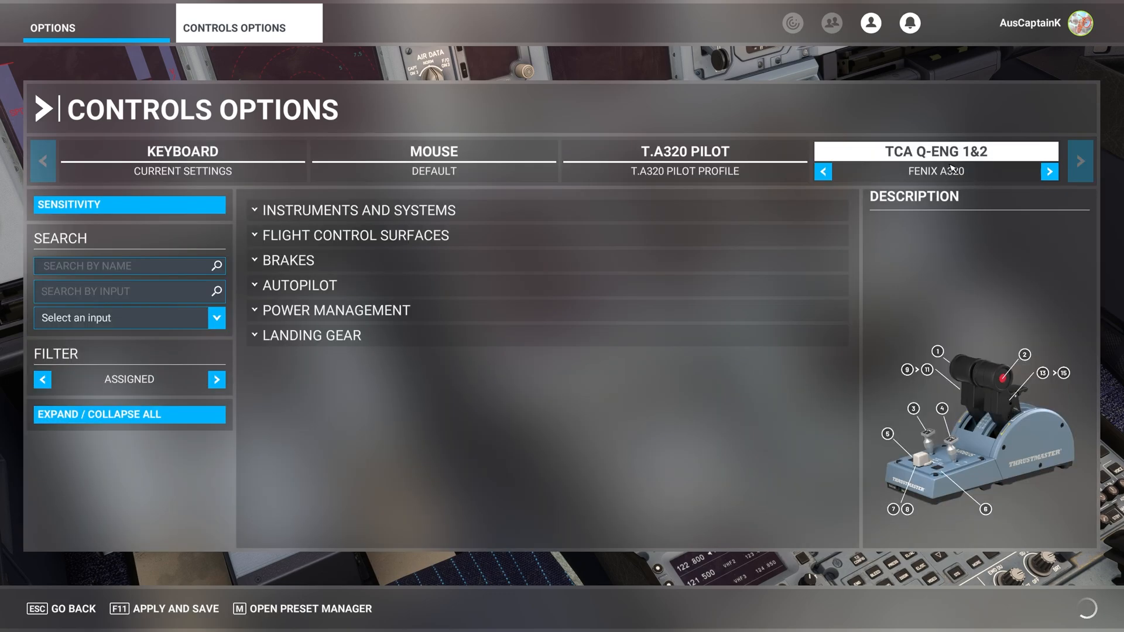
{"action": "mouse_move", "coordinate": [993, 181]}
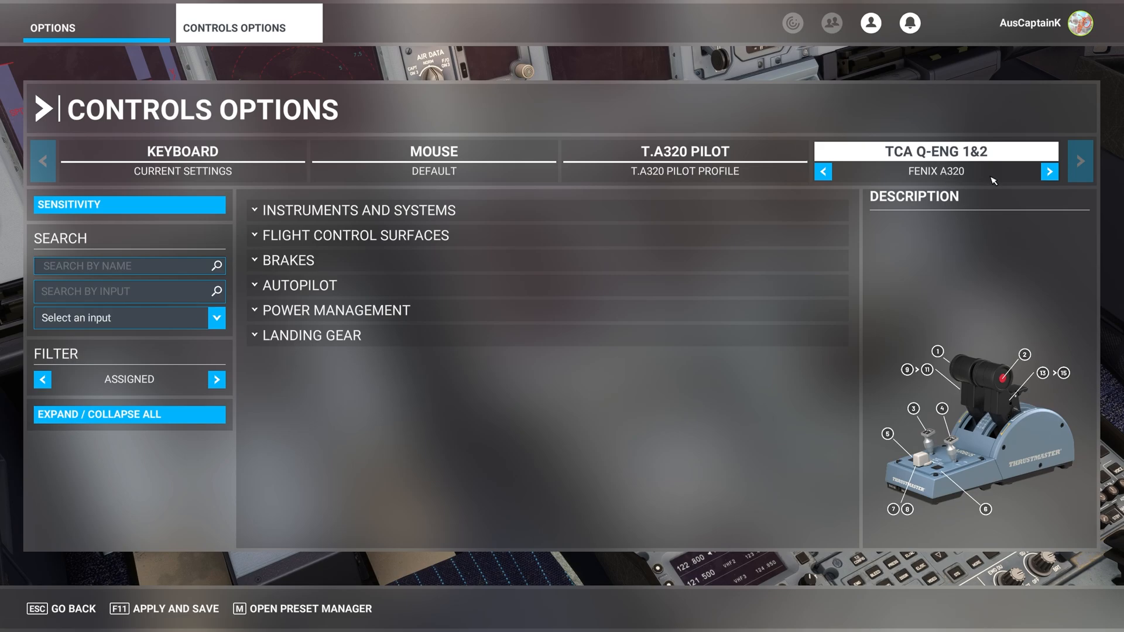
{"action": "left_click", "coordinate": [1048, 171]}
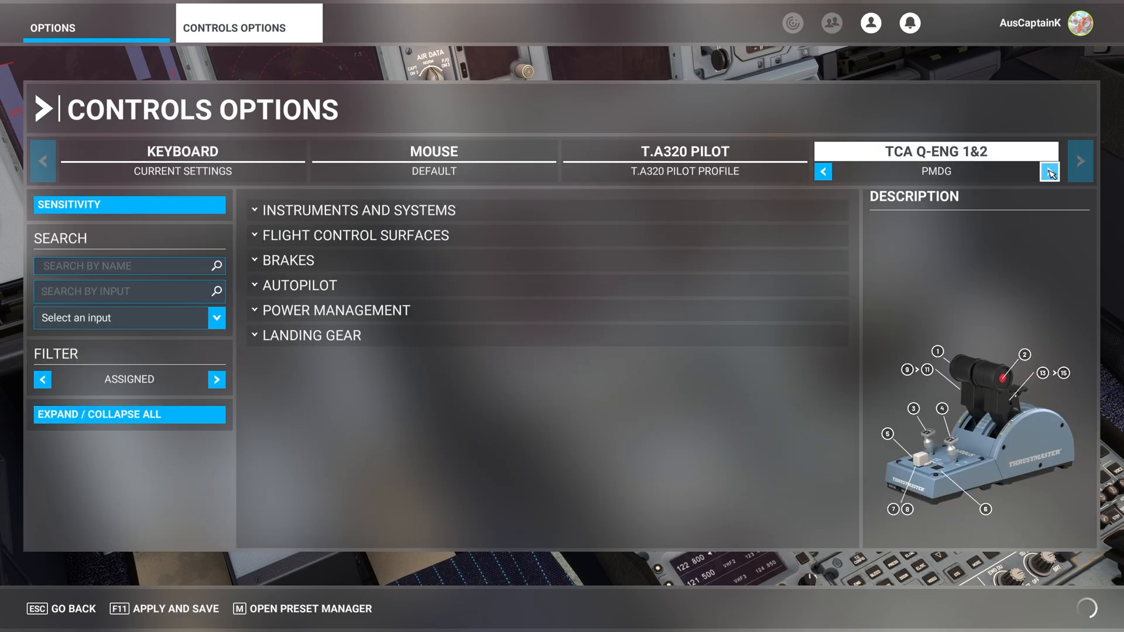
{"action": "left_click", "coordinate": [1048, 171]}
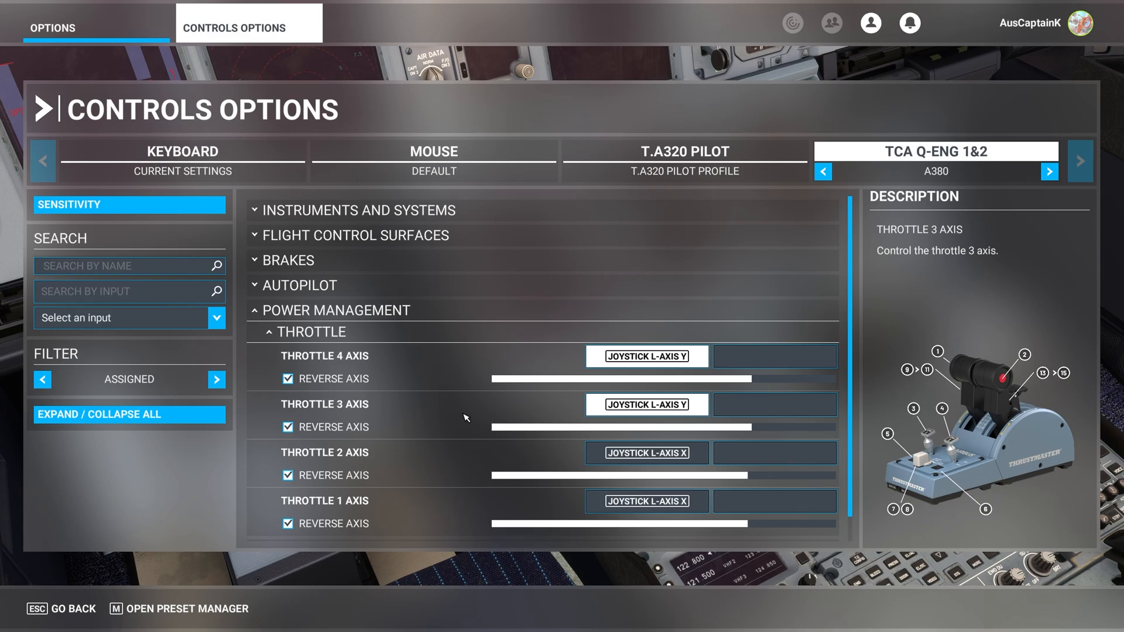
Change the Throttle controls filter from Assigned to All and scroll to the Throttle 1 Axis entries.
{"action": "scroll", "scroll_direction": "down", "scroll_amount": 3}
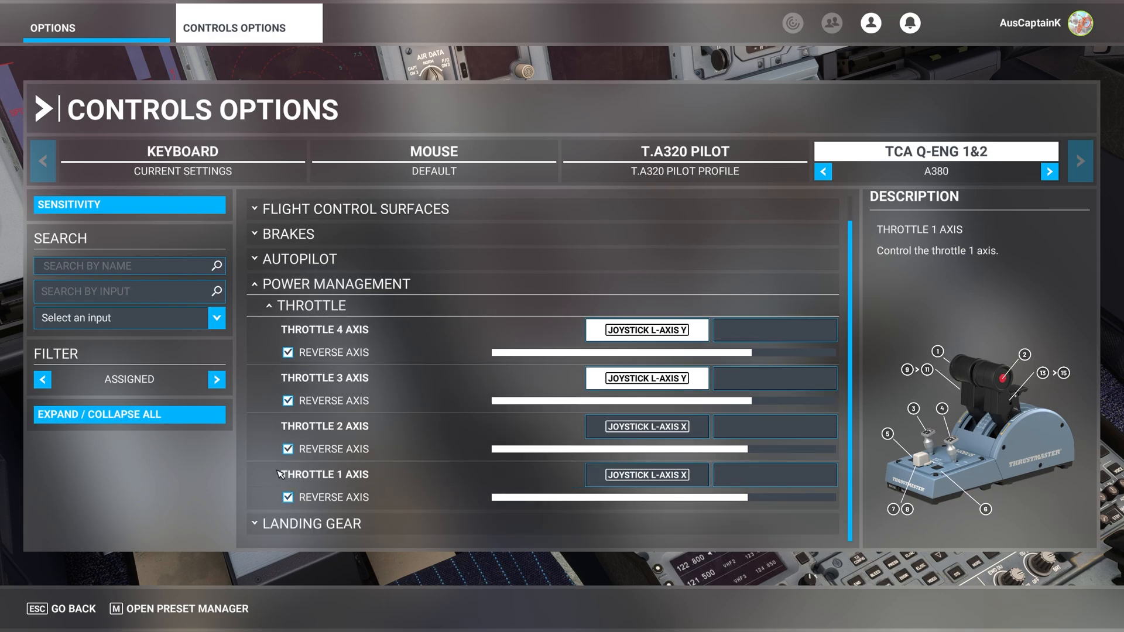
{"action": "mouse_move", "coordinate": [297, 489]}
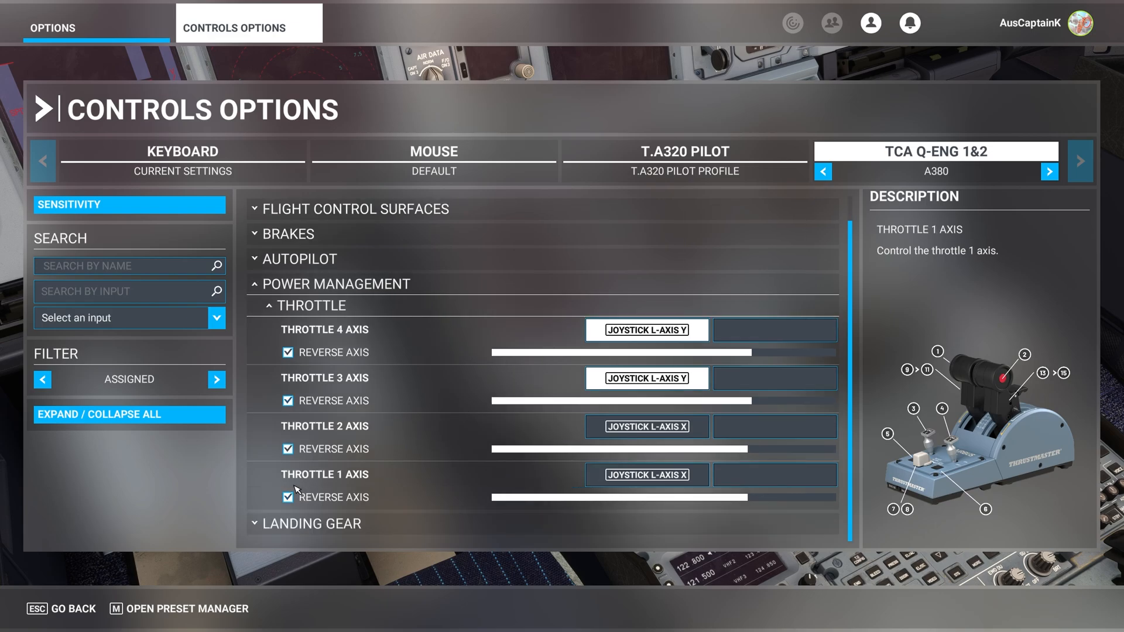
{"action": "mouse_move", "coordinate": [344, 456]}
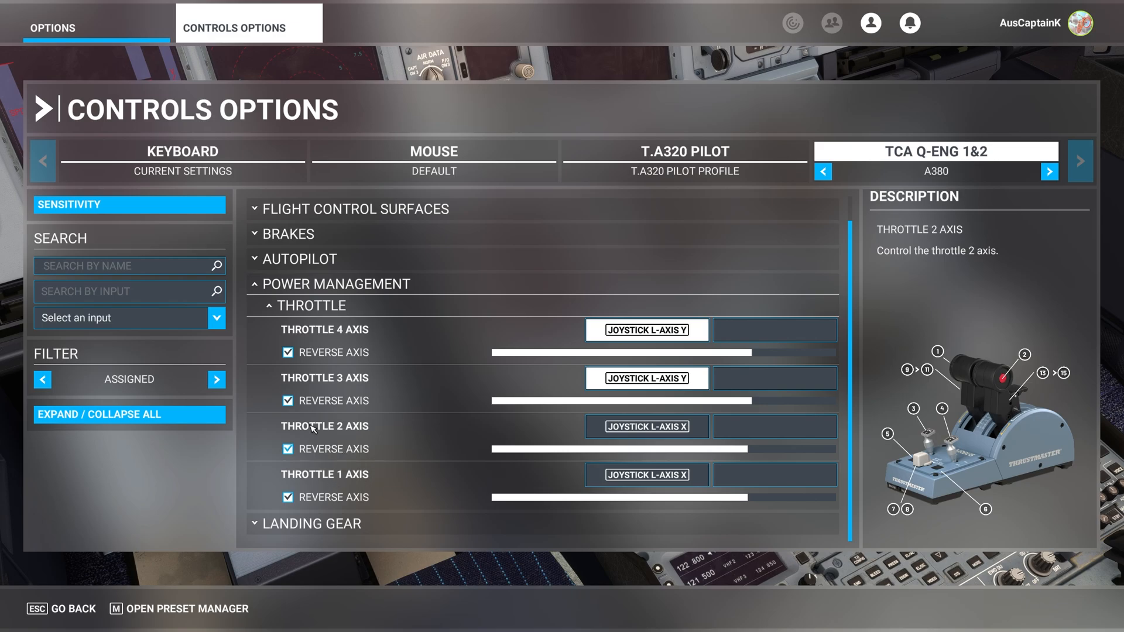
{"action": "left_click", "coordinate": [216, 379]}
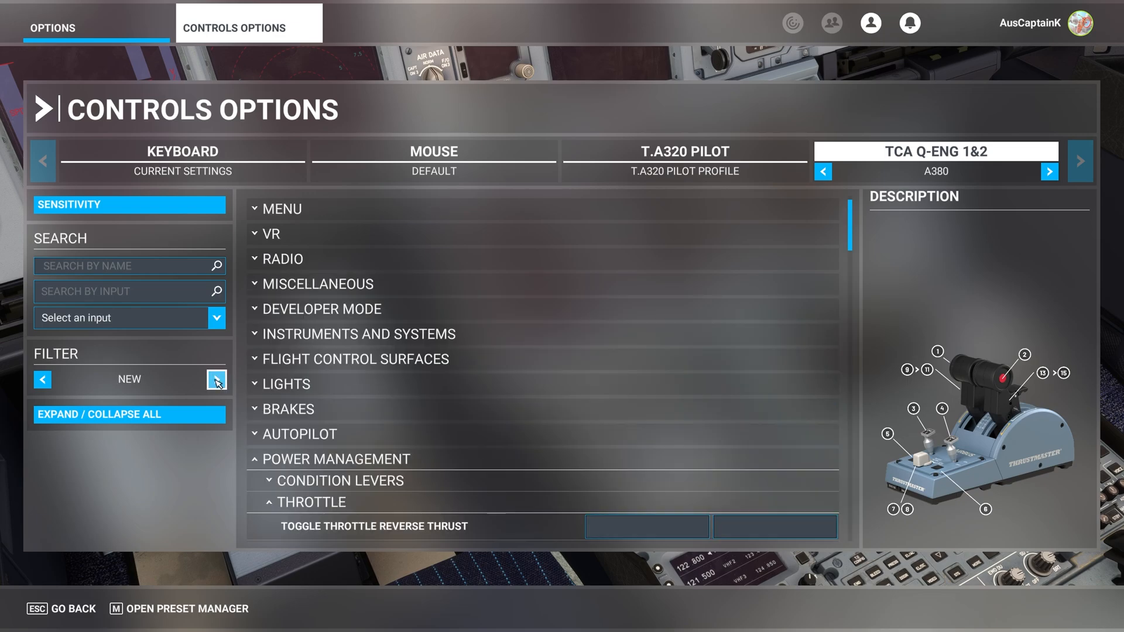
{"action": "left_click", "coordinate": [215, 379]}
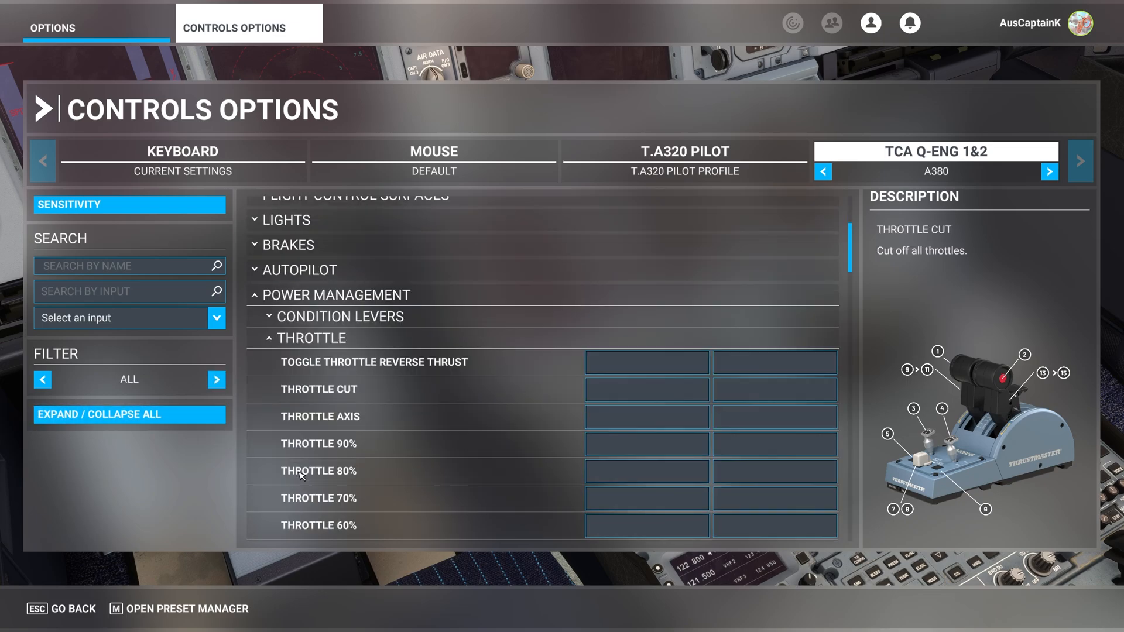
{"action": "scroll", "scroll_direction": "down", "scroll_amount": 3}
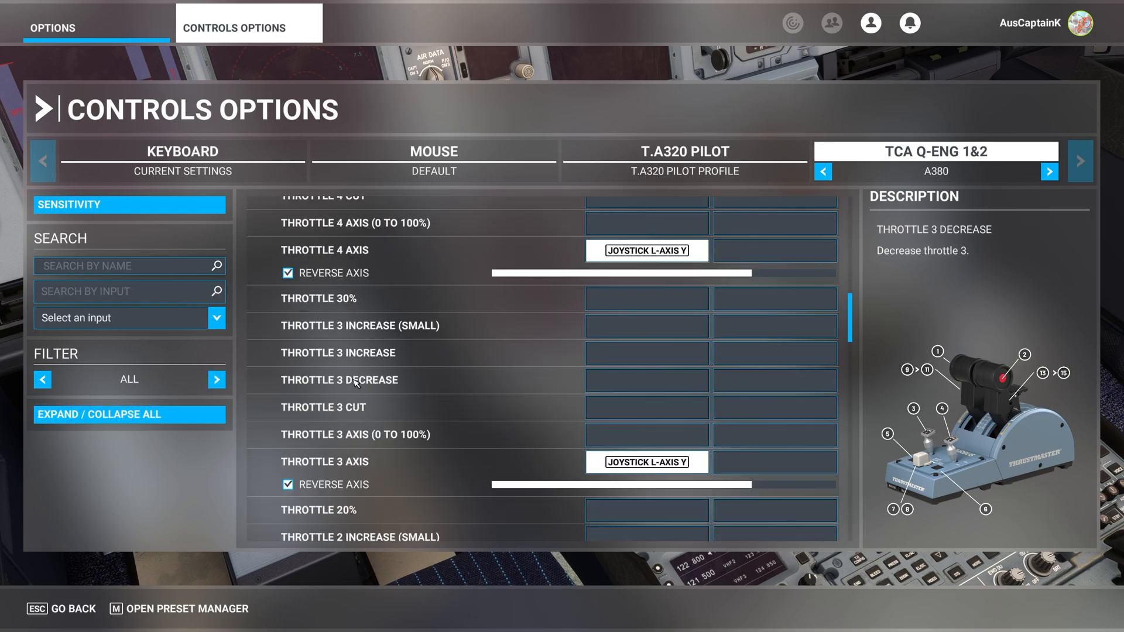
{"action": "scroll", "scroll_direction": "down", "scroll_amount": 3}
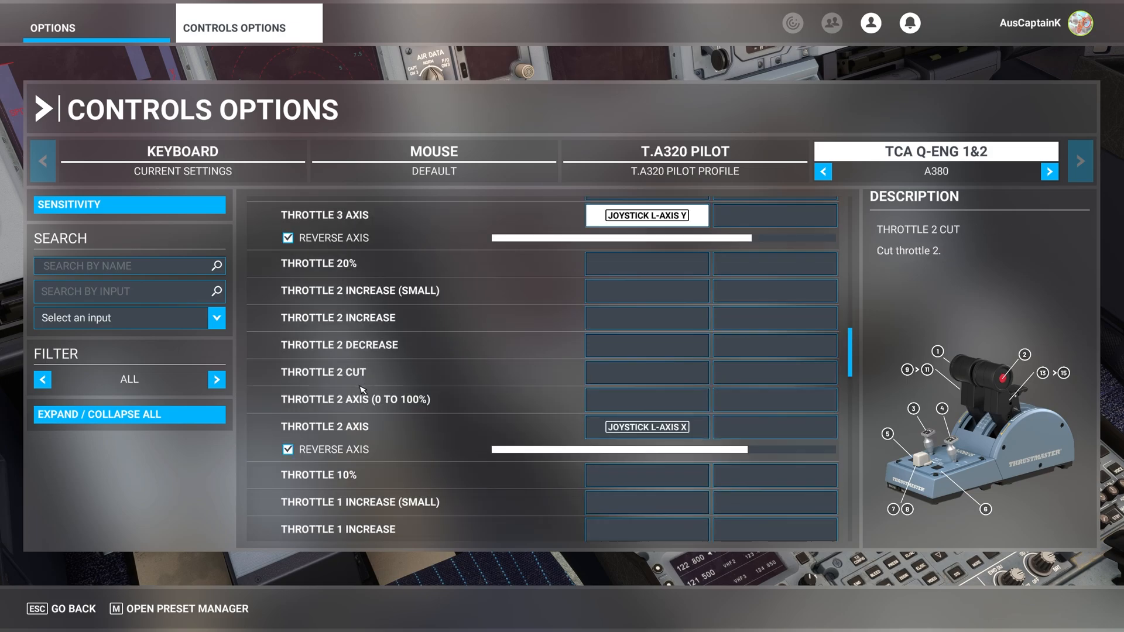
{"action": "scroll", "scroll_direction": "down", "scroll_amount": 3}
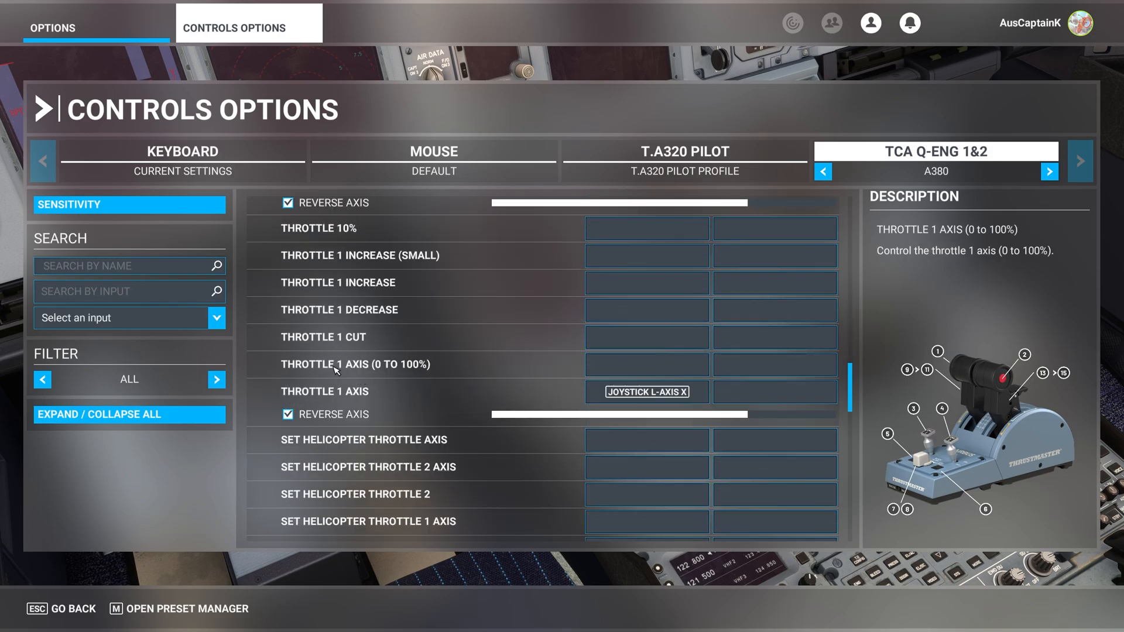
{"action": "mouse_move", "coordinate": [311, 371]}
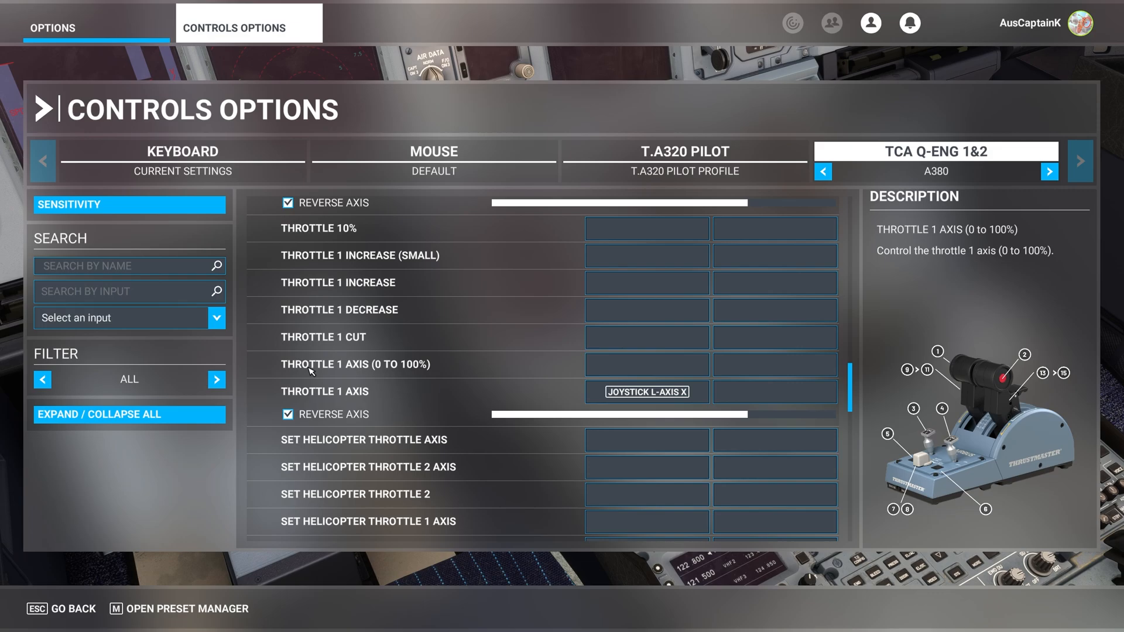
{"action": "mouse_move", "coordinate": [414, 378]}
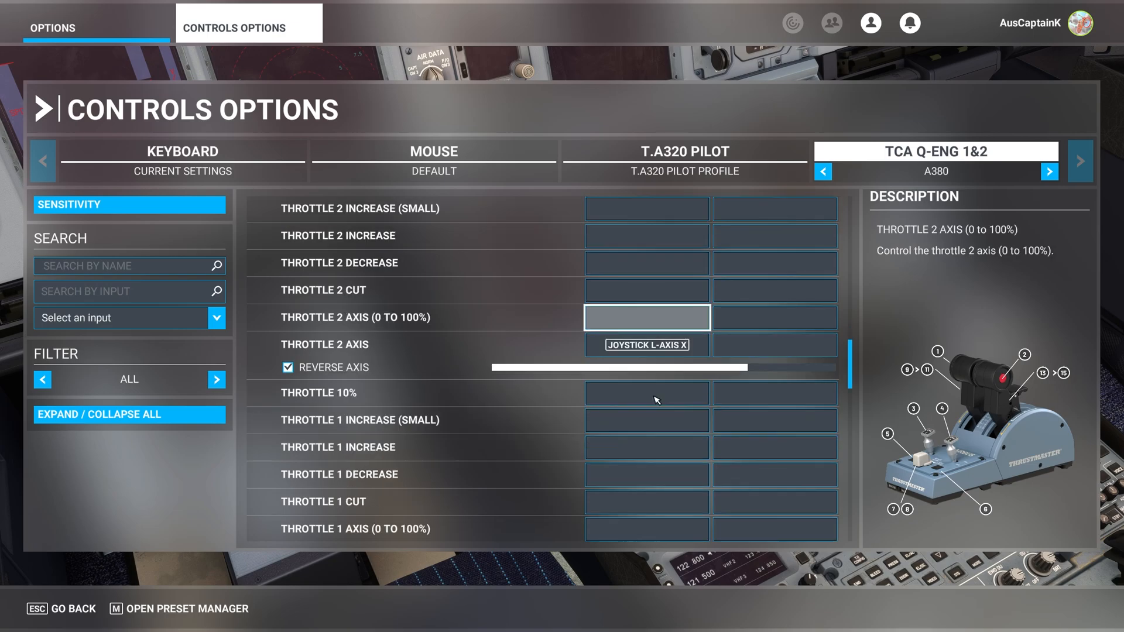
{"action": "scroll", "scroll_direction": "down", "scroll_amount": 3}
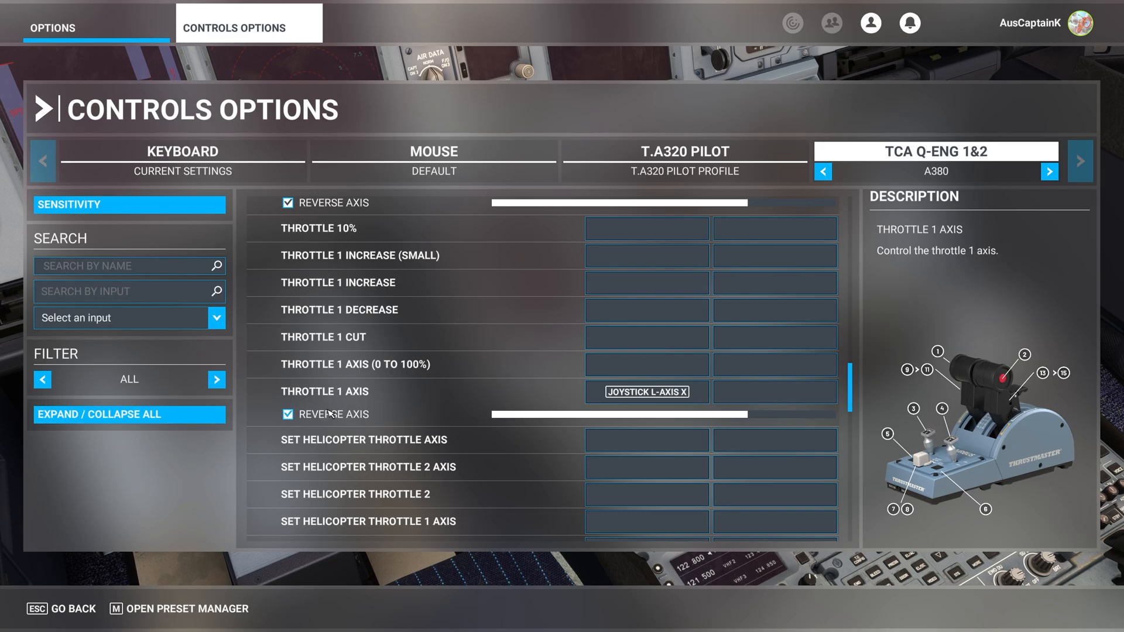
Review the Throttle 1 Axis bindings, then scroll up to the Throttle 4 and 3 Axis entries.
{"action": "left_click", "coordinate": [645, 391]}
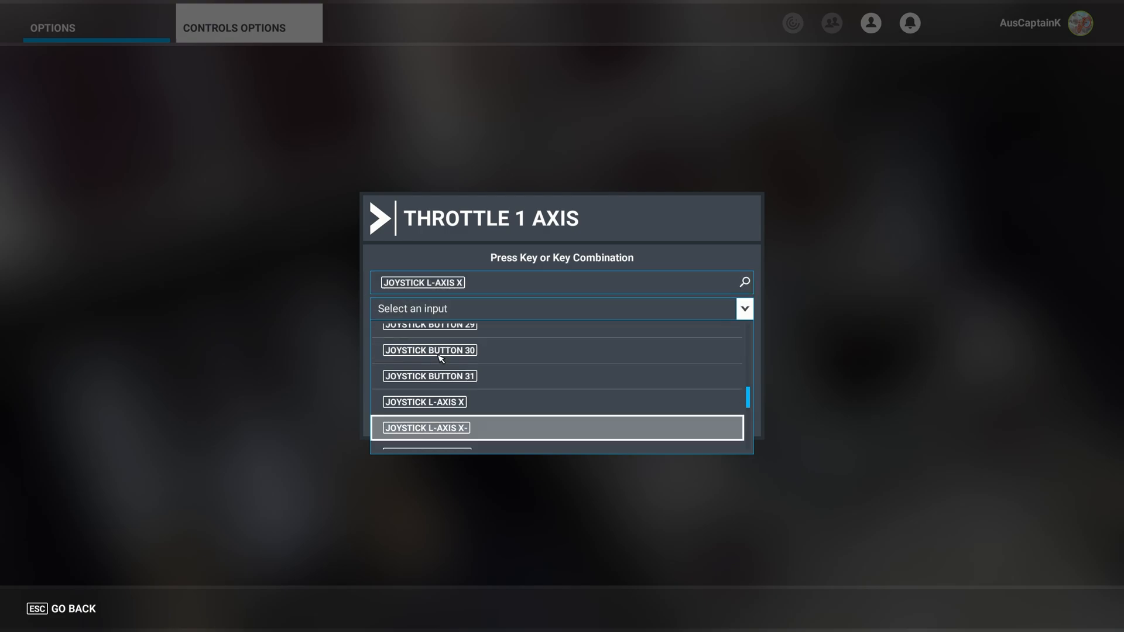
{"action": "mouse_move", "coordinate": [424, 402]}
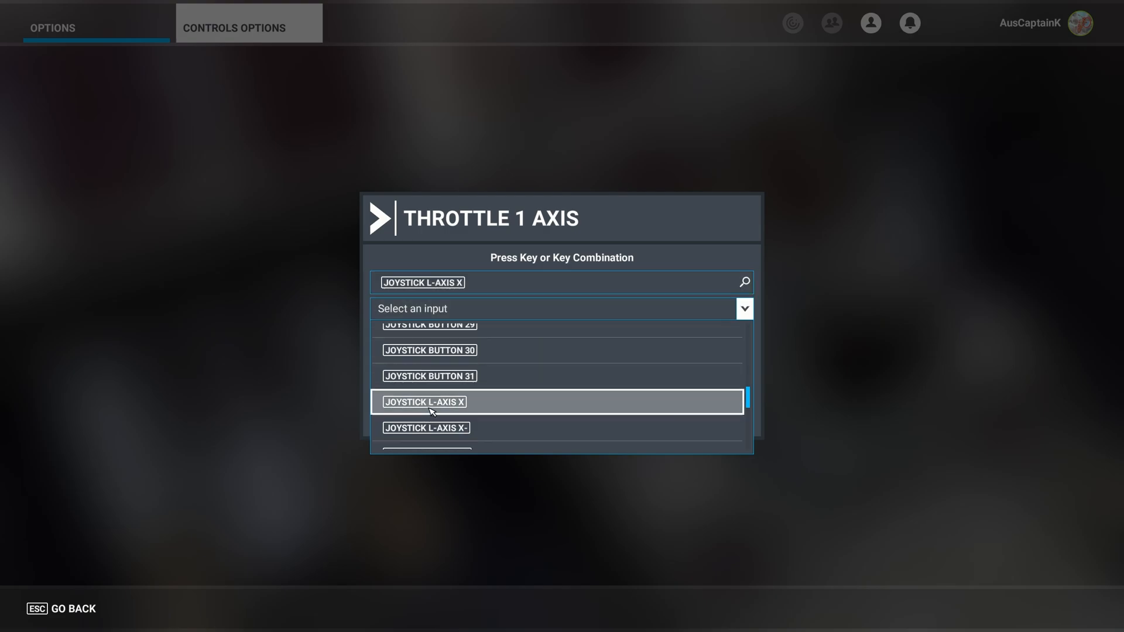
{"action": "mouse_move", "coordinate": [339, 352]}
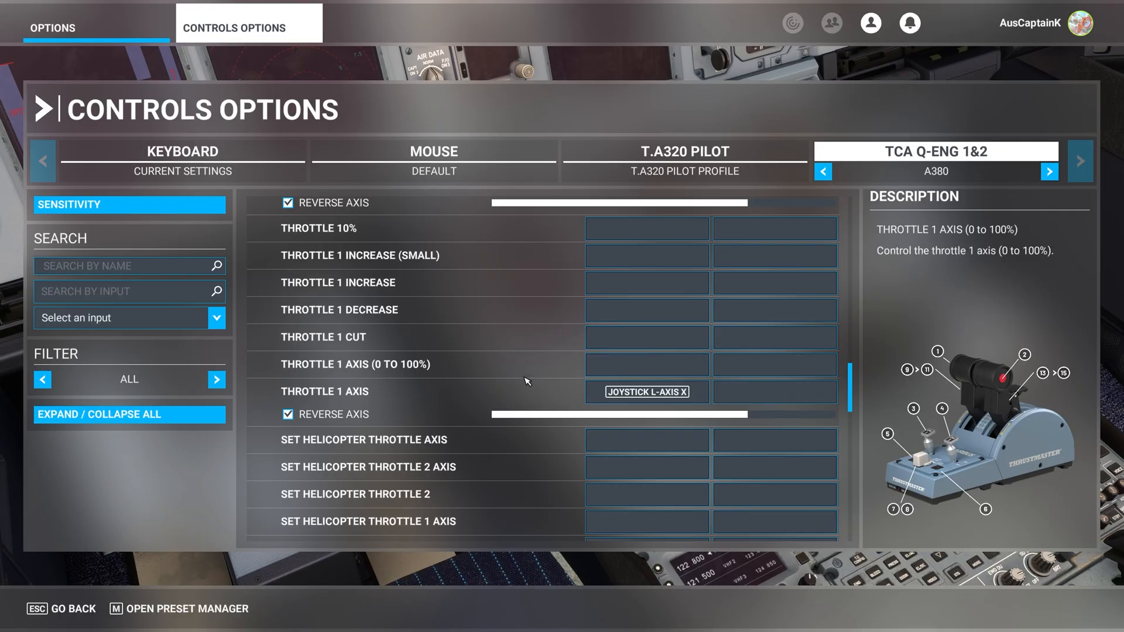
{"action": "scroll", "scroll_direction": "up", "scroll_amount": 3}
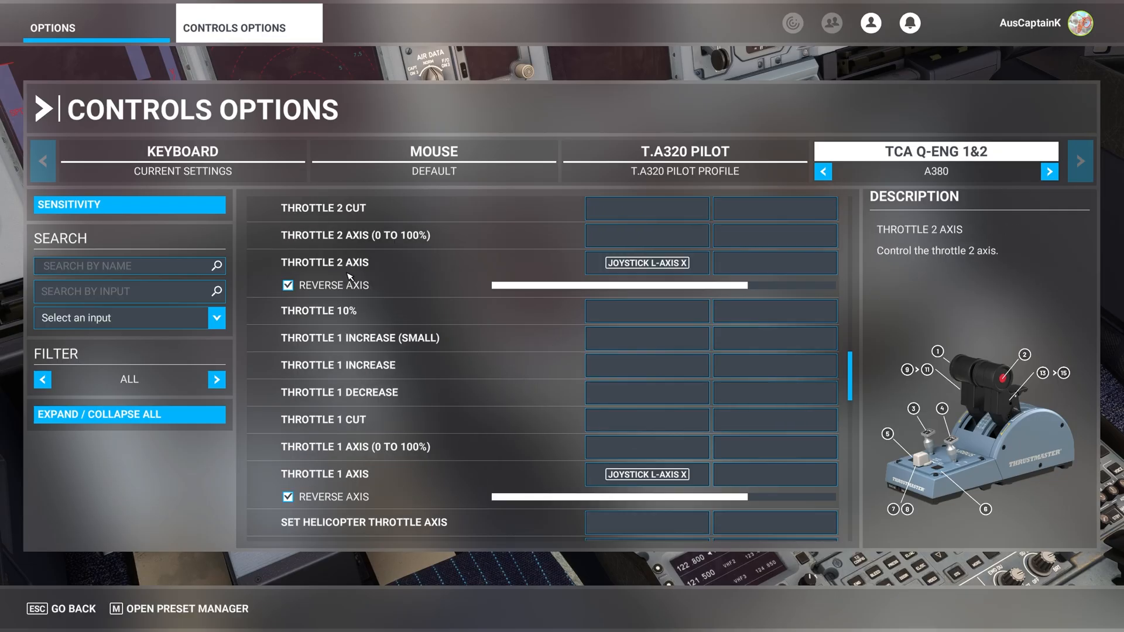
{"action": "mouse_move", "coordinate": [317, 255]}
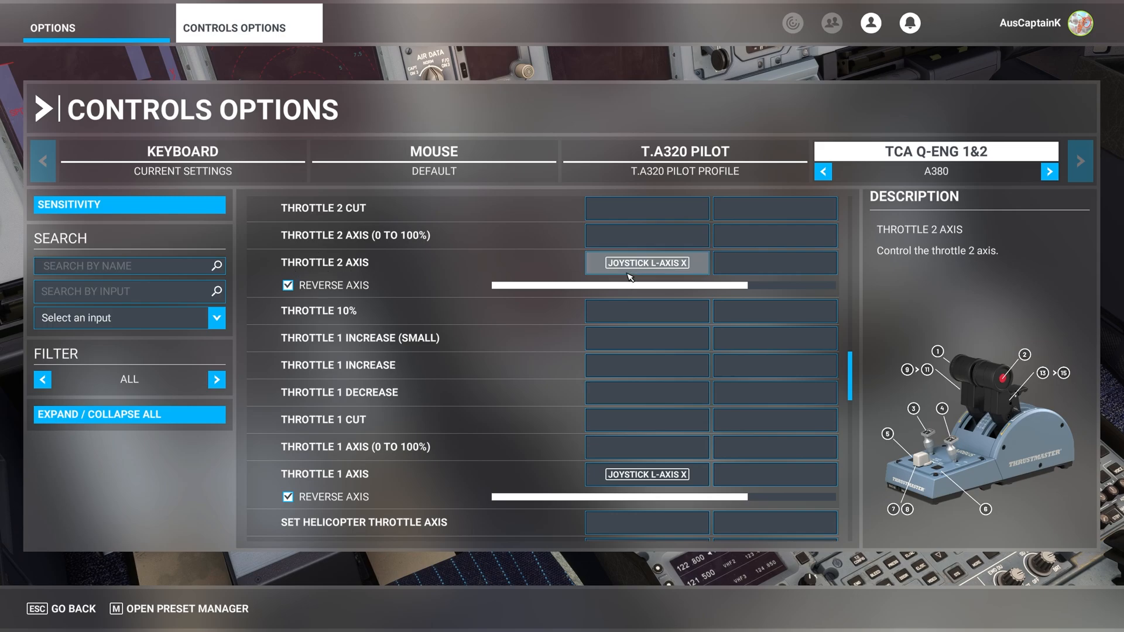
{"action": "mouse_move", "coordinate": [600, 274]}
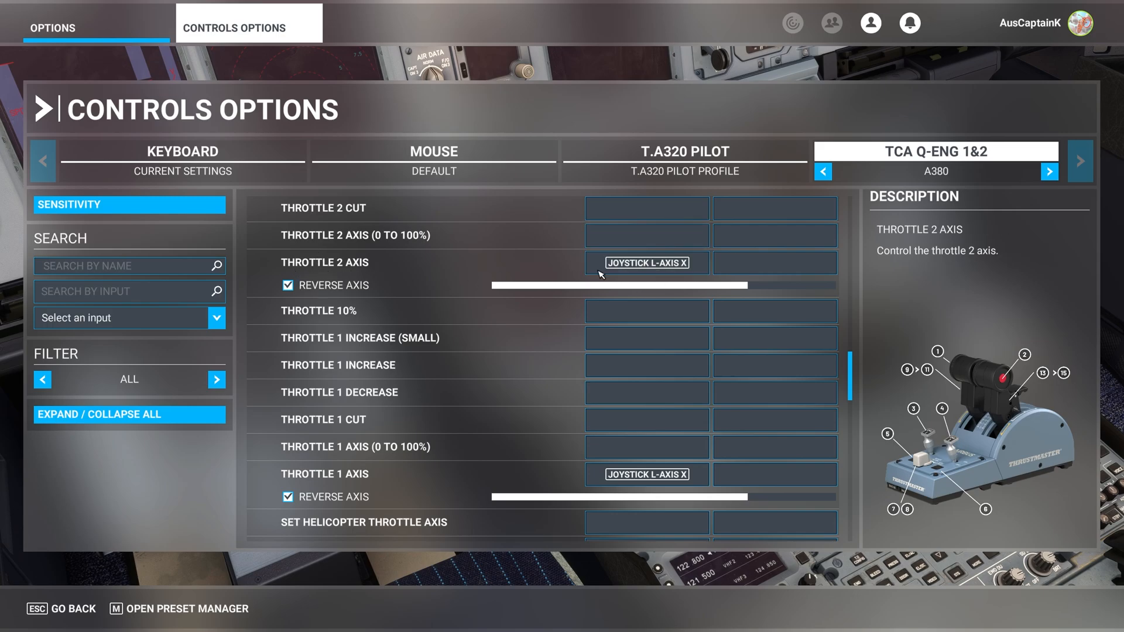
{"action": "left_click", "coordinate": [646, 447]}
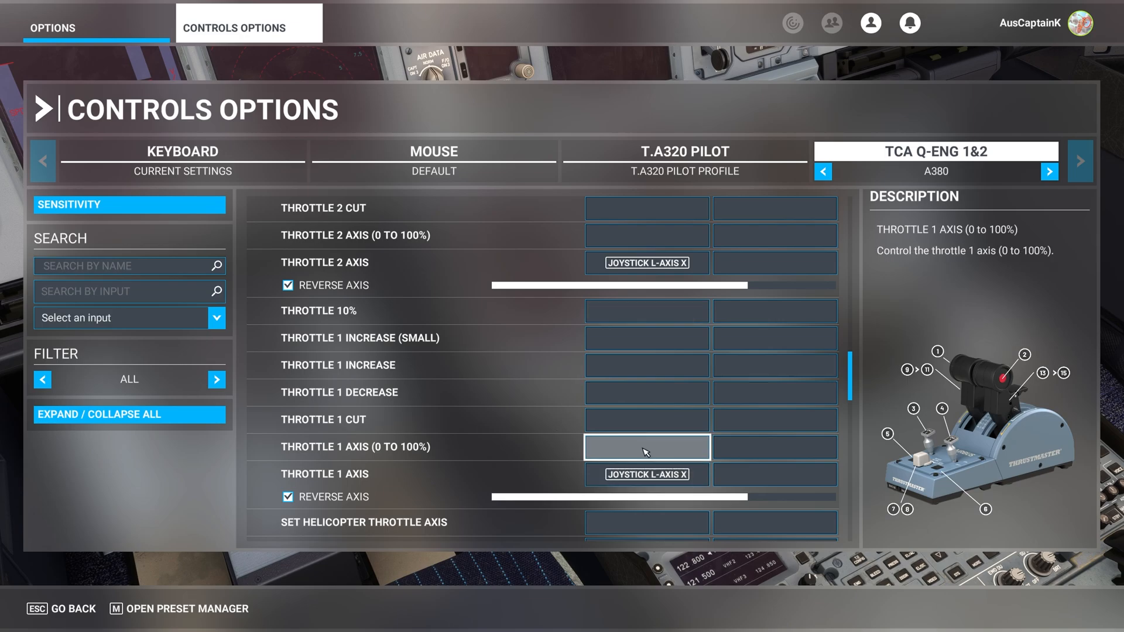
{"action": "mouse_move", "coordinate": [644, 459]}
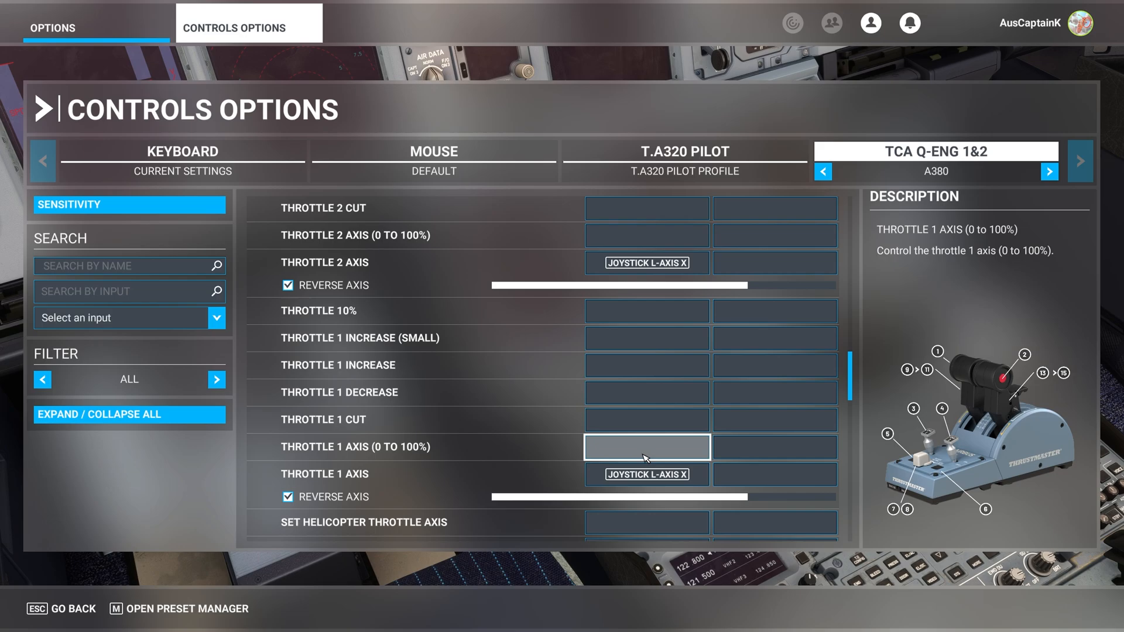
{"action": "scroll", "scroll_direction": "up", "scroll_amount": 3}
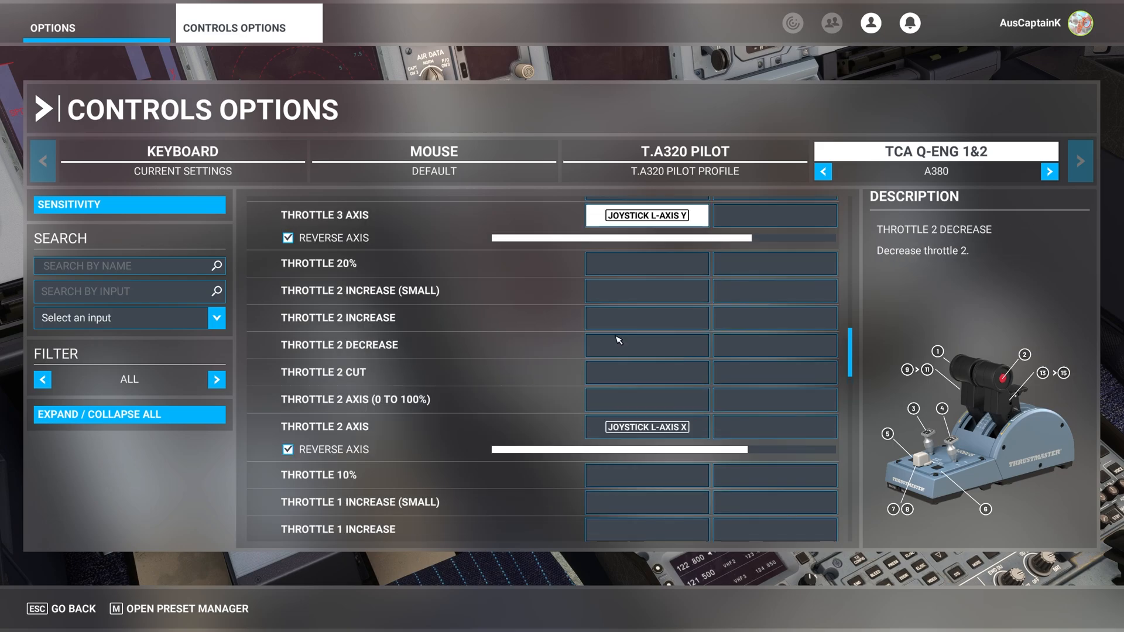
{"action": "scroll", "scroll_direction": "up", "scroll_amount": 3}
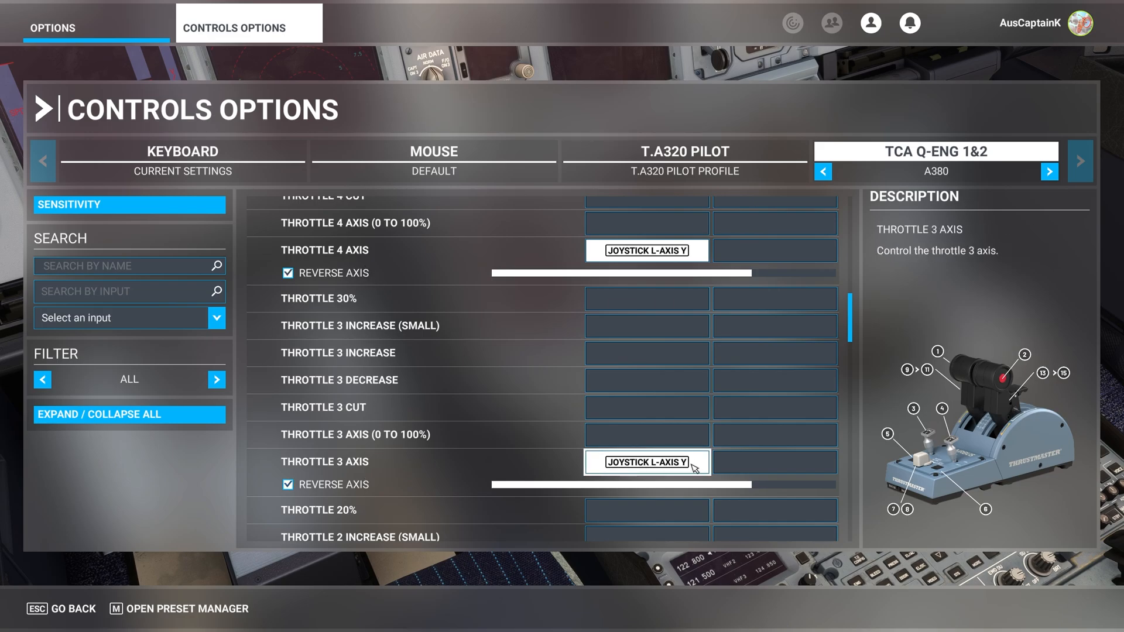
{"action": "left_click", "coordinate": [645, 325]}
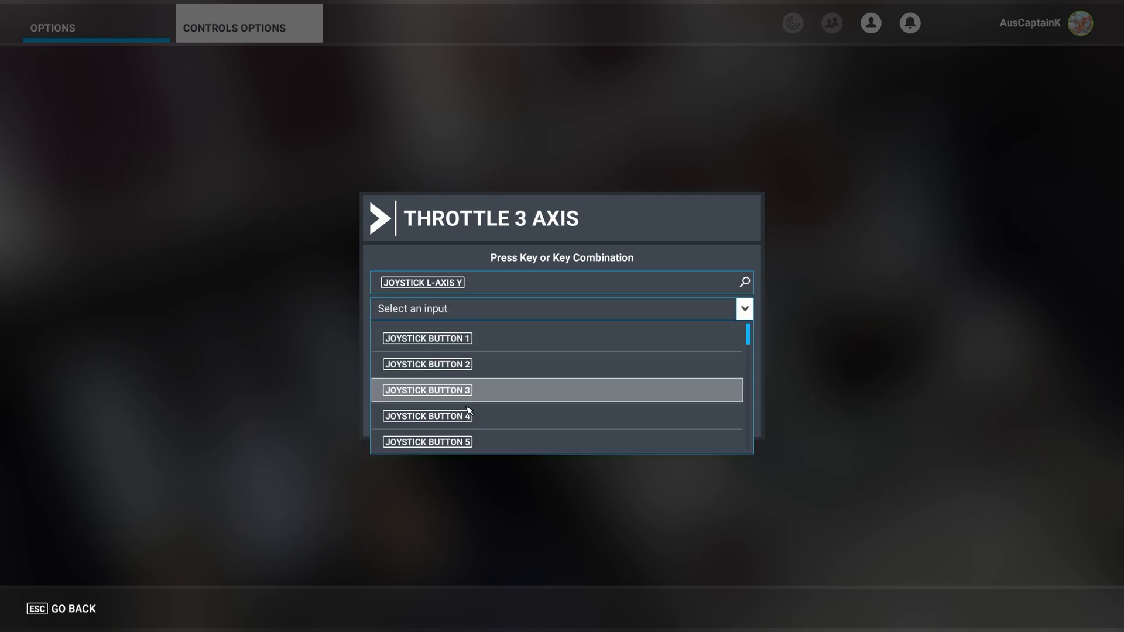
{"action": "scroll", "scroll_direction": "down", "scroll_amount": 3}
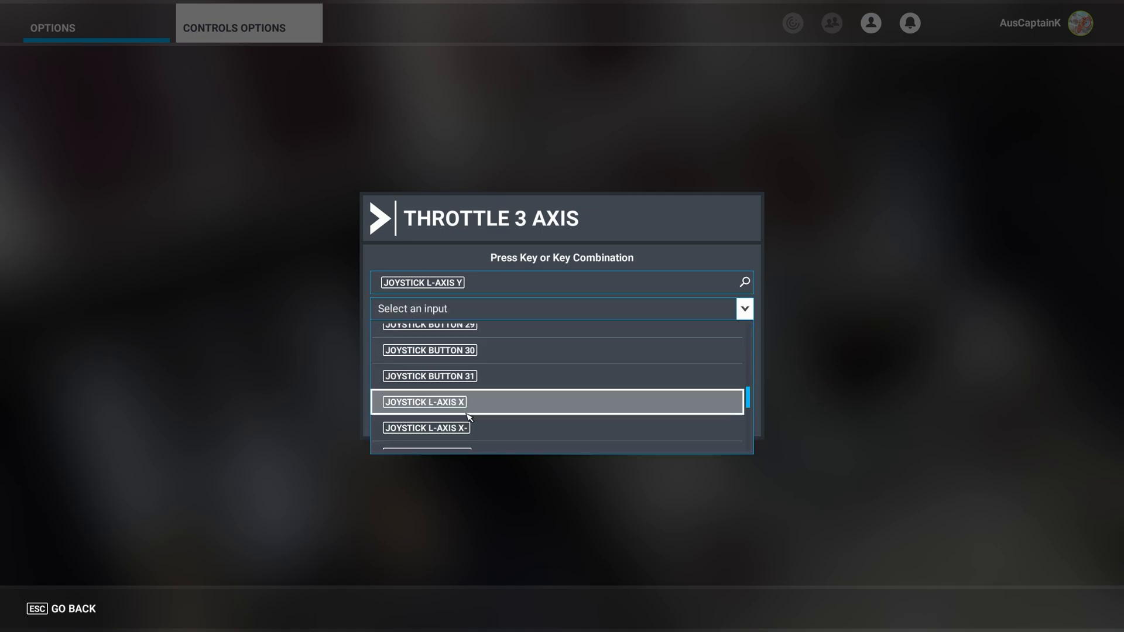
{"action": "scroll", "scroll_direction": "down", "scroll_amount": 3}
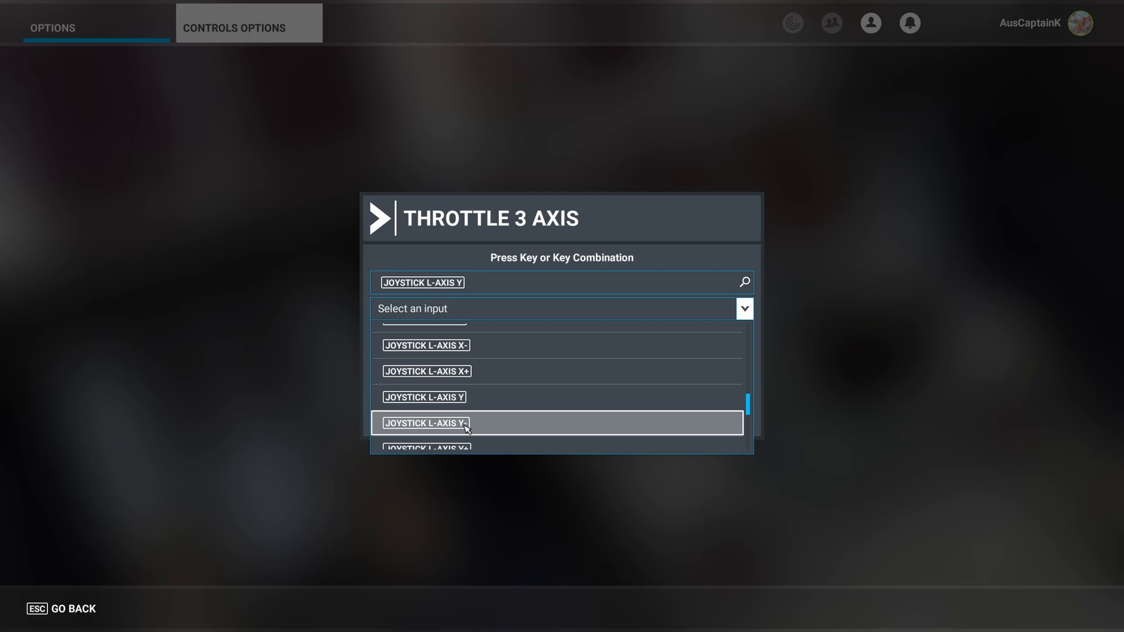
{"action": "mouse_move", "coordinate": [470, 372]}
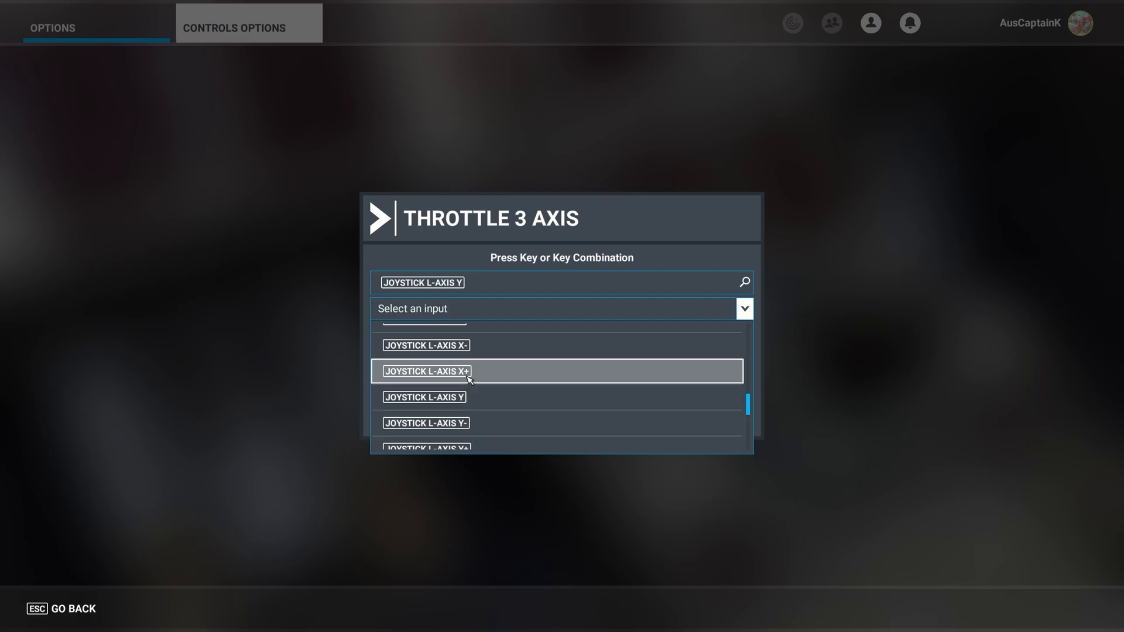
{"action": "mouse_move", "coordinate": [461, 400]}
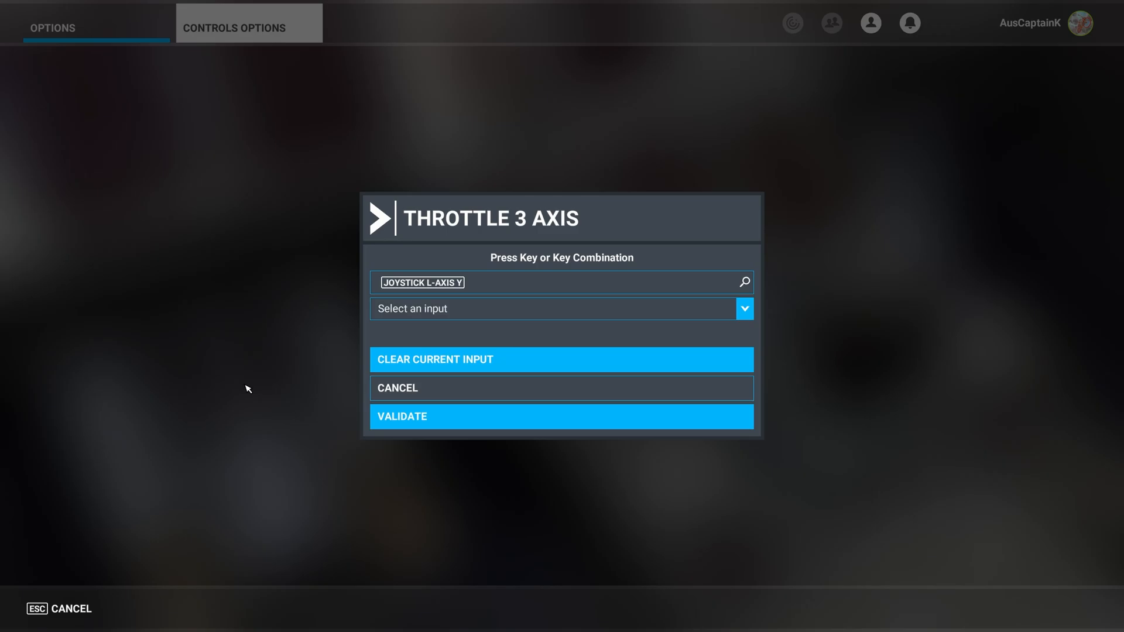
{"action": "left_click", "coordinate": [561, 416]}
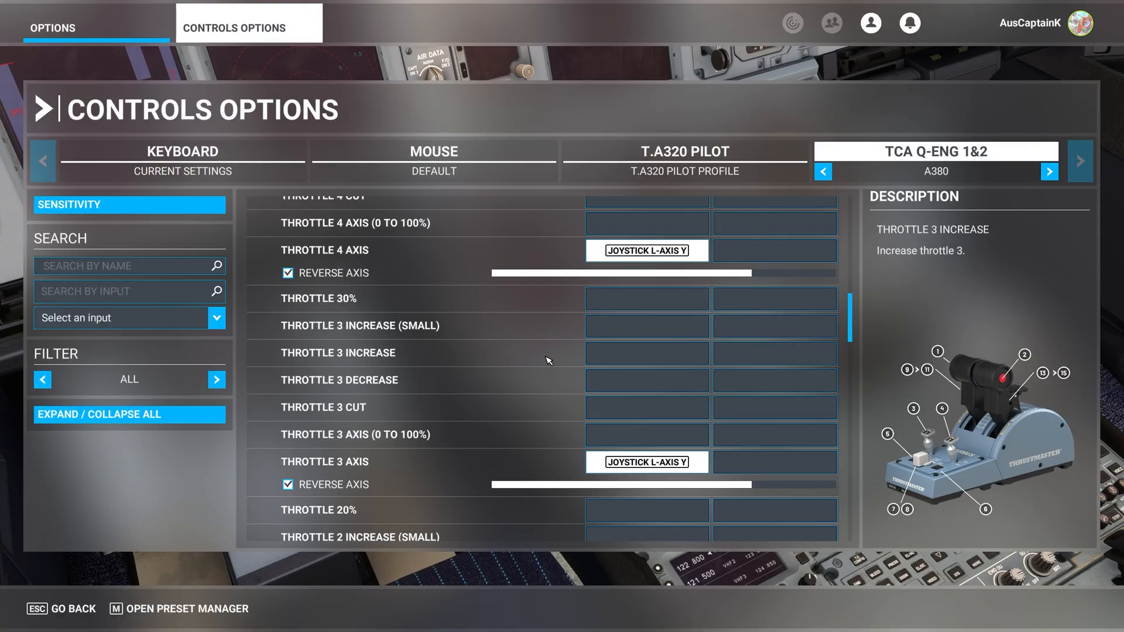
{"action": "mouse_move", "coordinate": [541, 345]}
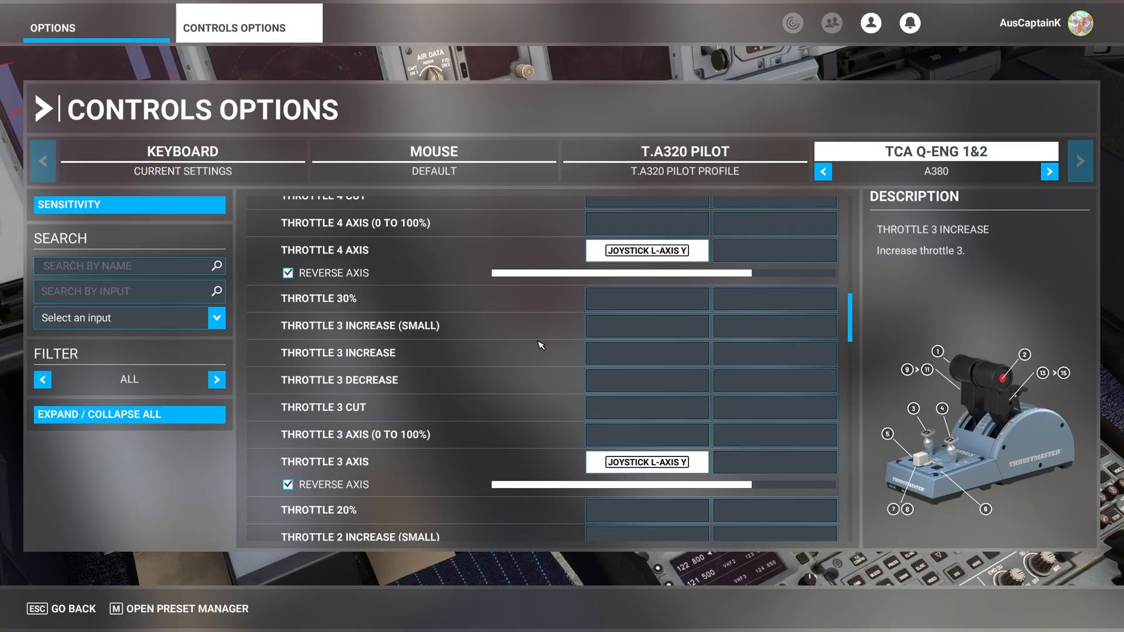
{"action": "mouse_move", "coordinate": [523, 354]}
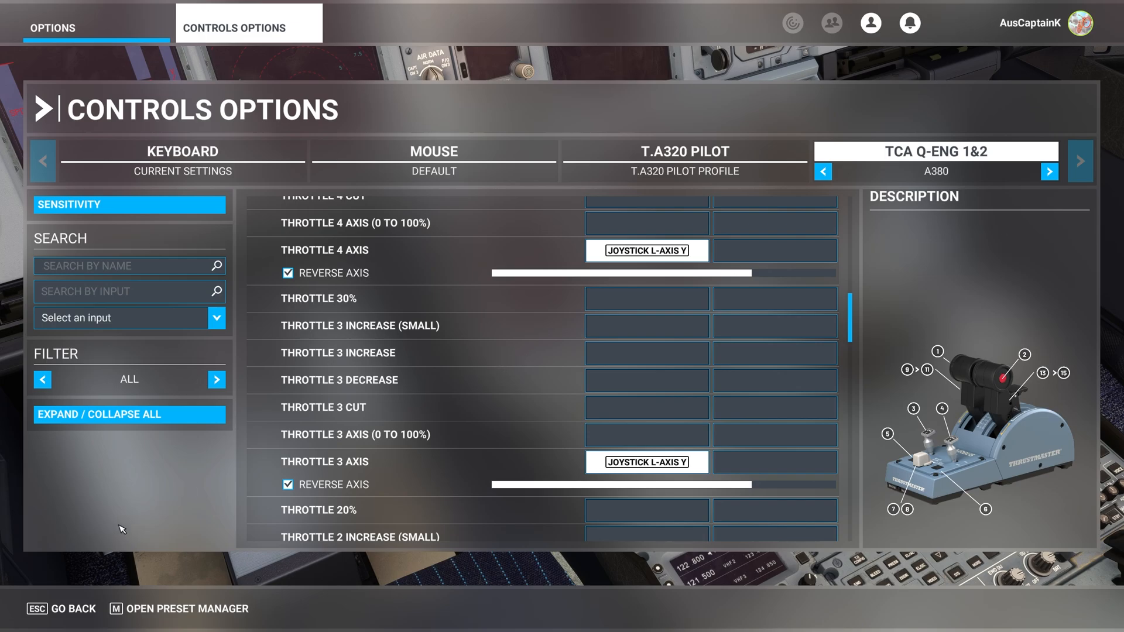
{"action": "mouse_move", "coordinate": [129, 490]}
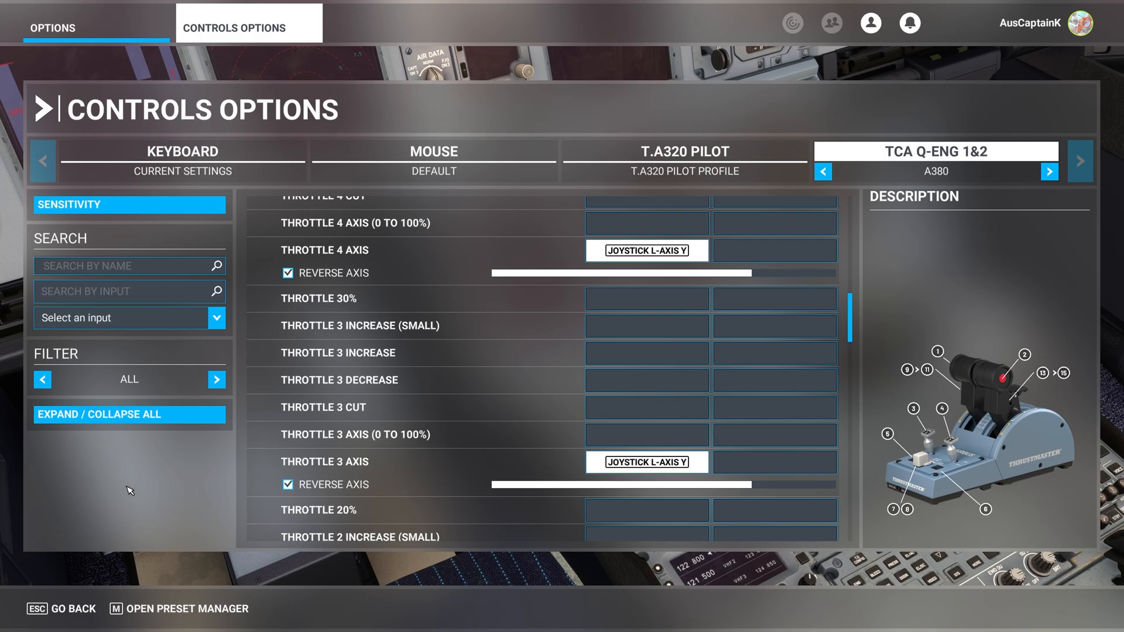
{"action": "mouse_move", "coordinate": [157, 497]}
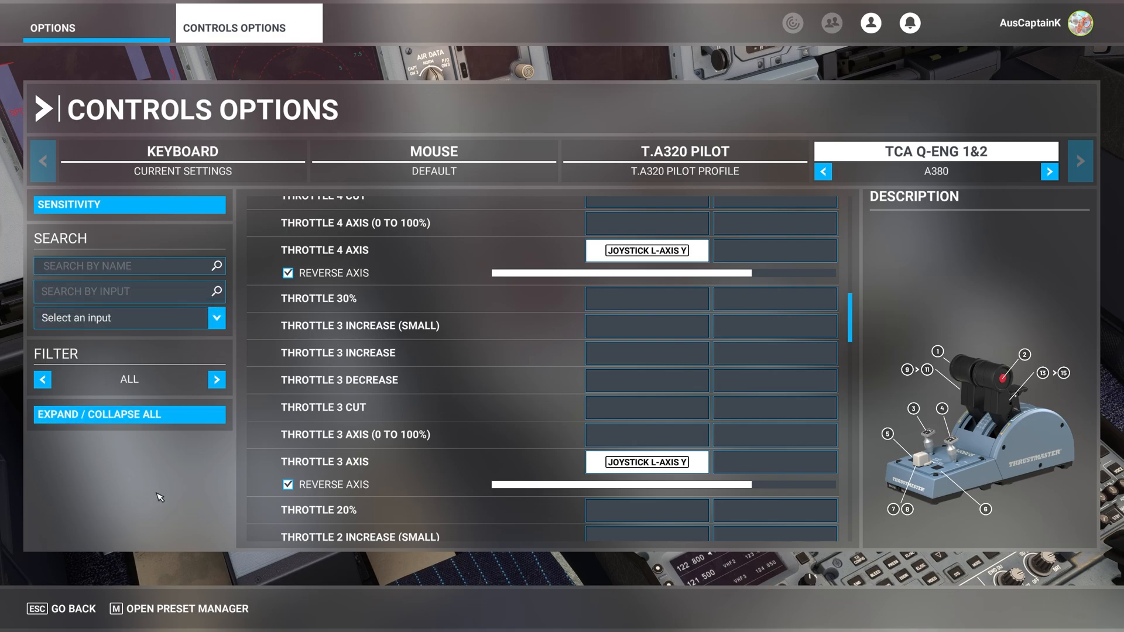
{"action": "mouse_move", "coordinate": [218, 483]}
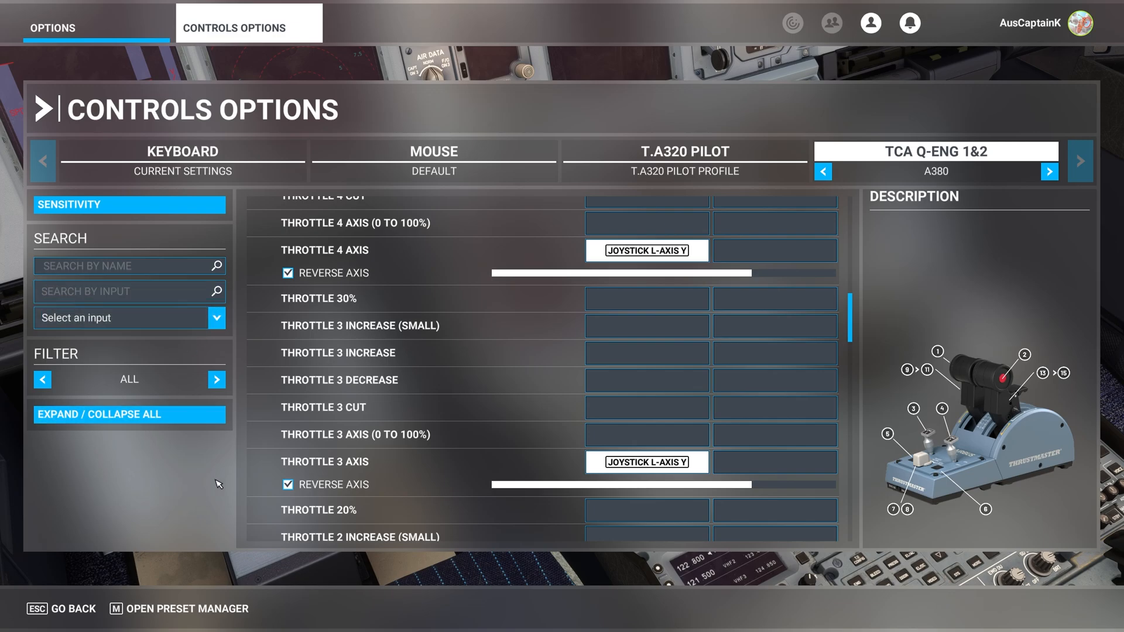
{"action": "left_click", "coordinate": [129, 265]}
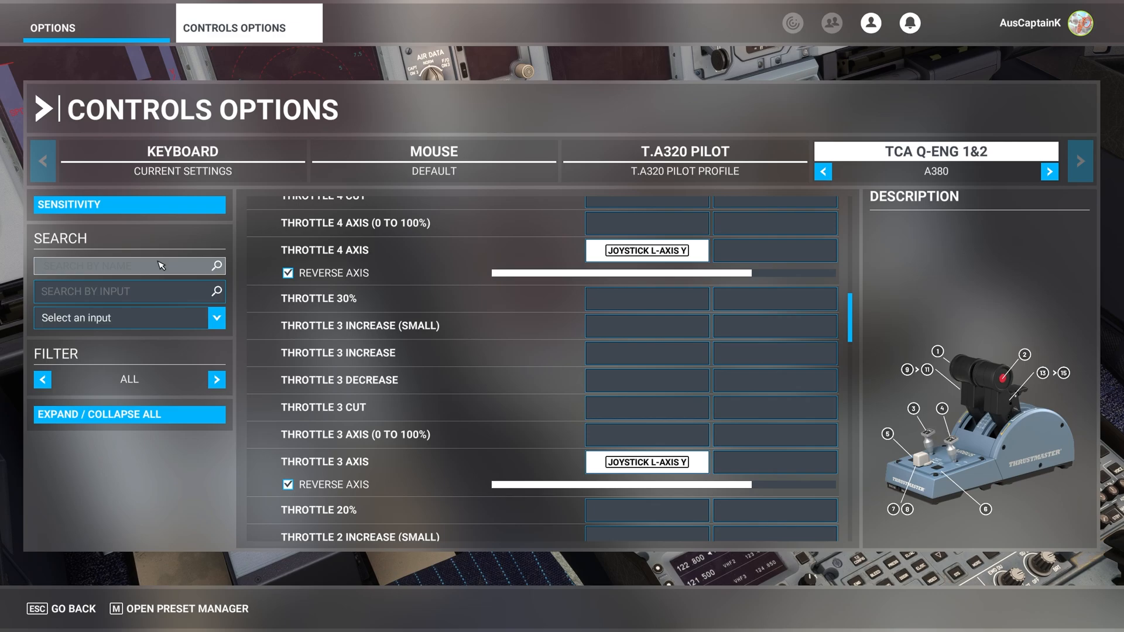
Search bindings by Joystick Button 3 and scroll to the engine fuel valve entries.
{"action": "left_click", "coordinate": [129, 291]}
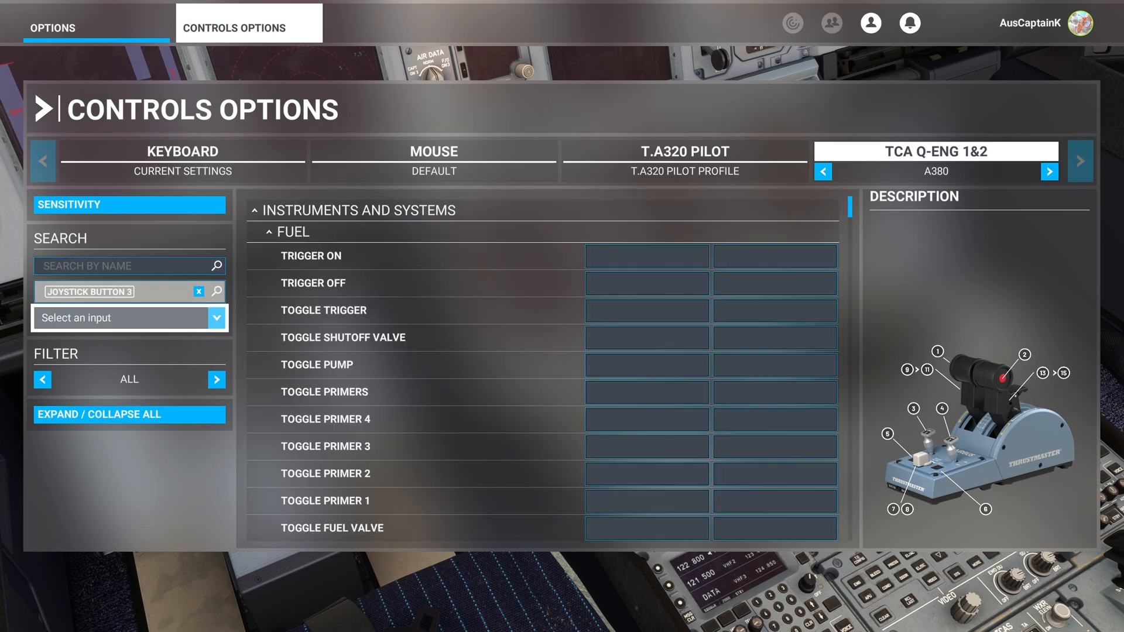
{"action": "scroll", "scroll_direction": "down", "scroll_amount": 3}
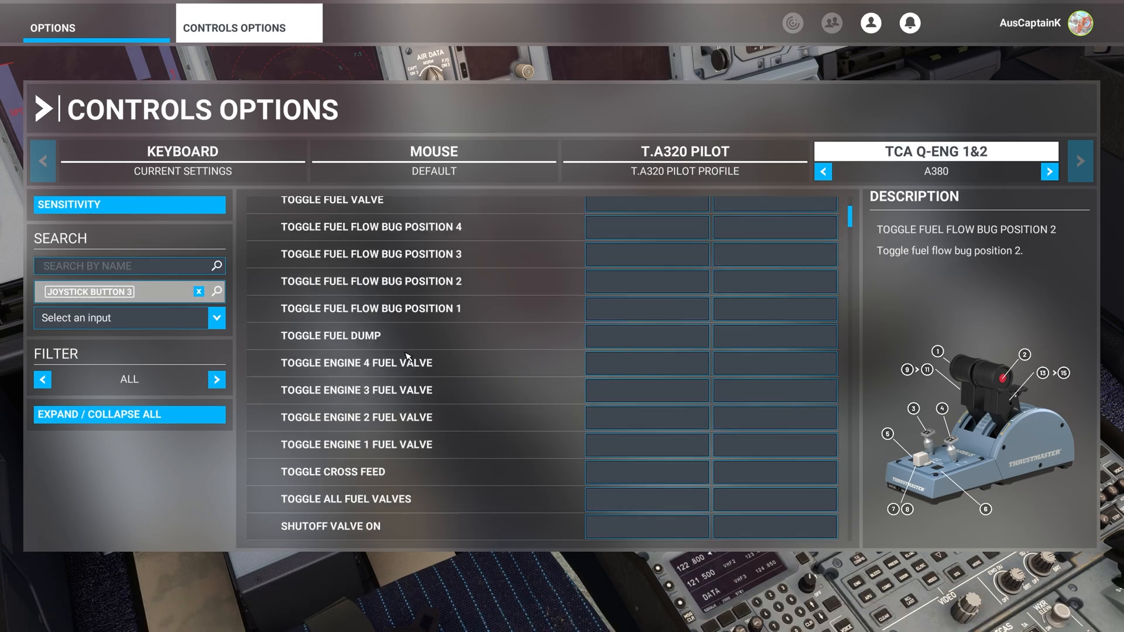
{"action": "scroll", "scroll_direction": "down", "scroll_amount": 3}
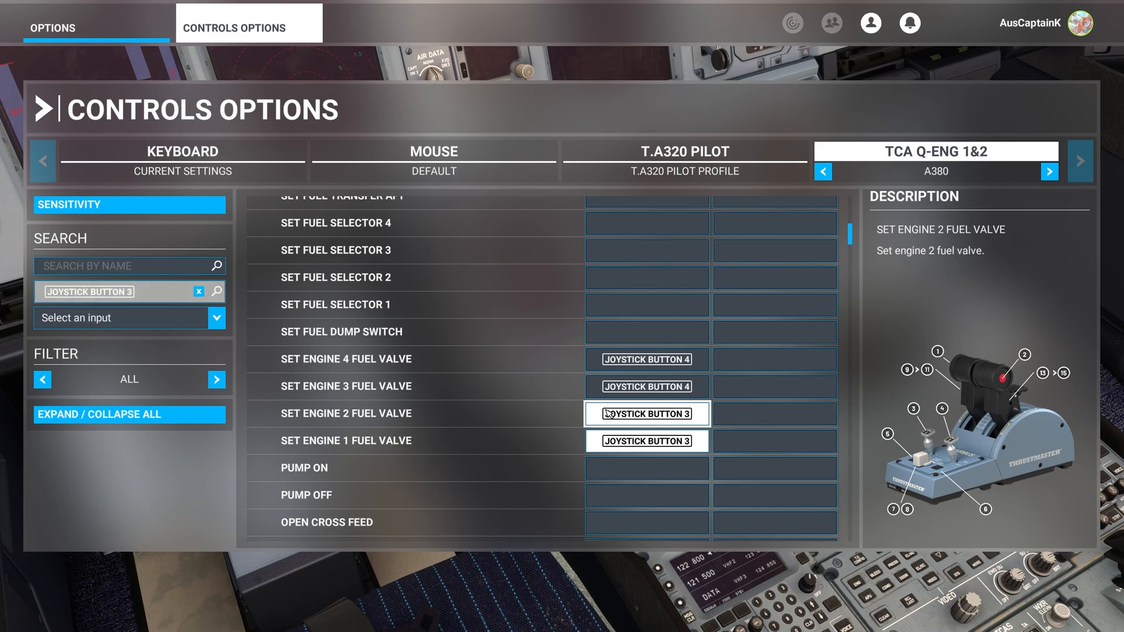
{"action": "mouse_move", "coordinate": [609, 415]}
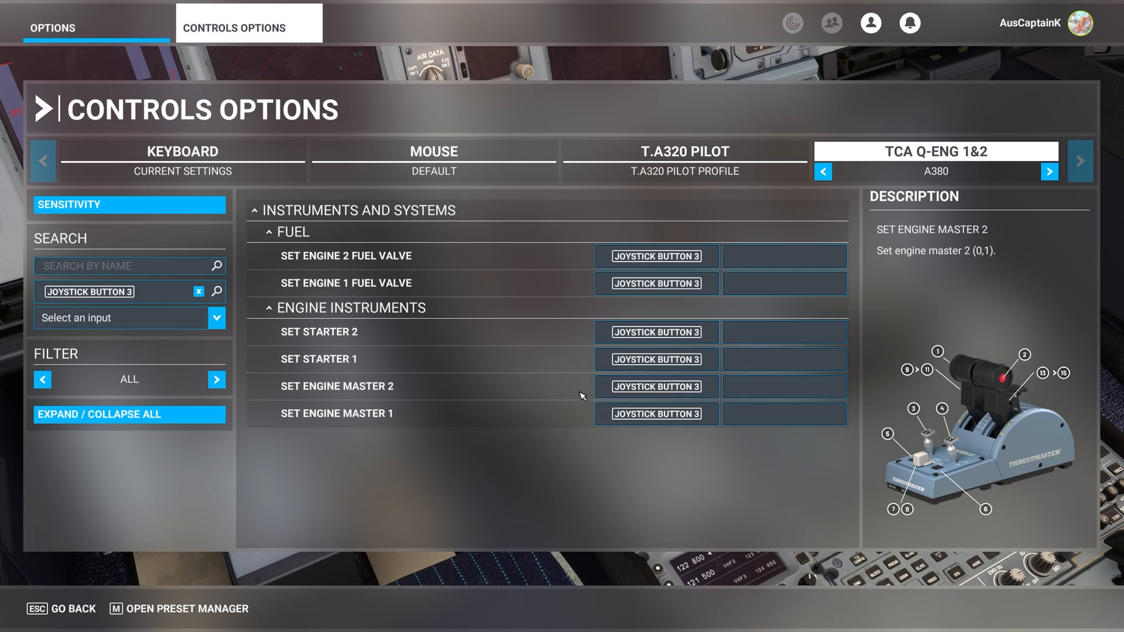
{"action": "mouse_move", "coordinate": [568, 394]}
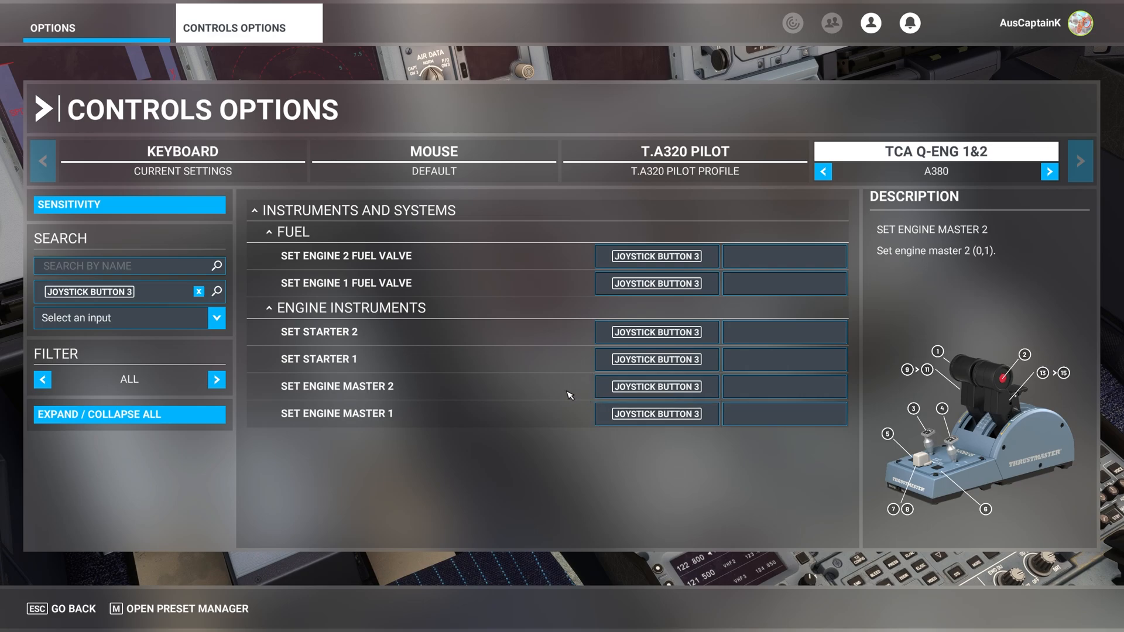
{"action": "mouse_move", "coordinate": [475, 396]}
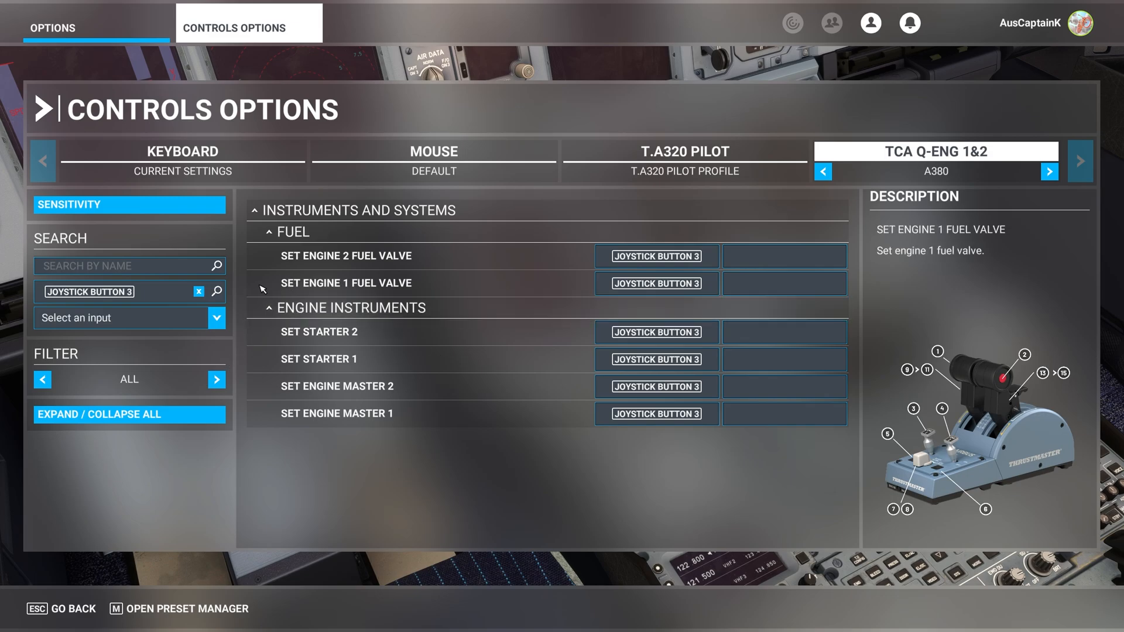
{"action": "mouse_move", "coordinate": [351, 287]}
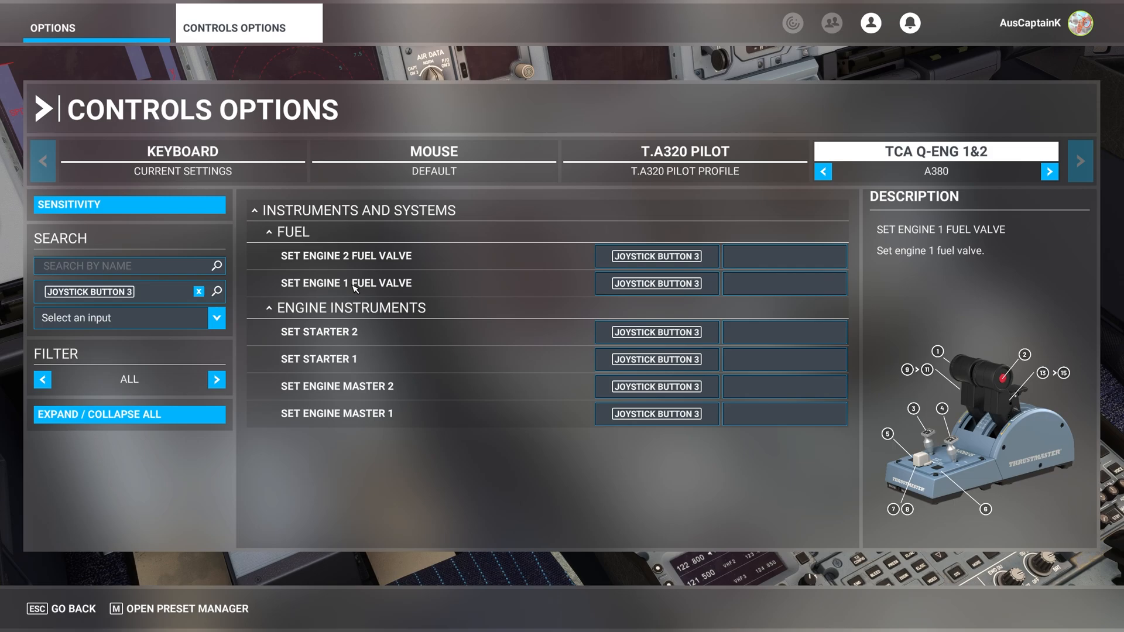
{"action": "left_click", "coordinate": [655, 283]}
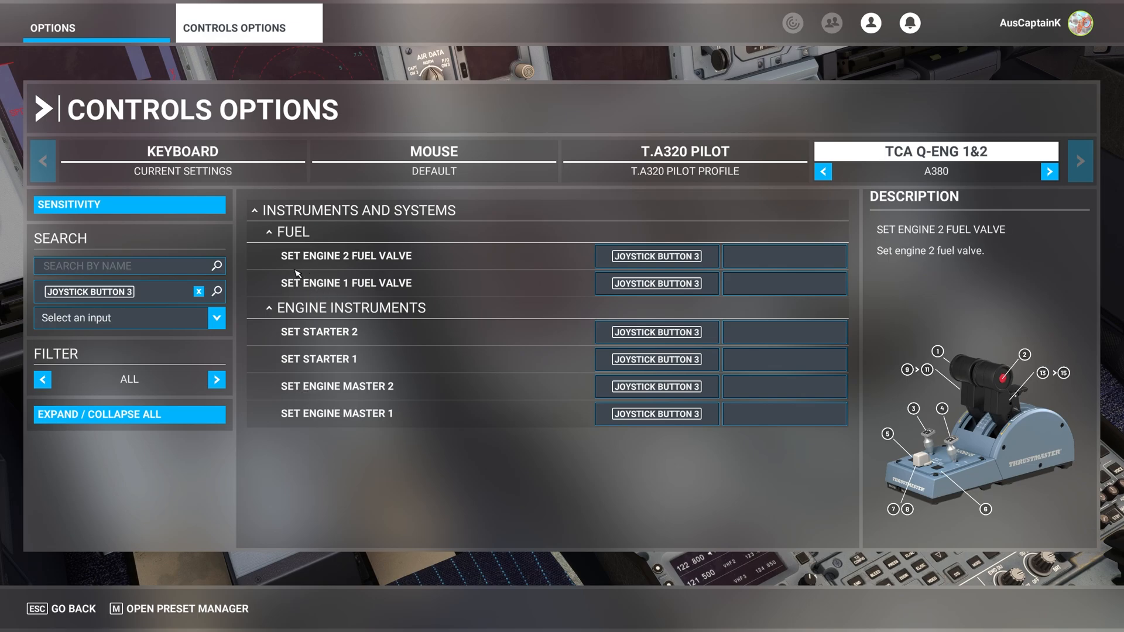
{"action": "mouse_move", "coordinate": [393, 265]}
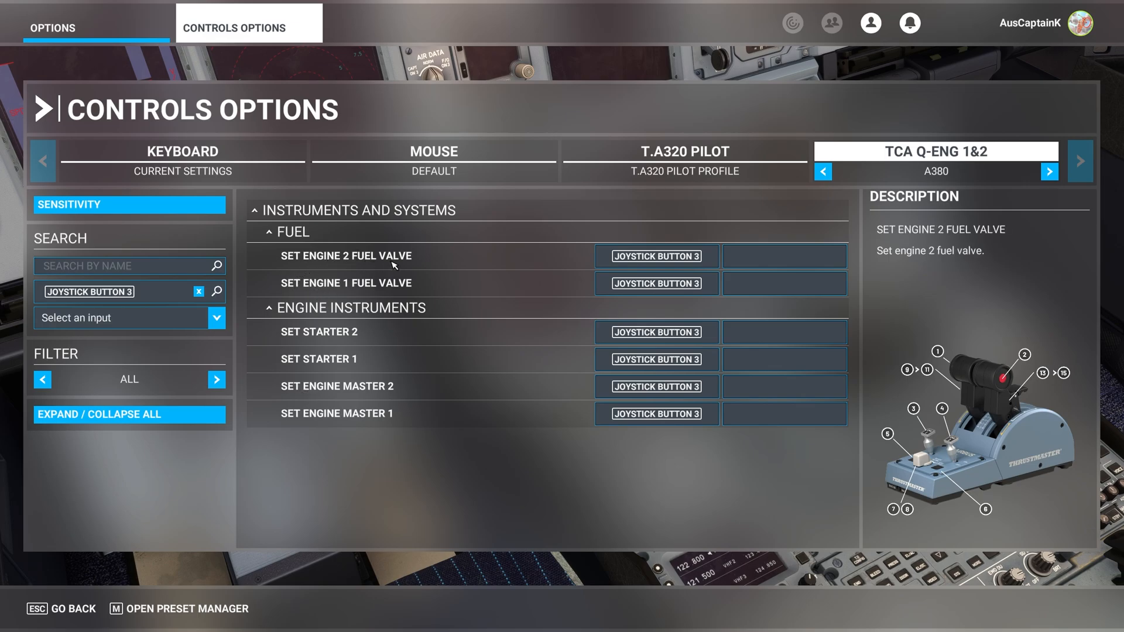
{"action": "left_click", "coordinate": [655, 256]}
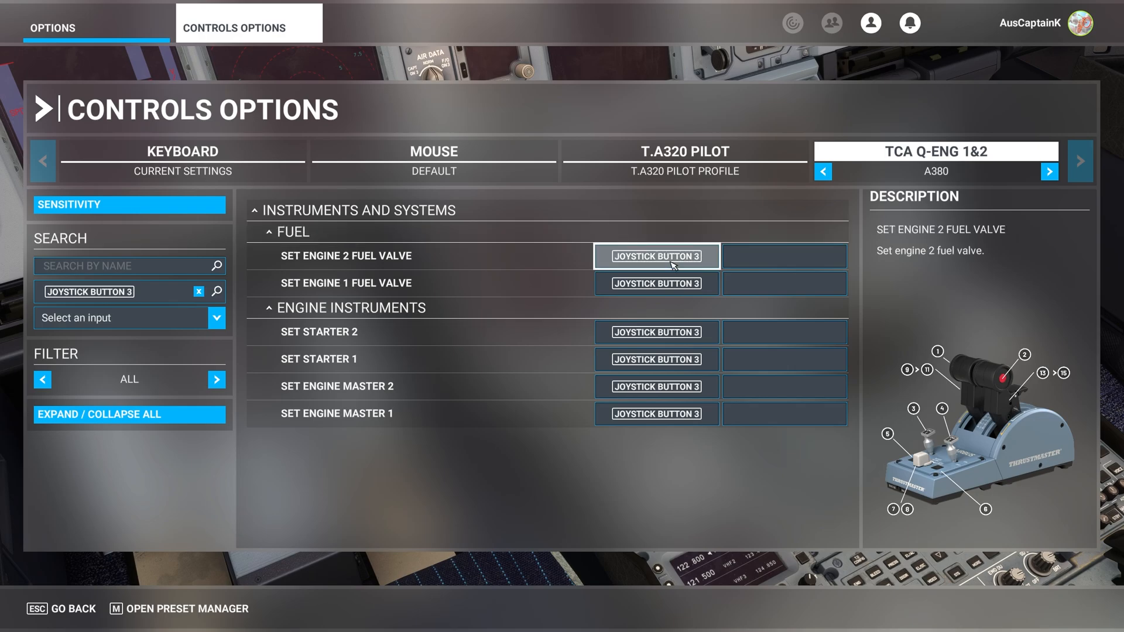
Inspect the Engine 2 Fuel Valve, Starter 2 and Engine Master 2 bindings, keeping Joystick Button 3.
{"action": "left_click", "coordinate": [655, 256]}
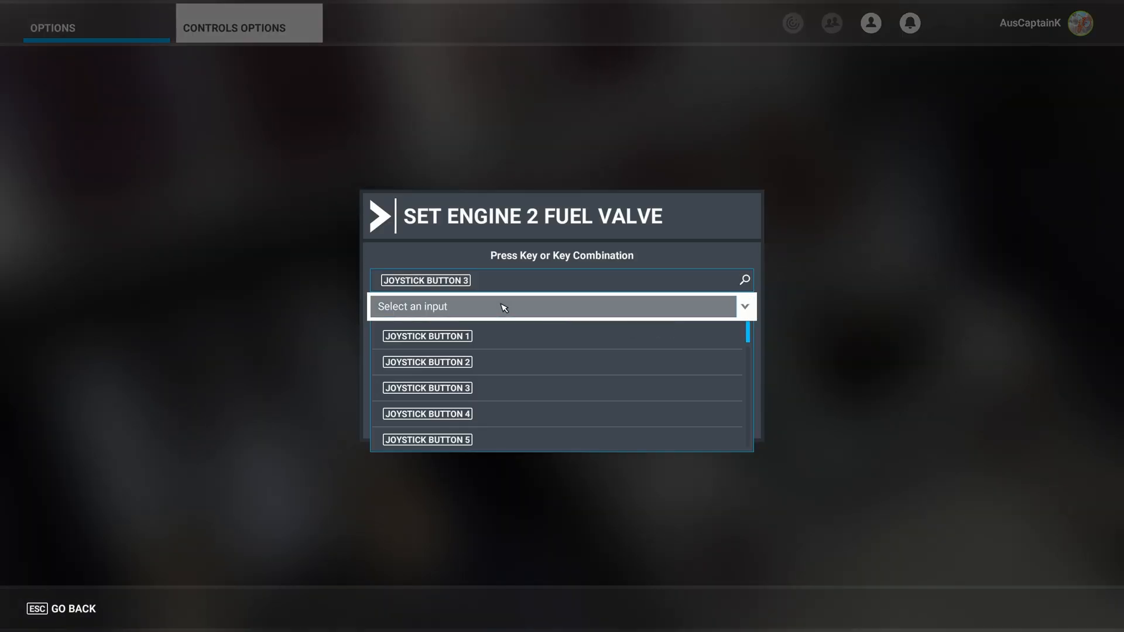
{"action": "mouse_move", "coordinate": [444, 396]}
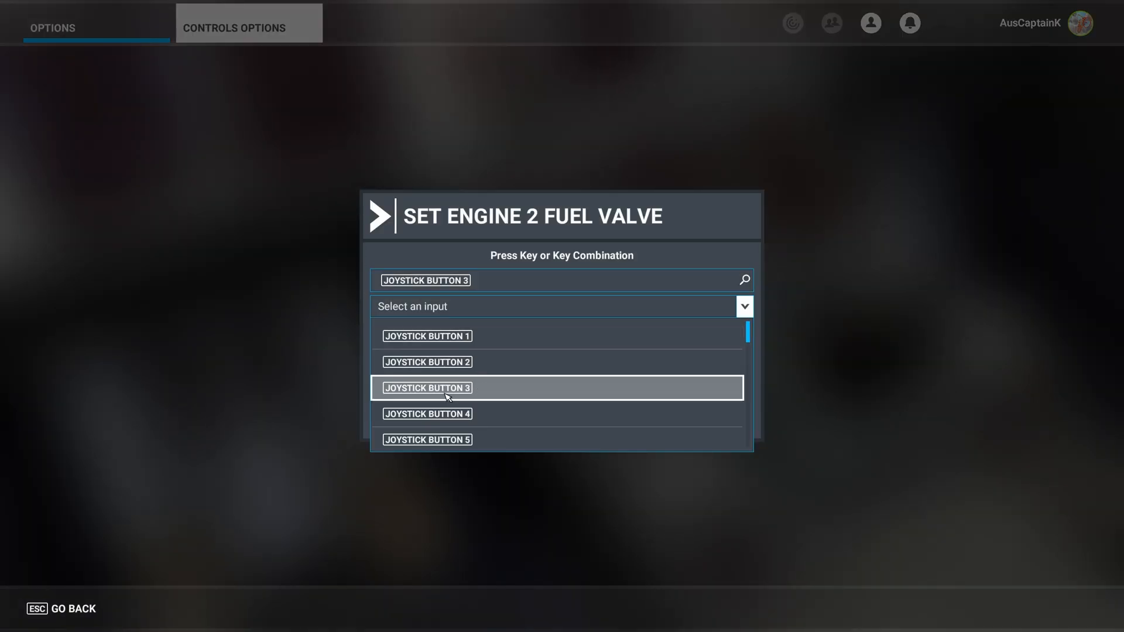
{"action": "mouse_move", "coordinate": [301, 370]}
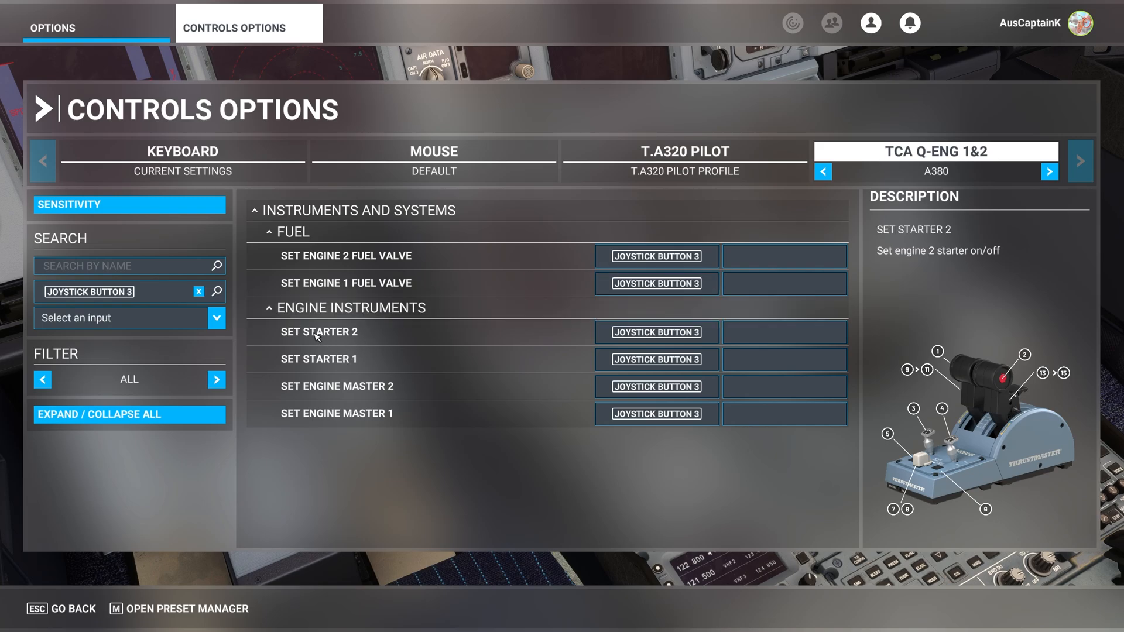
{"action": "left_click", "coordinate": [654, 332]}
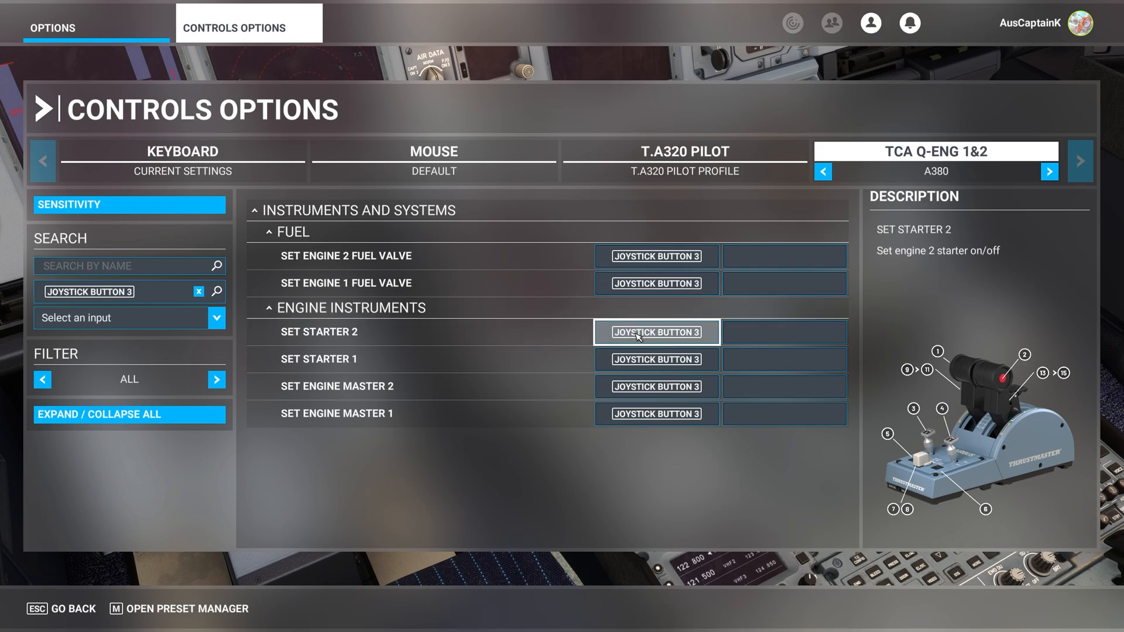
{"action": "left_click", "coordinate": [656, 332]}
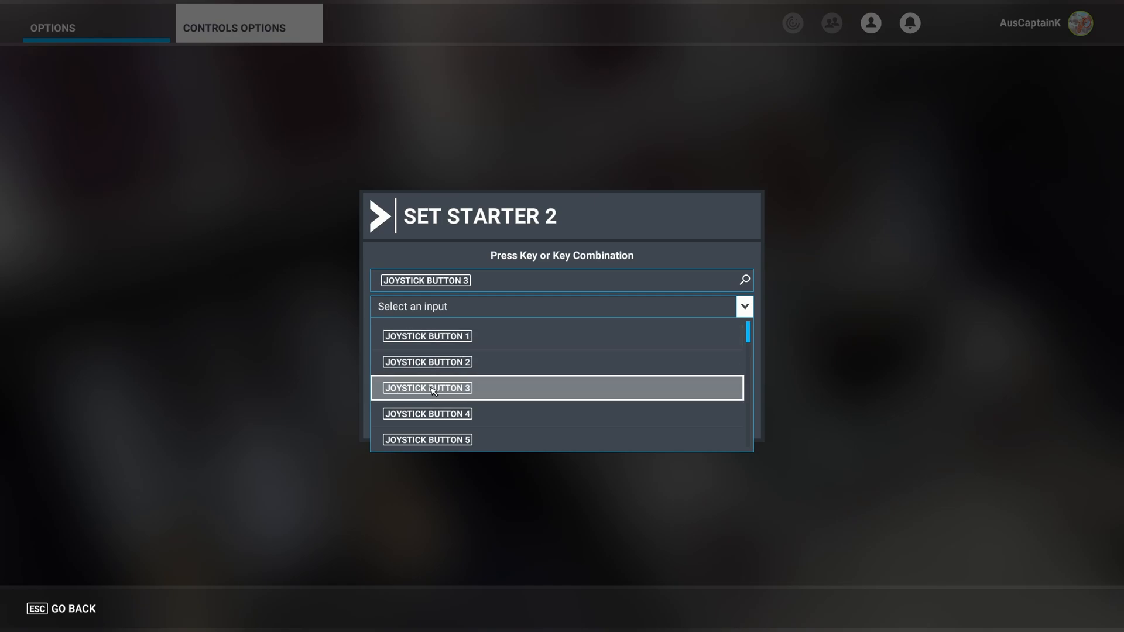
{"action": "left_click", "coordinate": [427, 388]}
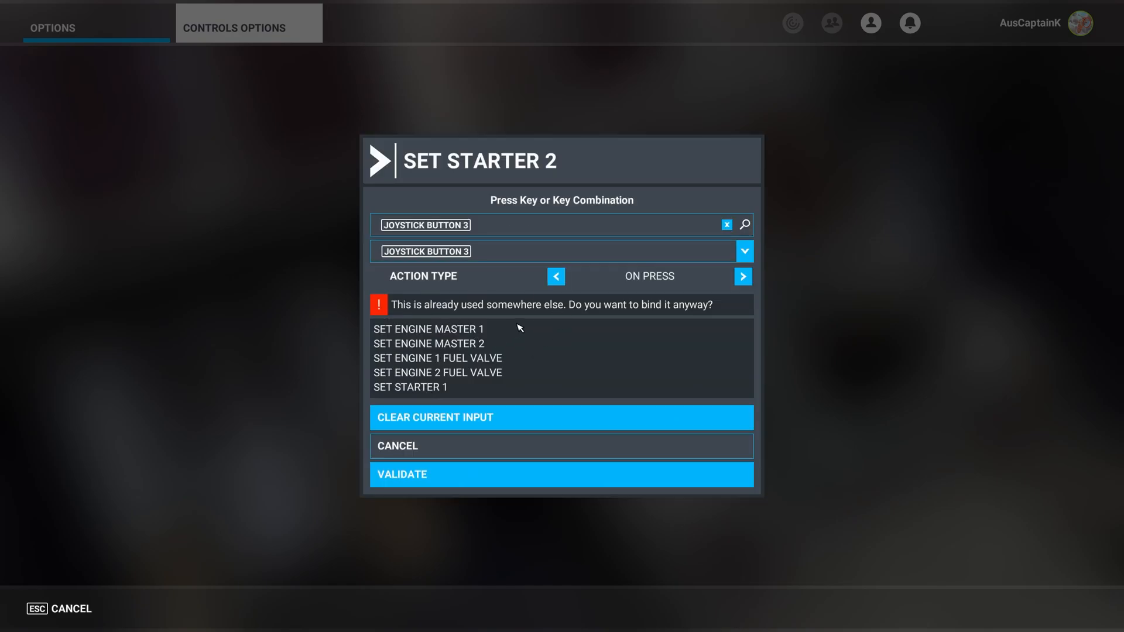
{"action": "mouse_move", "coordinate": [666, 315]}
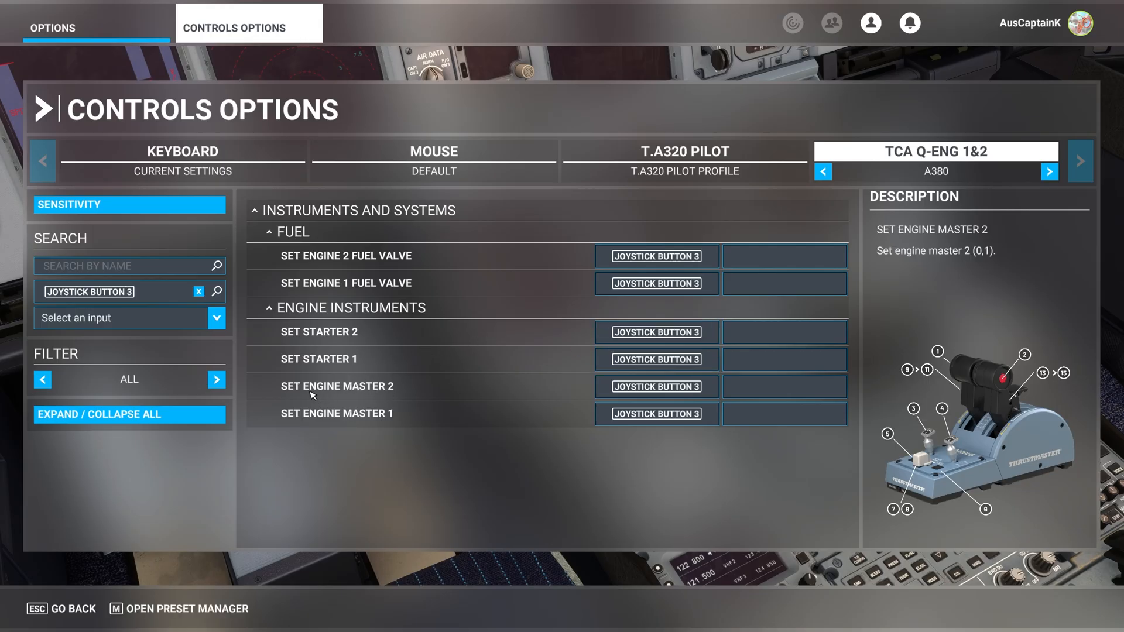
{"action": "mouse_move", "coordinate": [377, 396]}
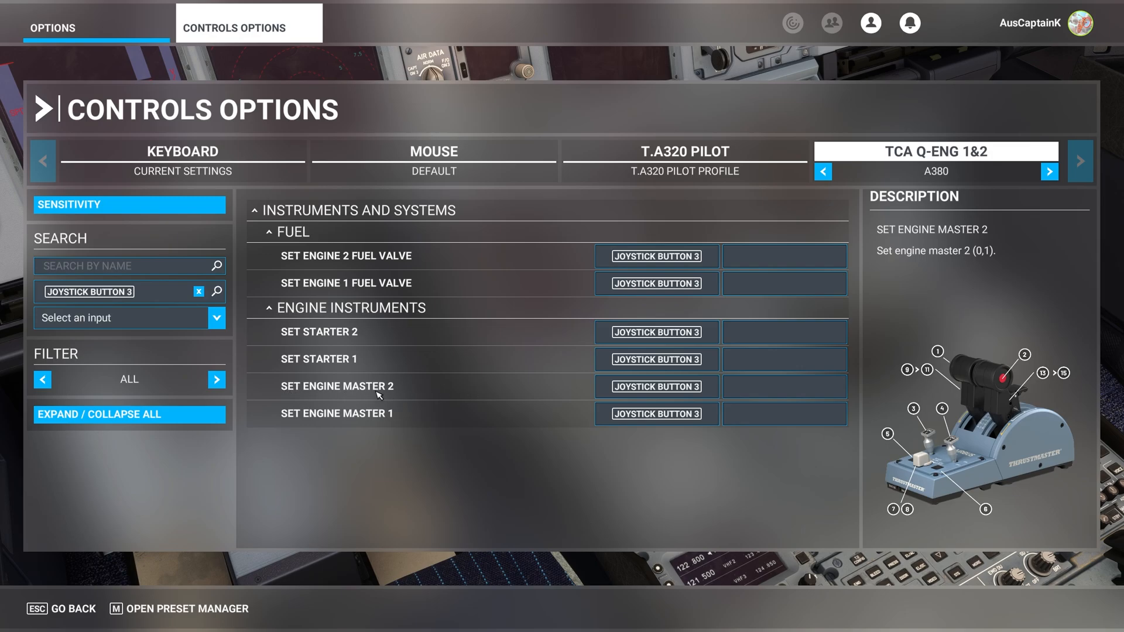
{"action": "left_click", "coordinate": [655, 386]}
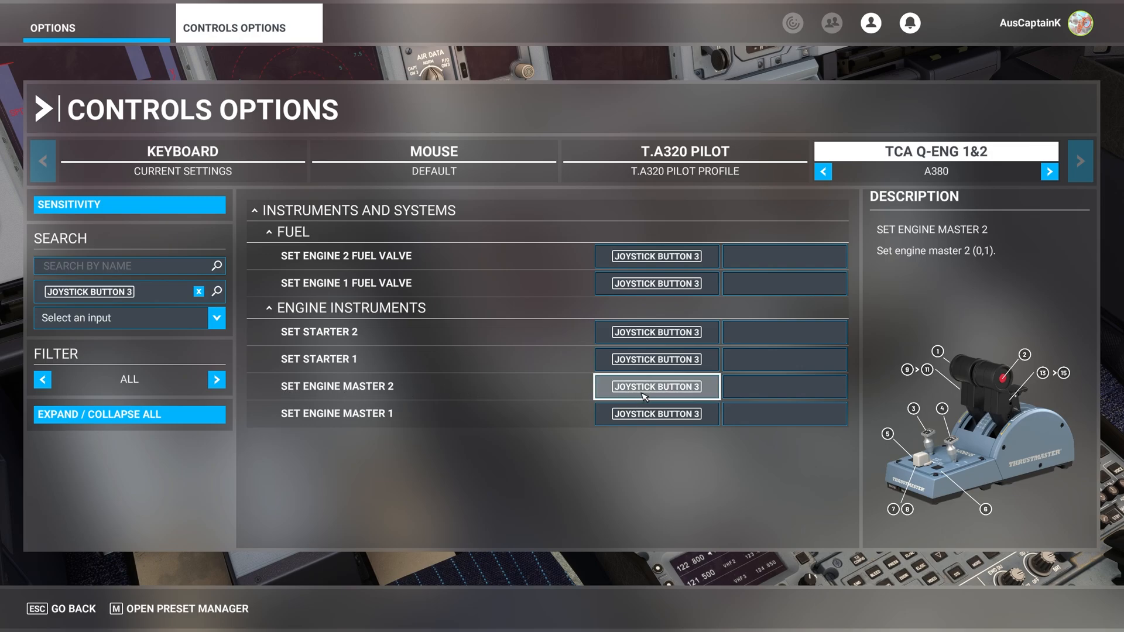
Keep Joystick Button 3 on Set Engine Master 2 and clear the input search filter.
{"action": "left_click", "coordinate": [654, 387]}
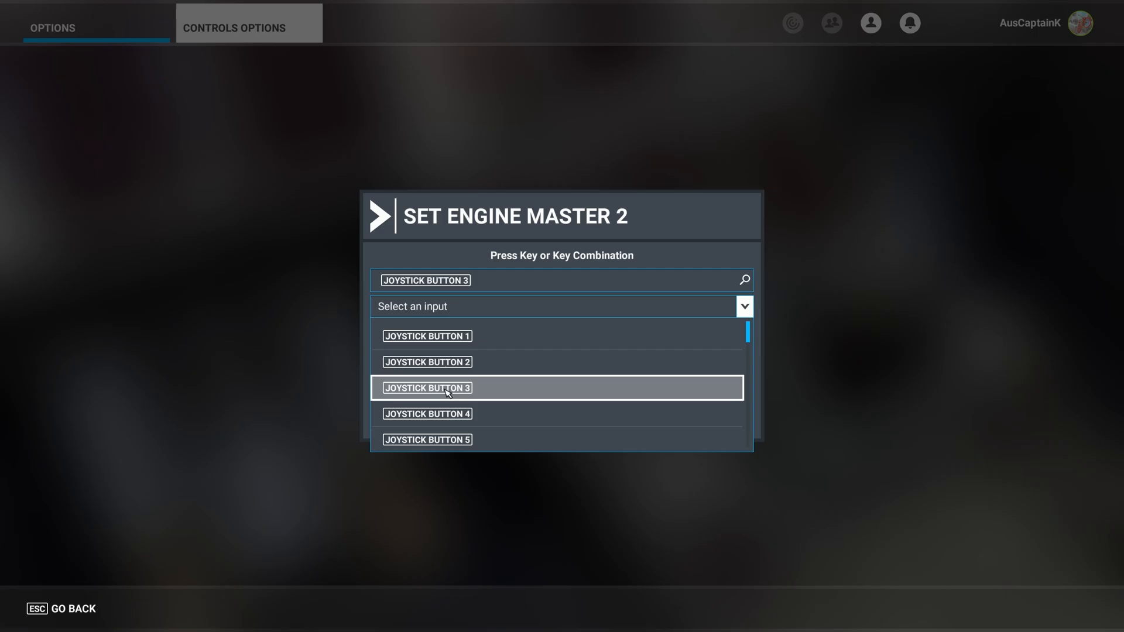
{"action": "left_click", "coordinate": [427, 388]}
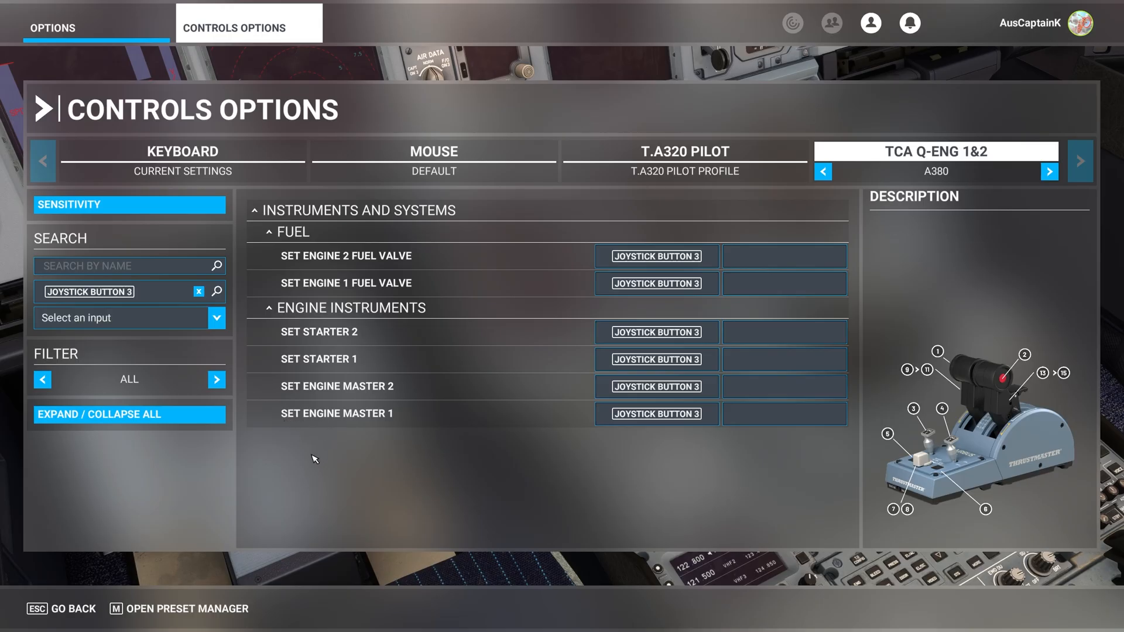
{"action": "mouse_move", "coordinate": [177, 360]}
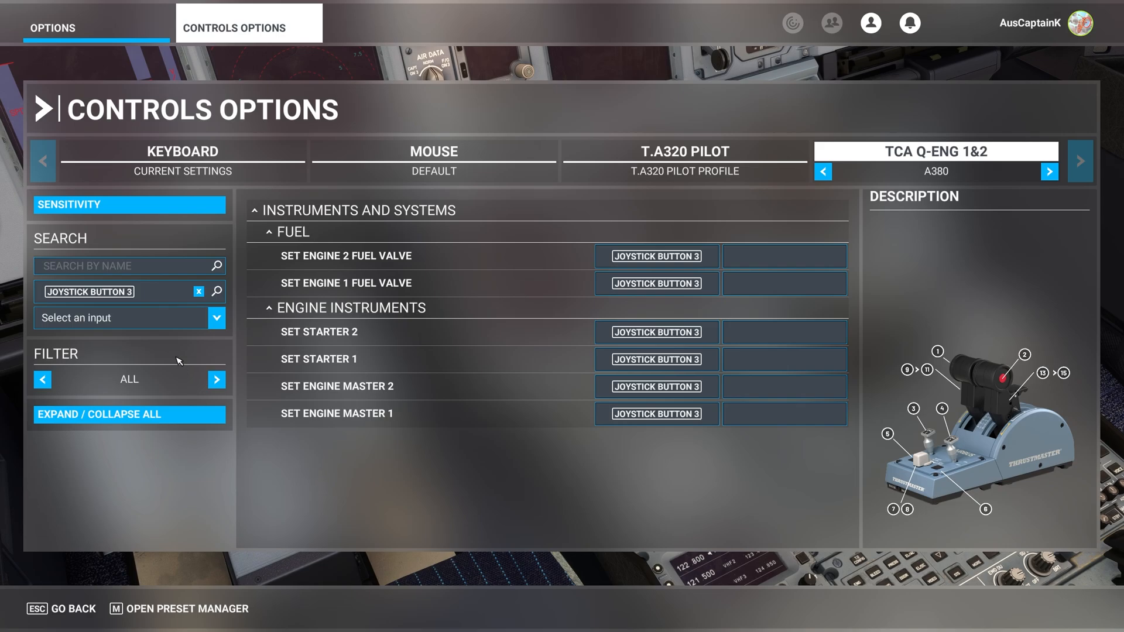
{"action": "left_click", "coordinate": [199, 291]}
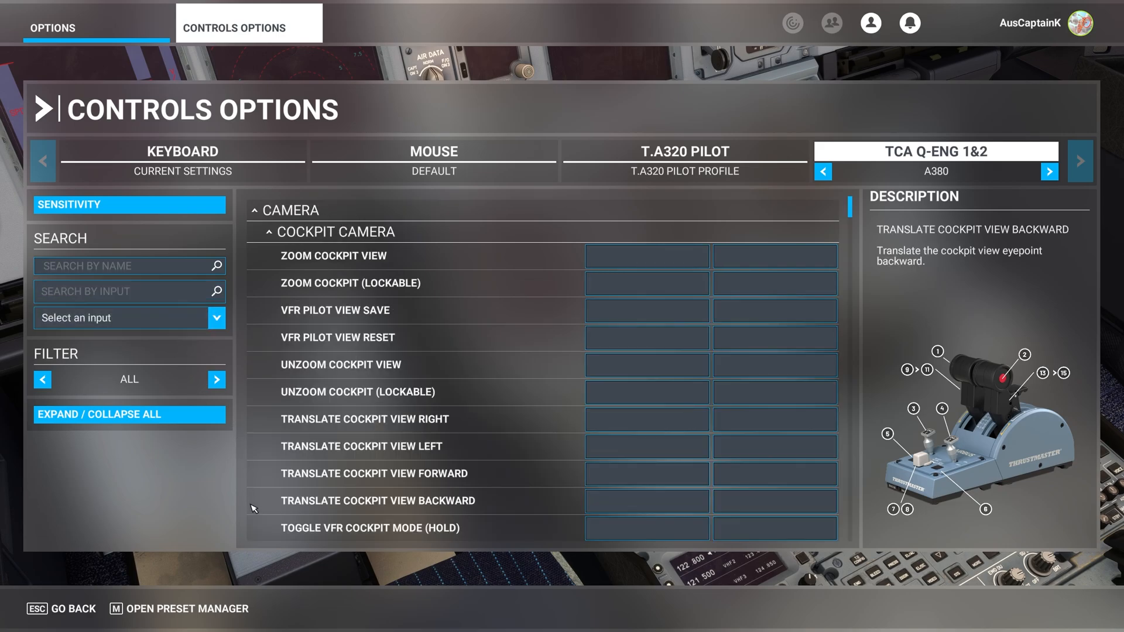
Filter the A380 bindings by Joystick Button 4, then select the Search by Name field.
{"action": "left_click", "coordinate": [129, 291]}
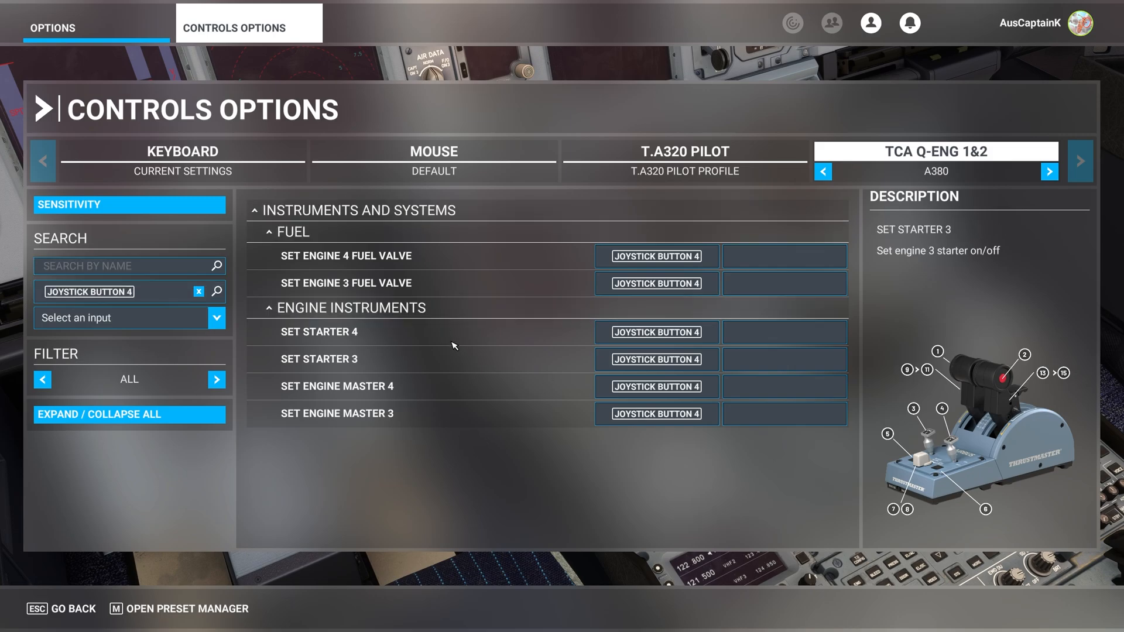
{"action": "mouse_move", "coordinate": [421, 361]}
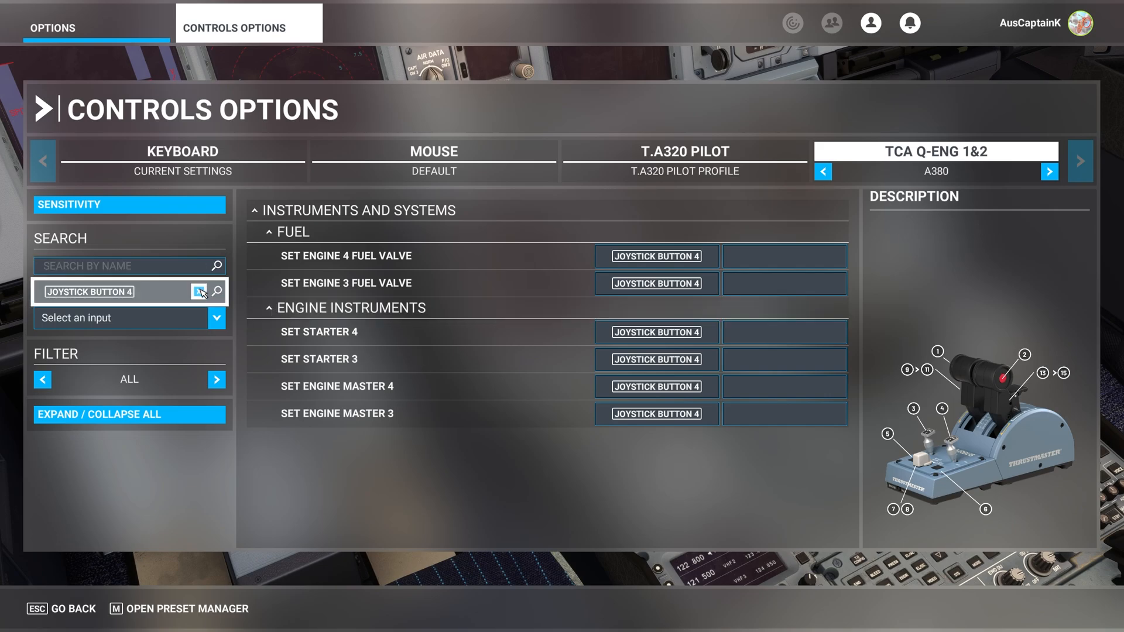
{"action": "left_click", "coordinate": [197, 291]}
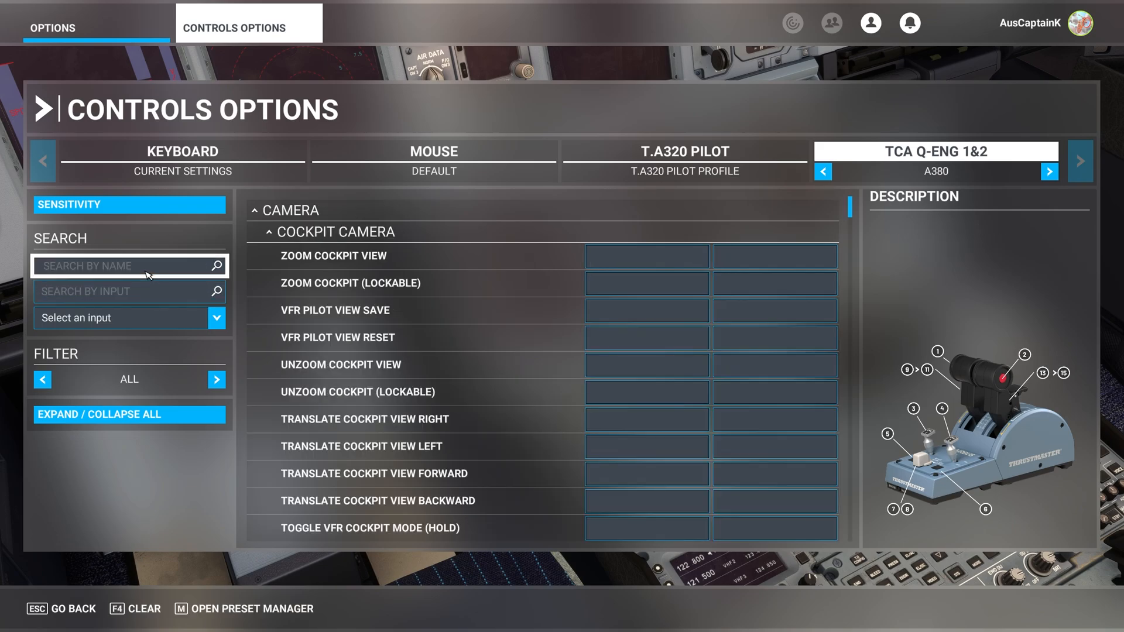
{"action": "left_click", "coordinate": [129, 291]}
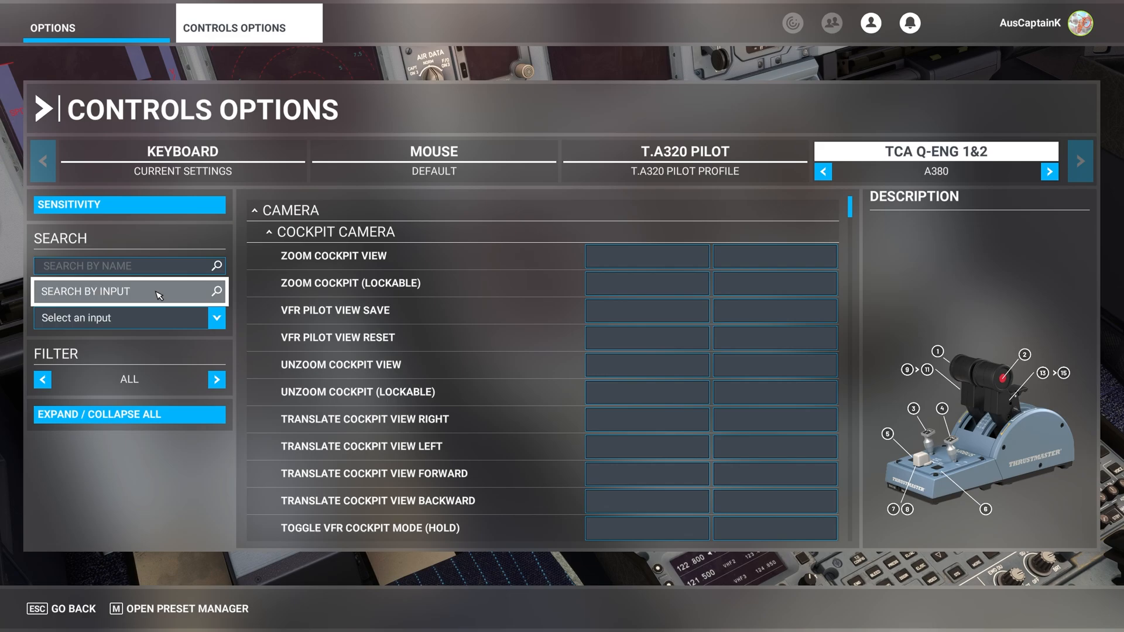
{"action": "left_click", "coordinate": [129, 291]}
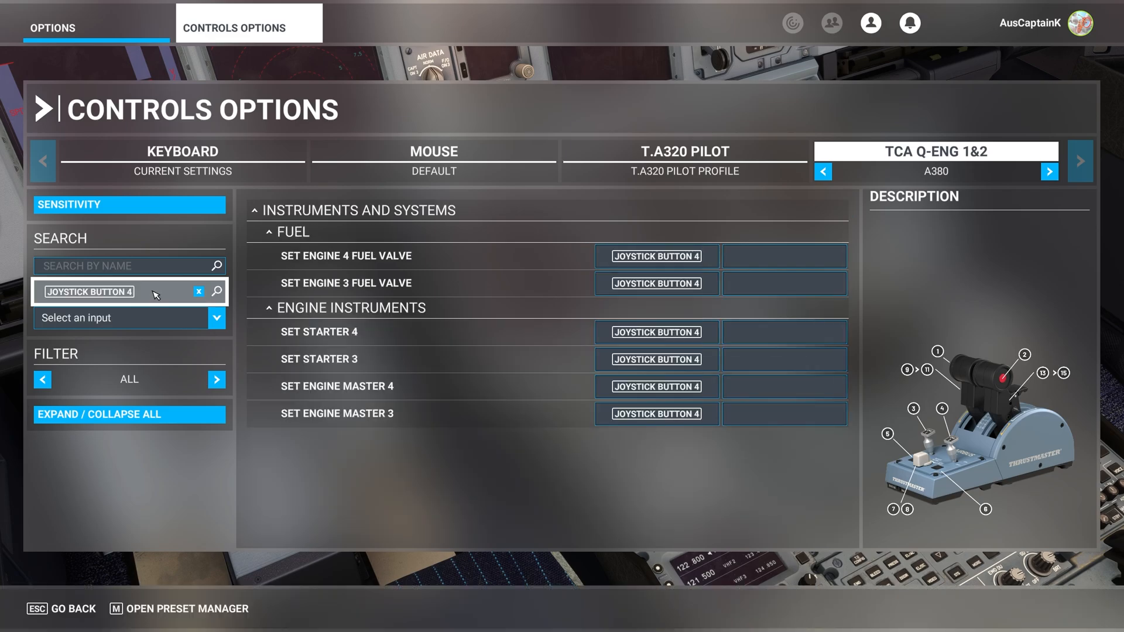
{"action": "left_click", "coordinate": [121, 266]}
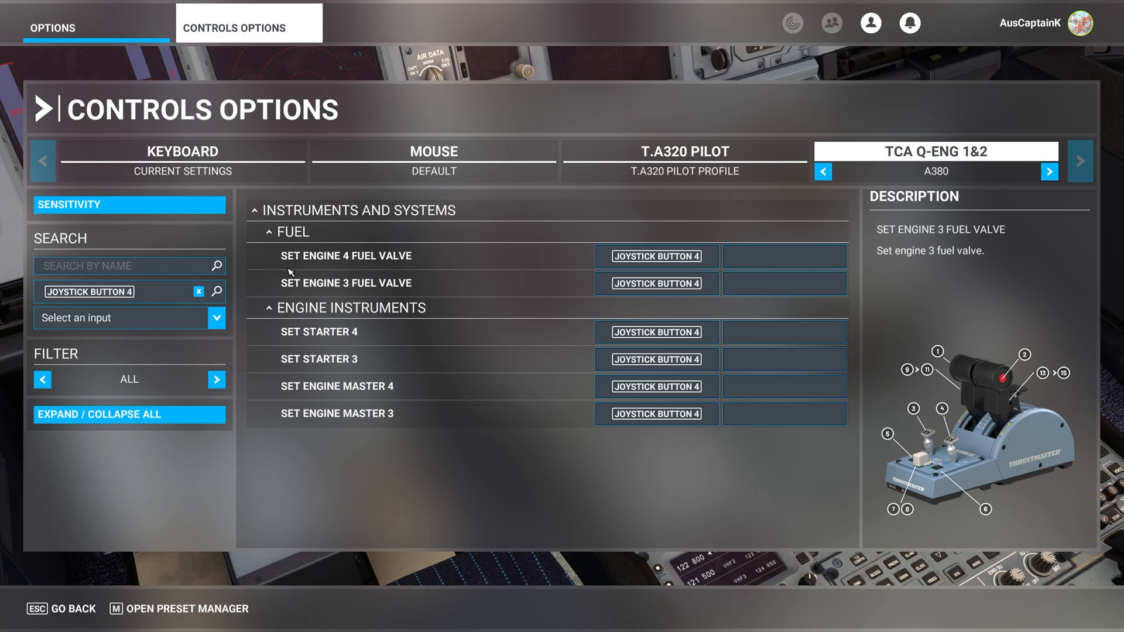
{"action": "left_click", "coordinate": [129, 266]}
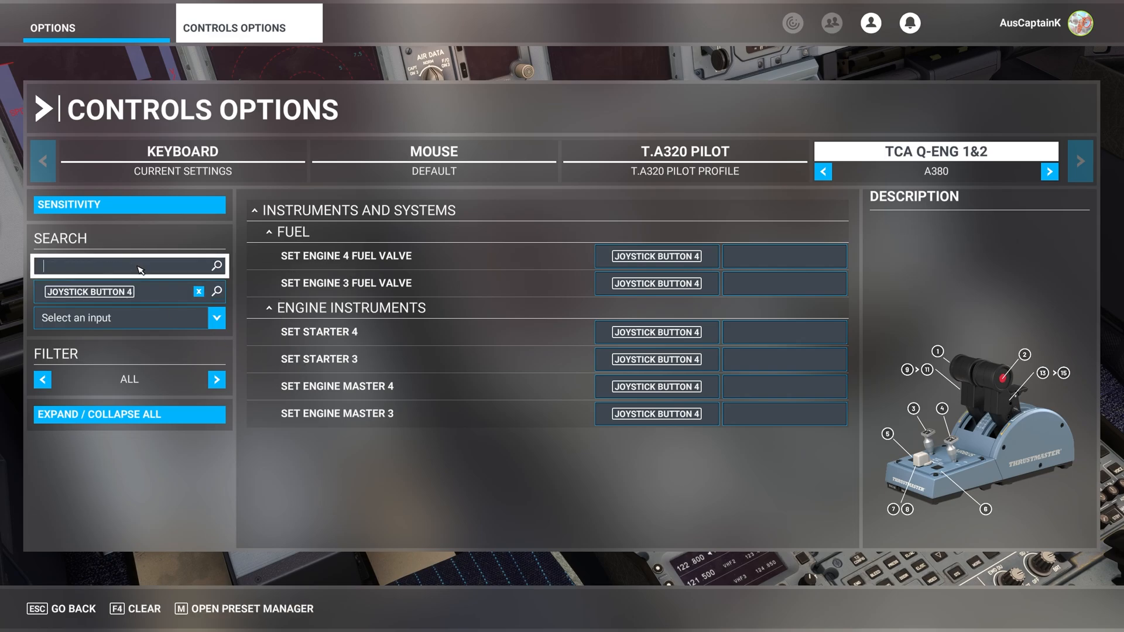
Search commands by name for 'set engine' with the Button 4 input filter removed.
{"action": "type", "text": "set e"}
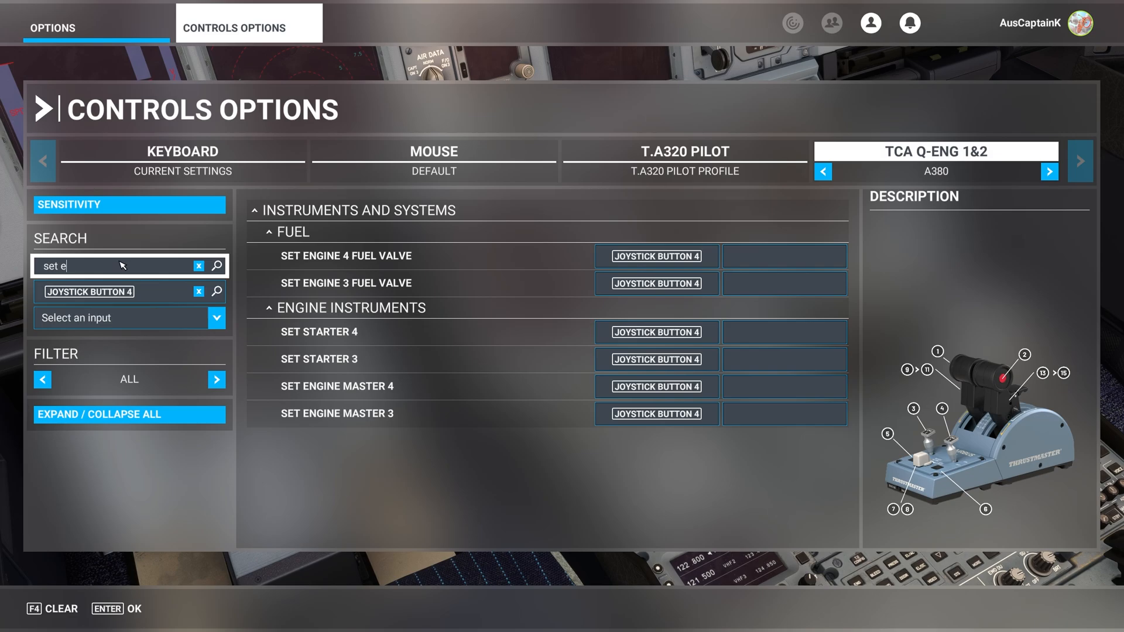
{"action": "type", "text": "ngine"}
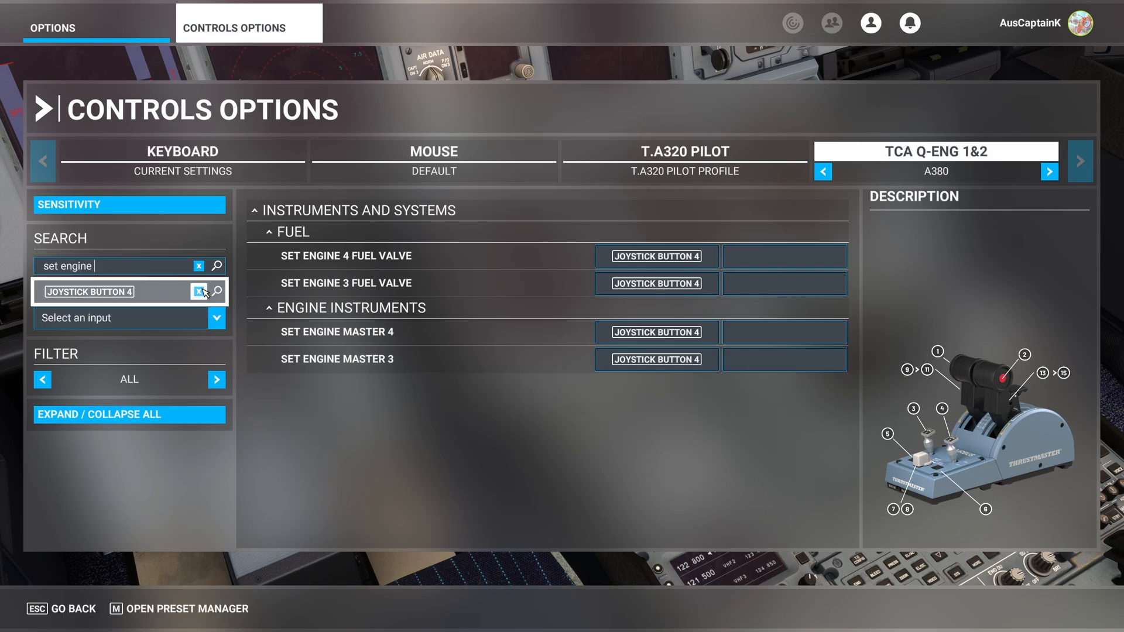
{"action": "left_click", "coordinate": [198, 292]}
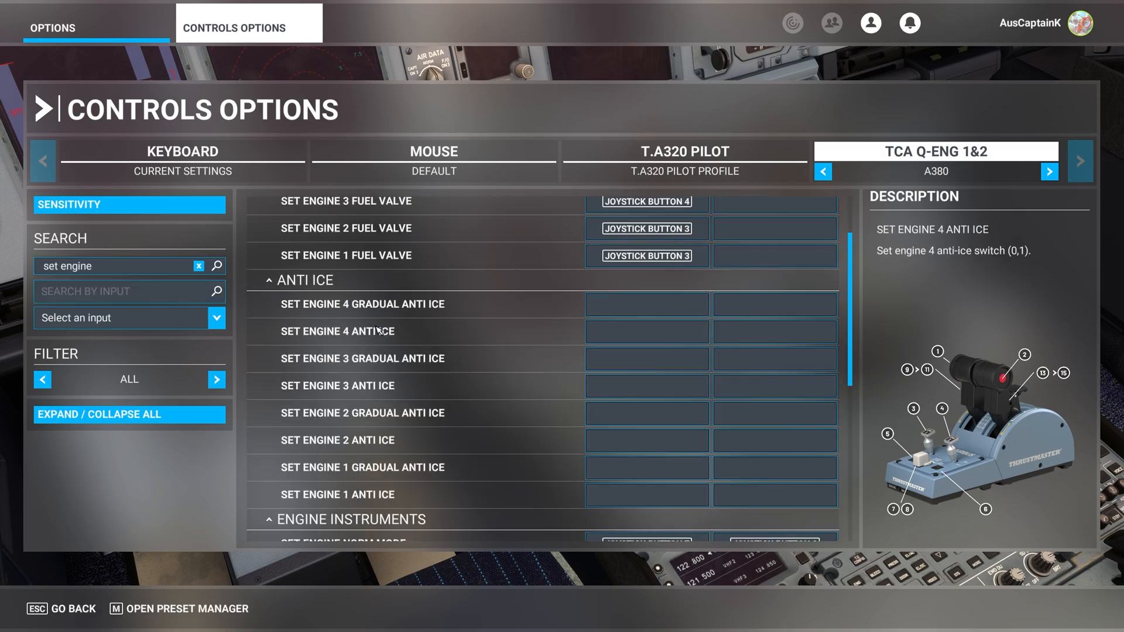
Browse the results and open the Set Engine 4 Fuel Valve binding without changing it.
{"action": "scroll", "scroll_direction": "down", "scroll_amount": 3}
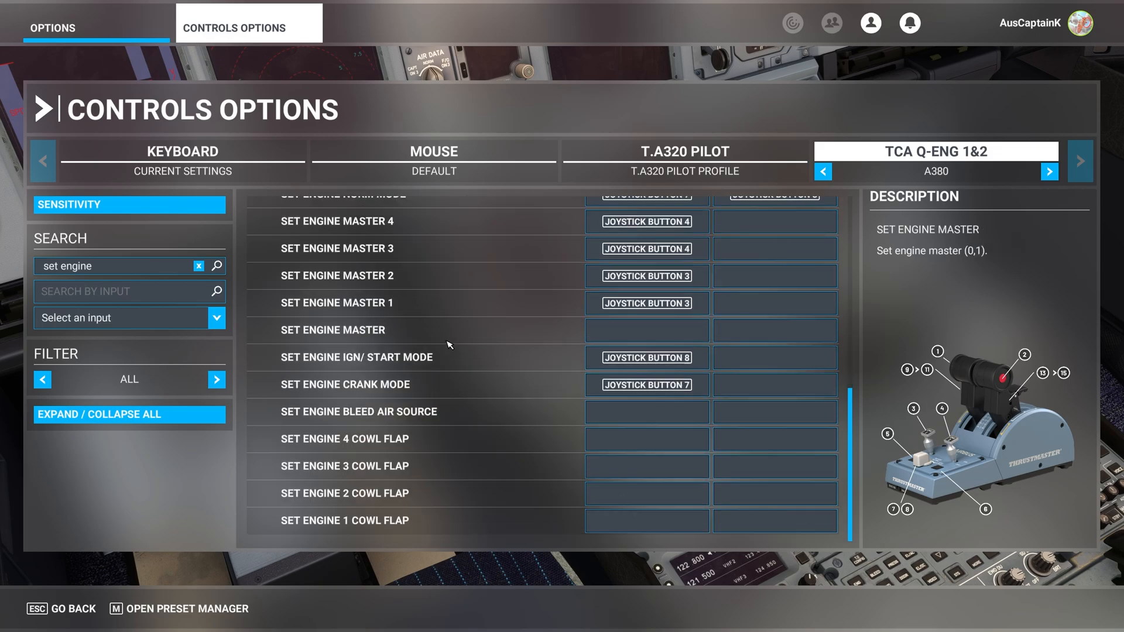
{"action": "scroll", "scroll_direction": "up", "scroll_amount": 3}
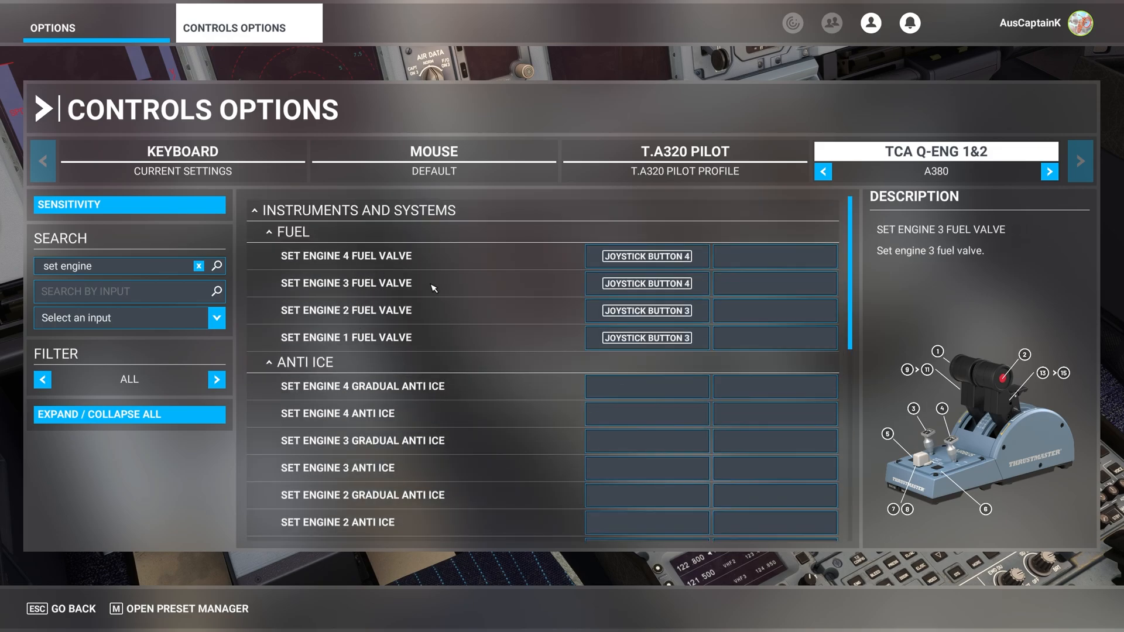
{"action": "left_click", "coordinate": [645, 283]}
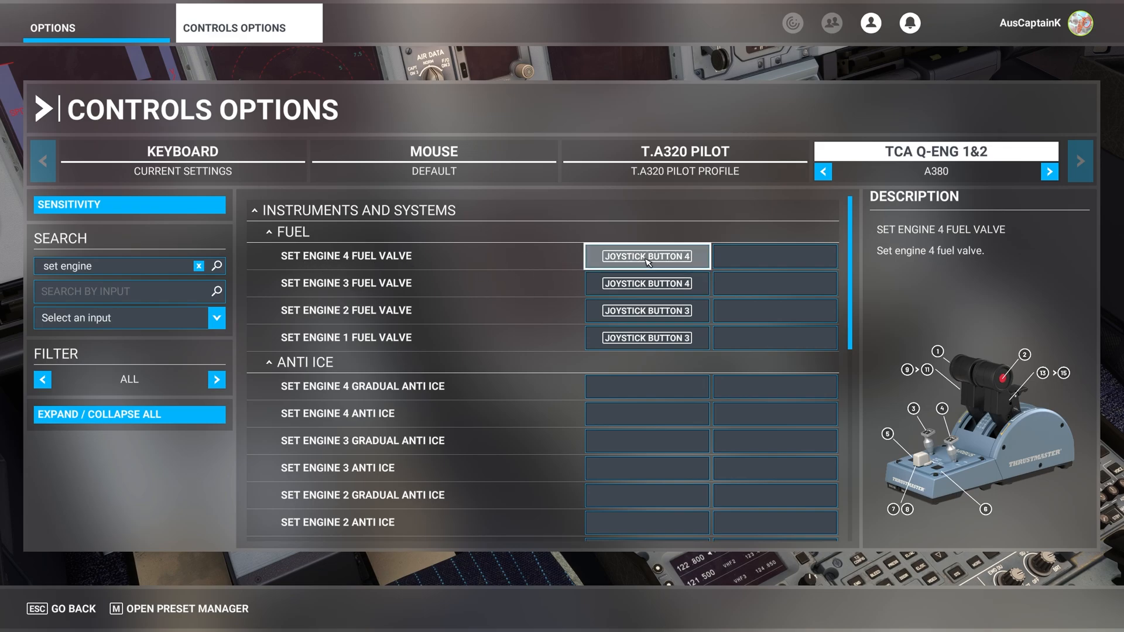
{"action": "left_click", "coordinate": [646, 256]}
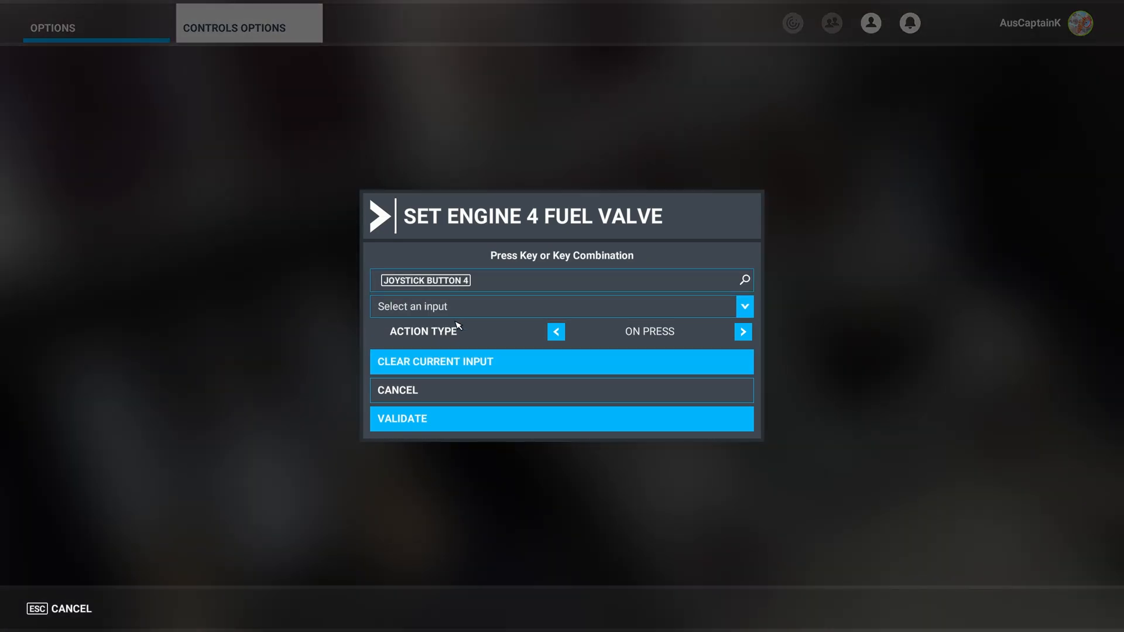
{"action": "left_click", "coordinate": [744, 306]}
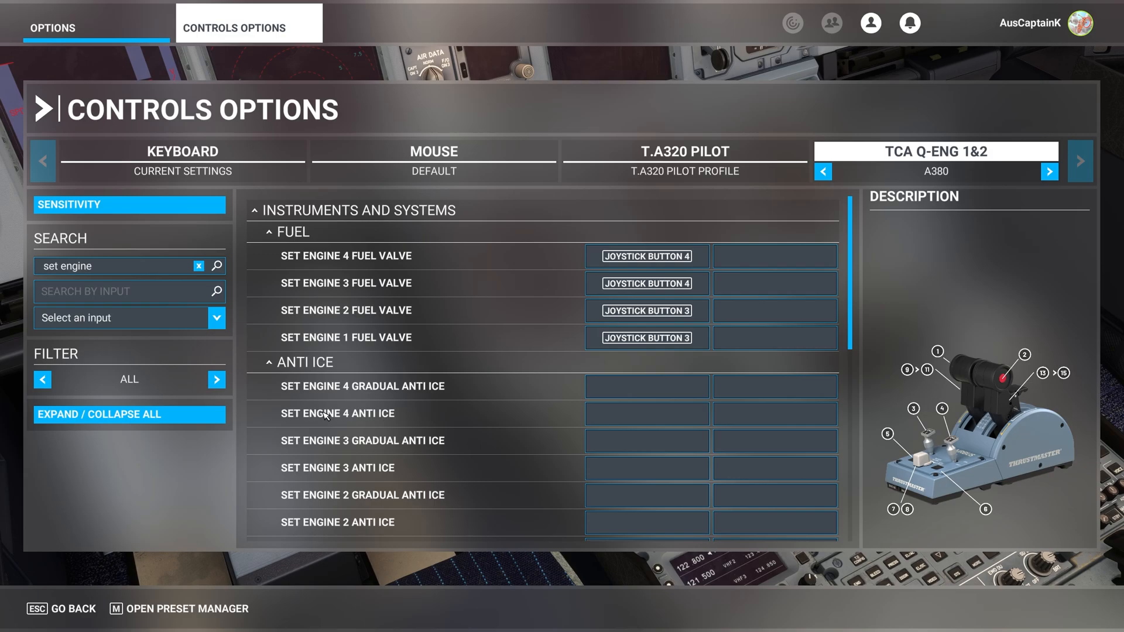
{"action": "scroll", "scroll_direction": "down", "scroll_amount": 3}
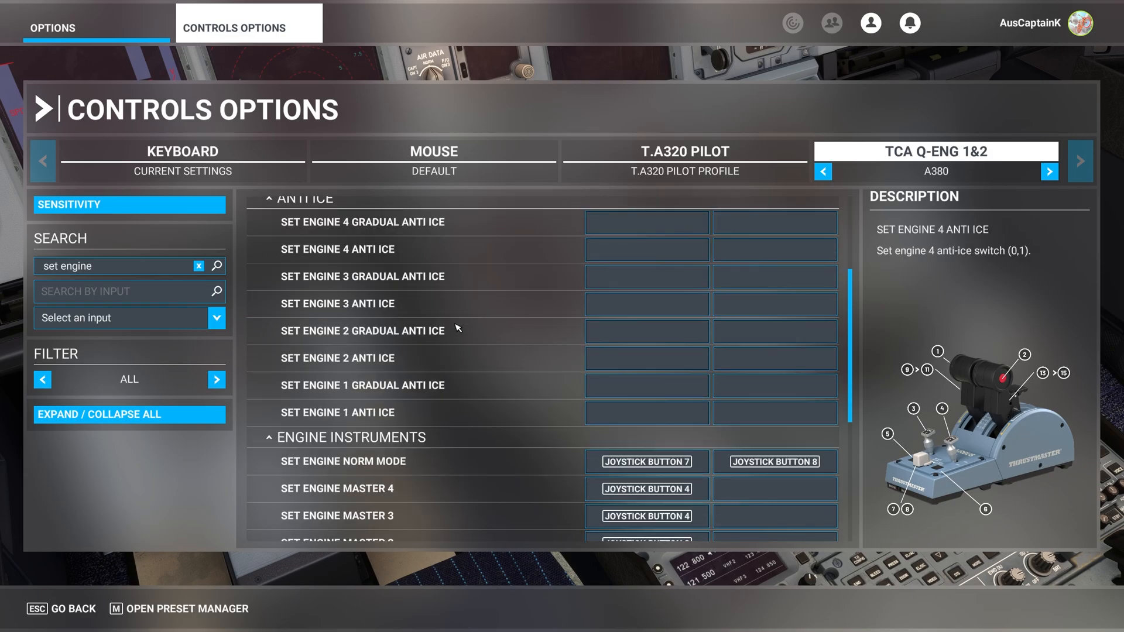
{"action": "scroll", "scroll_direction": "down", "scroll_amount": 3}
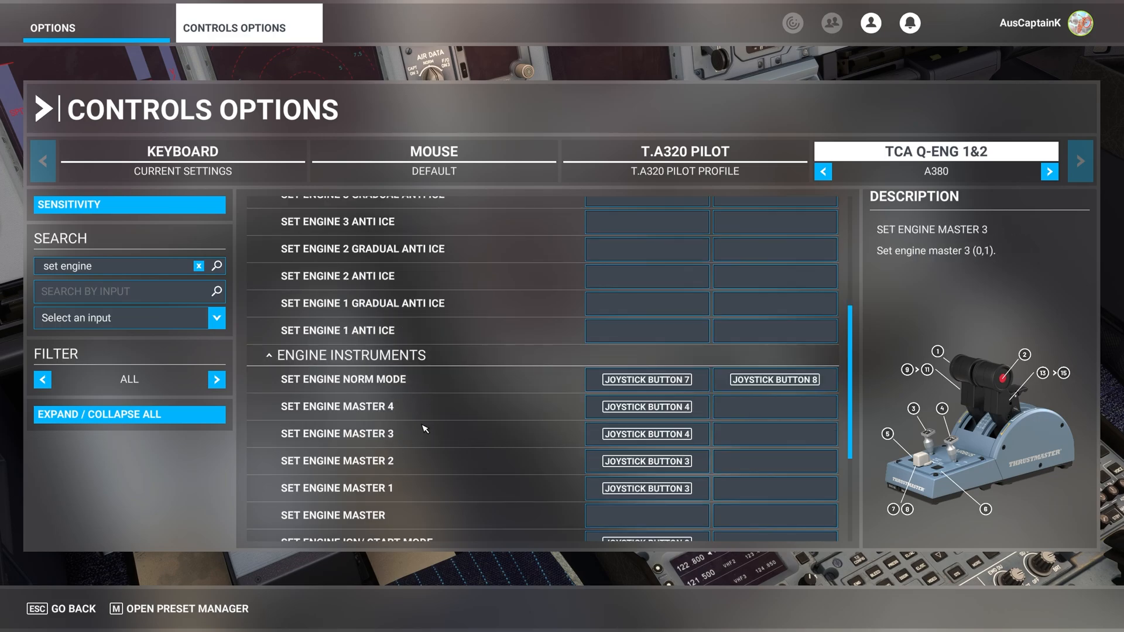
{"action": "left_click", "coordinate": [645, 433]}
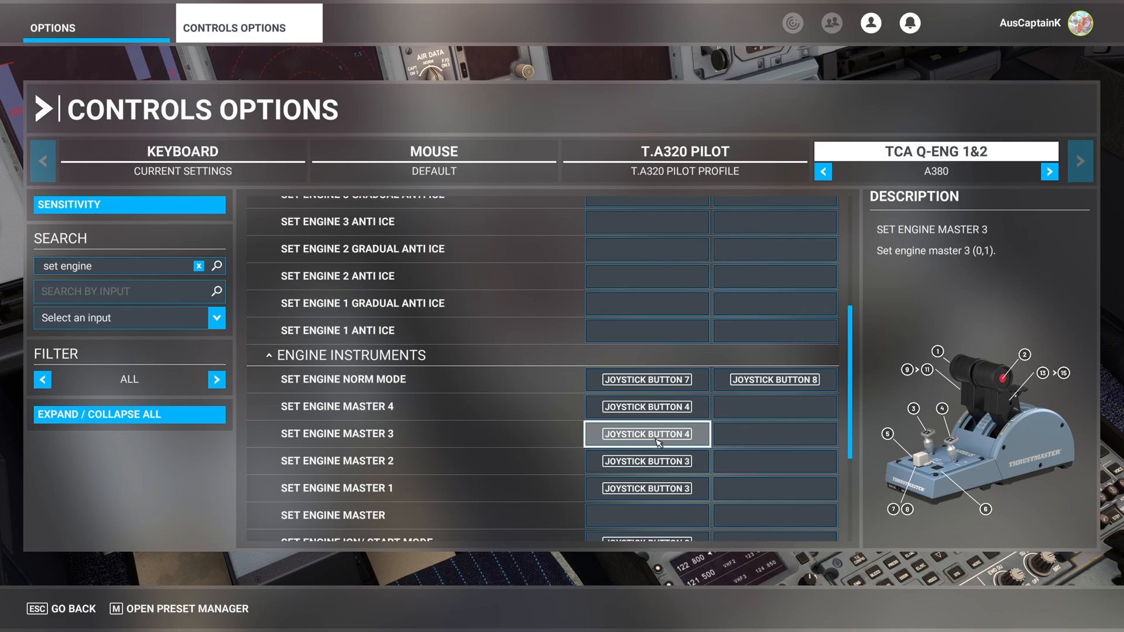
{"action": "left_click", "coordinate": [646, 434]}
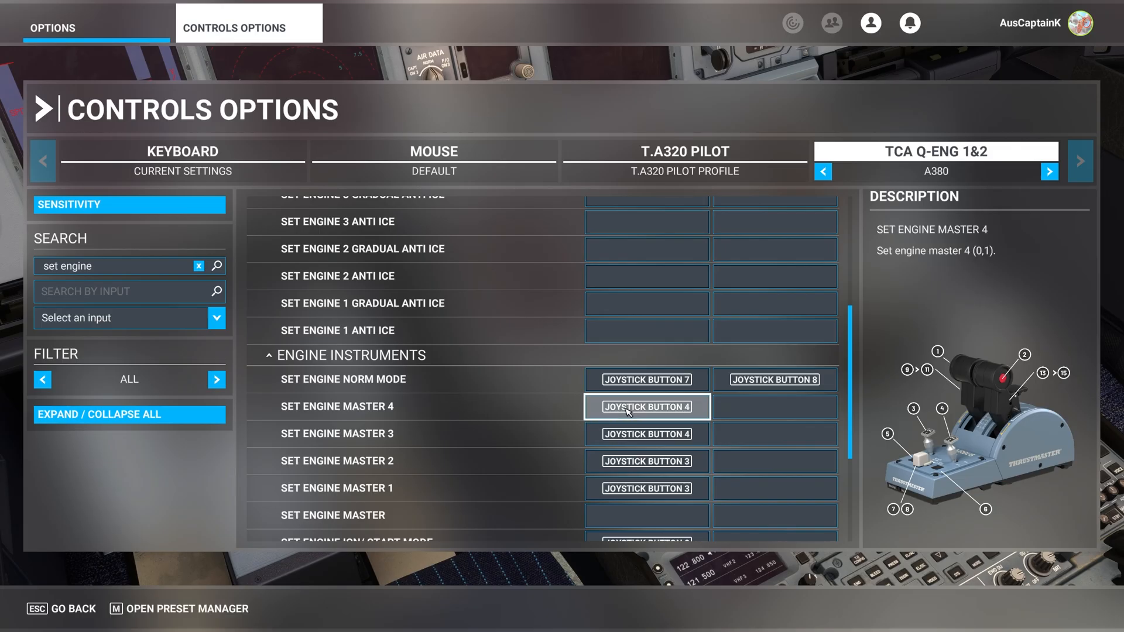
{"action": "scroll", "scroll_direction": "down", "scroll_amount": 3}
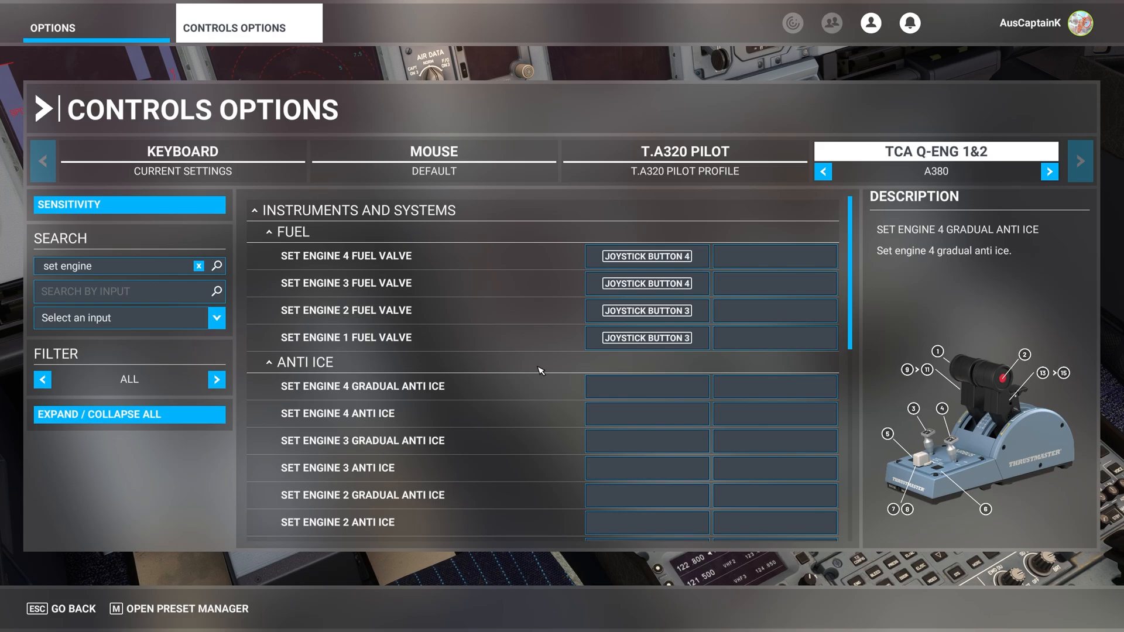
Clear the input filter, search by name for 'set st', and open a SET STARTER binding.
{"action": "left_click", "coordinate": [199, 266]}
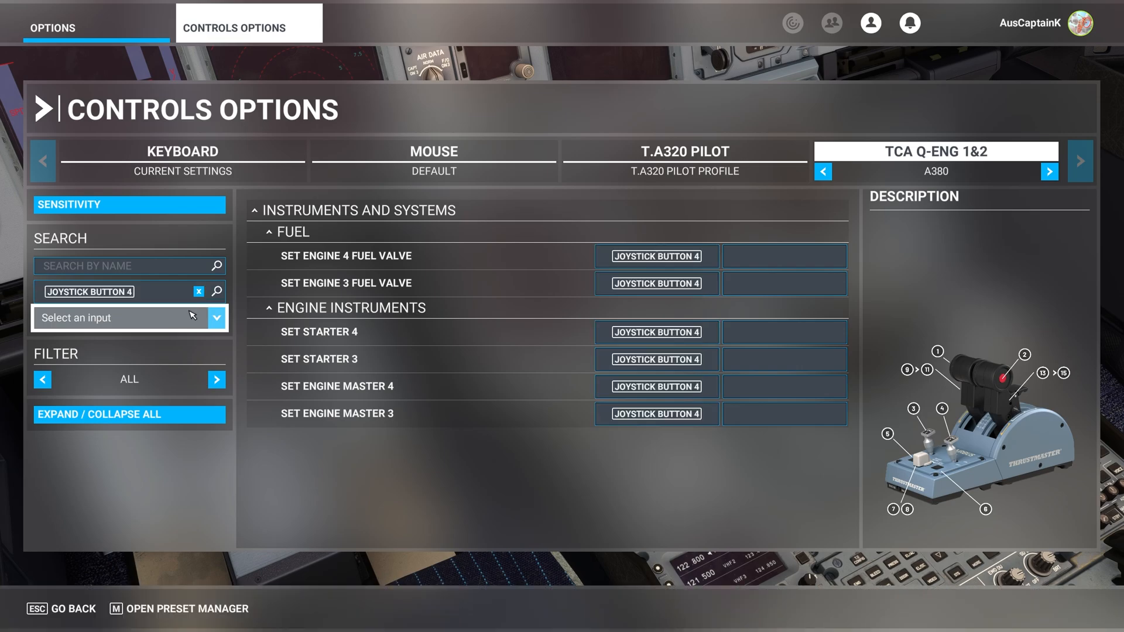
{"action": "left_click", "coordinate": [128, 266]}
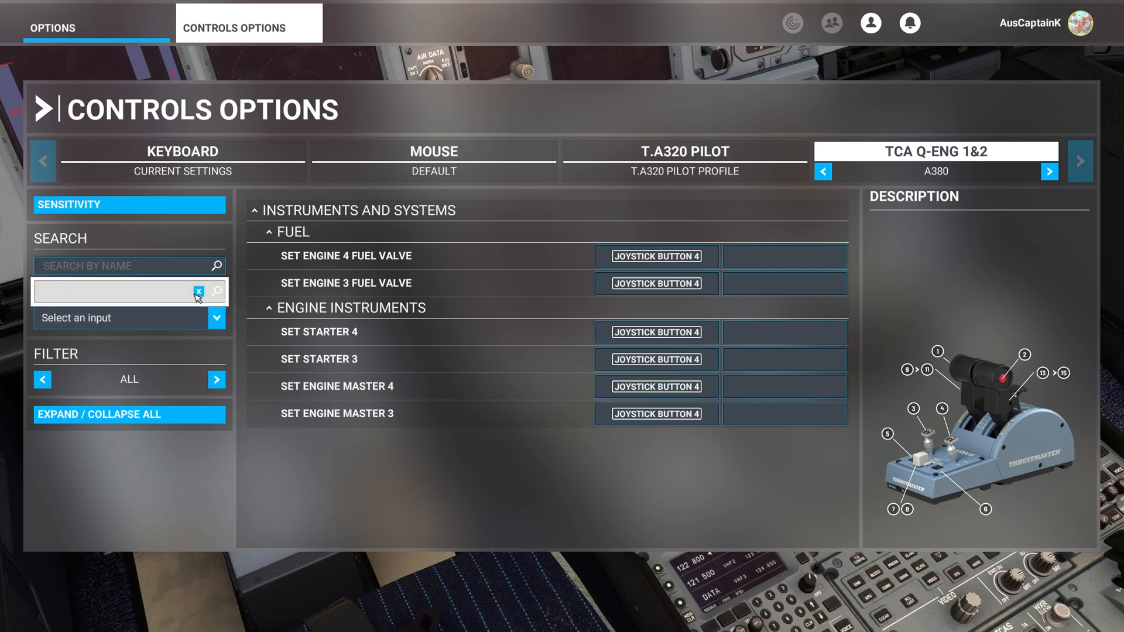
{"action": "type", "text": "S"}
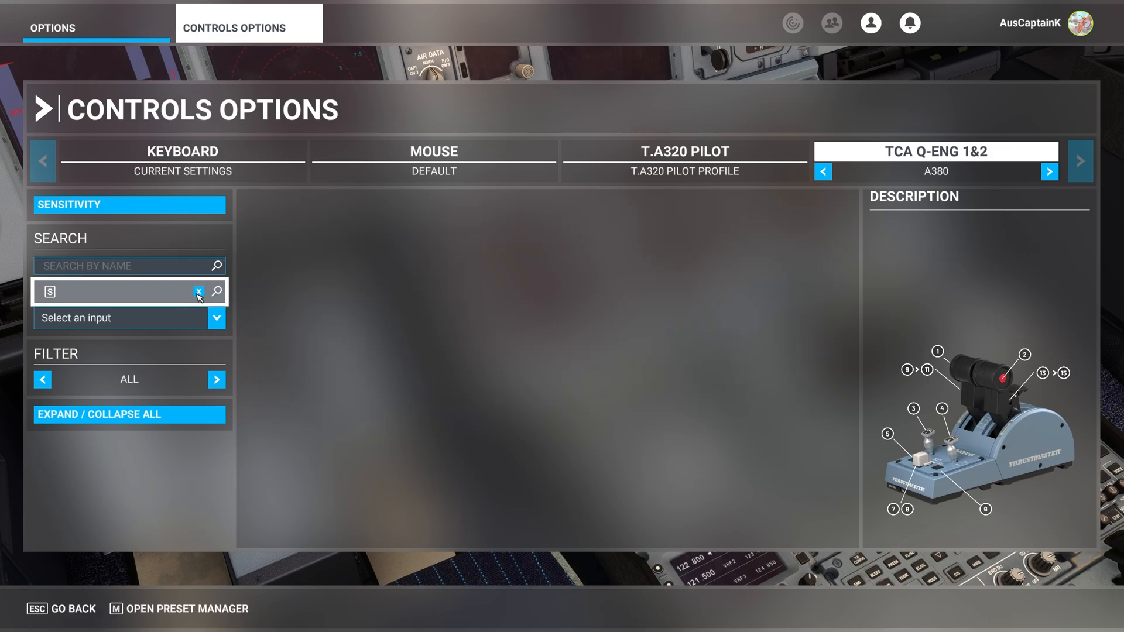
{"action": "left_click", "coordinate": [198, 291]}
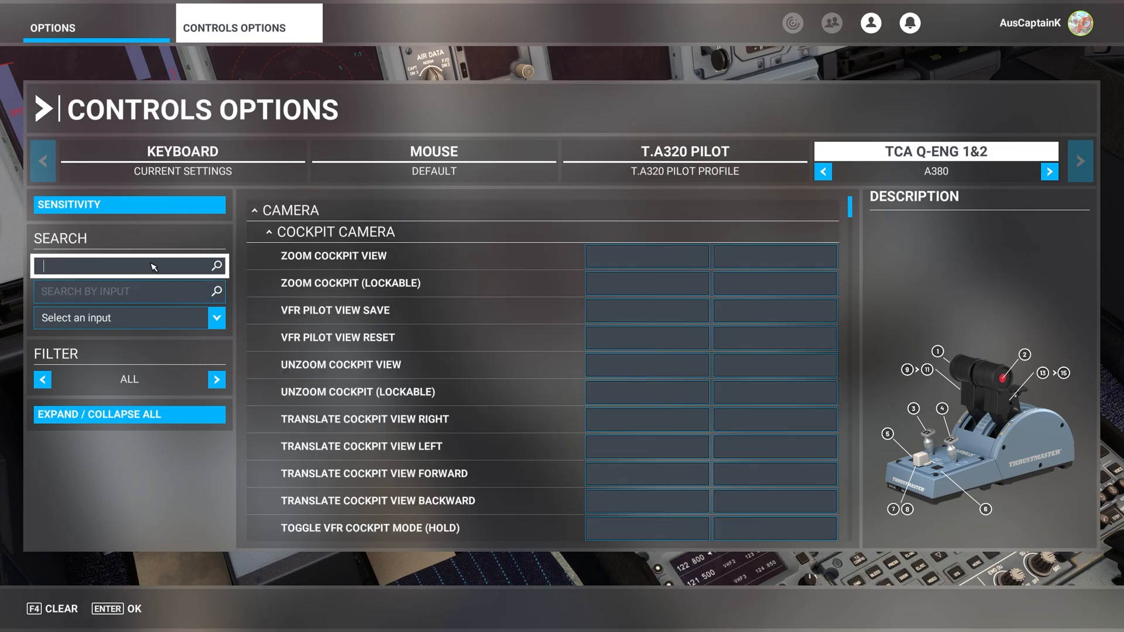
{"action": "type", "text": "set"}
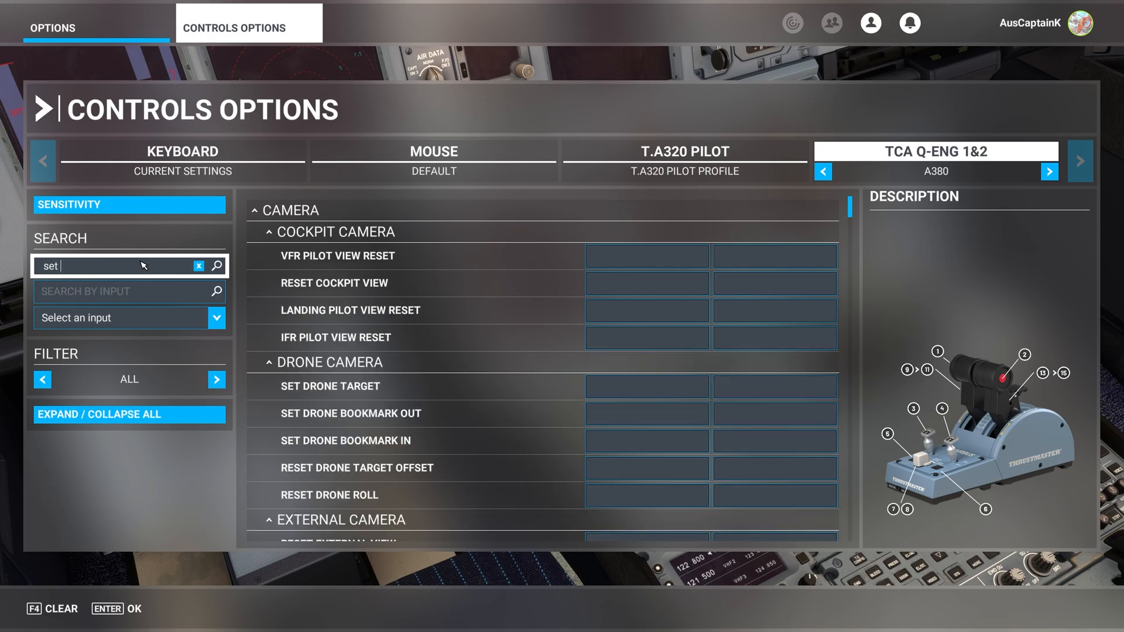
{"action": "type", "text": "st"}
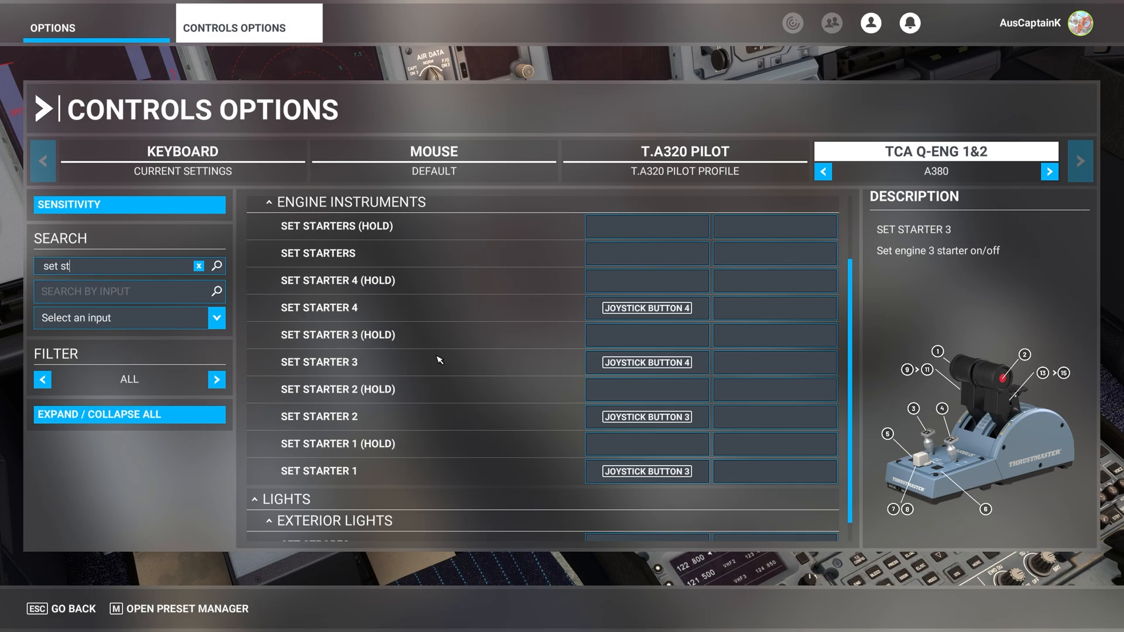
{"action": "left_click", "coordinate": [645, 362]}
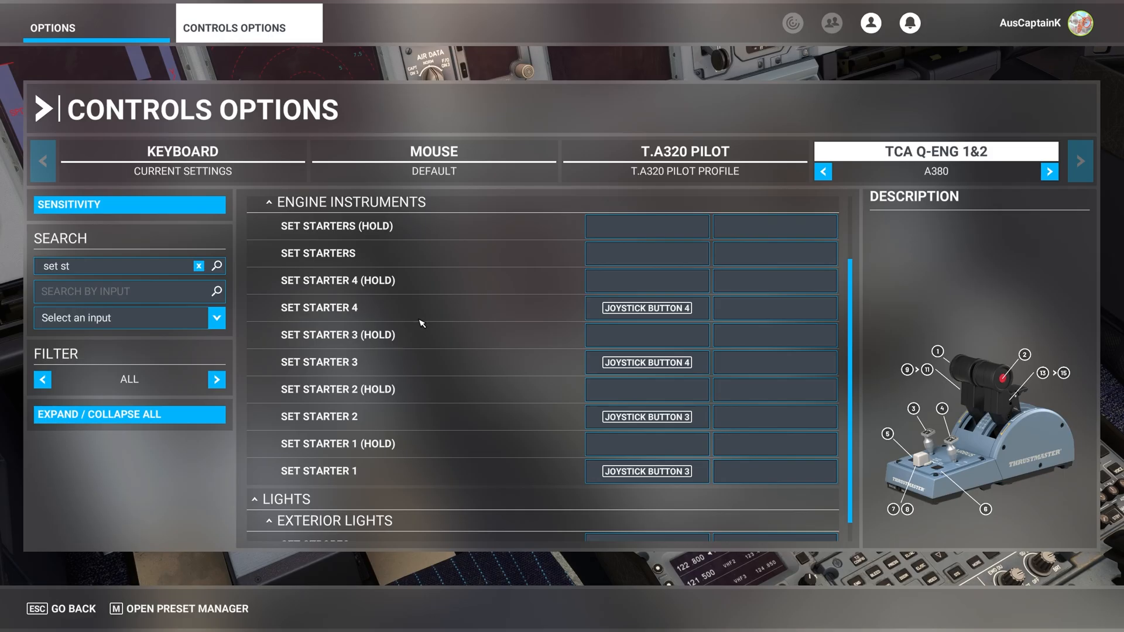
{"action": "mouse_move", "coordinate": [88, 514]}
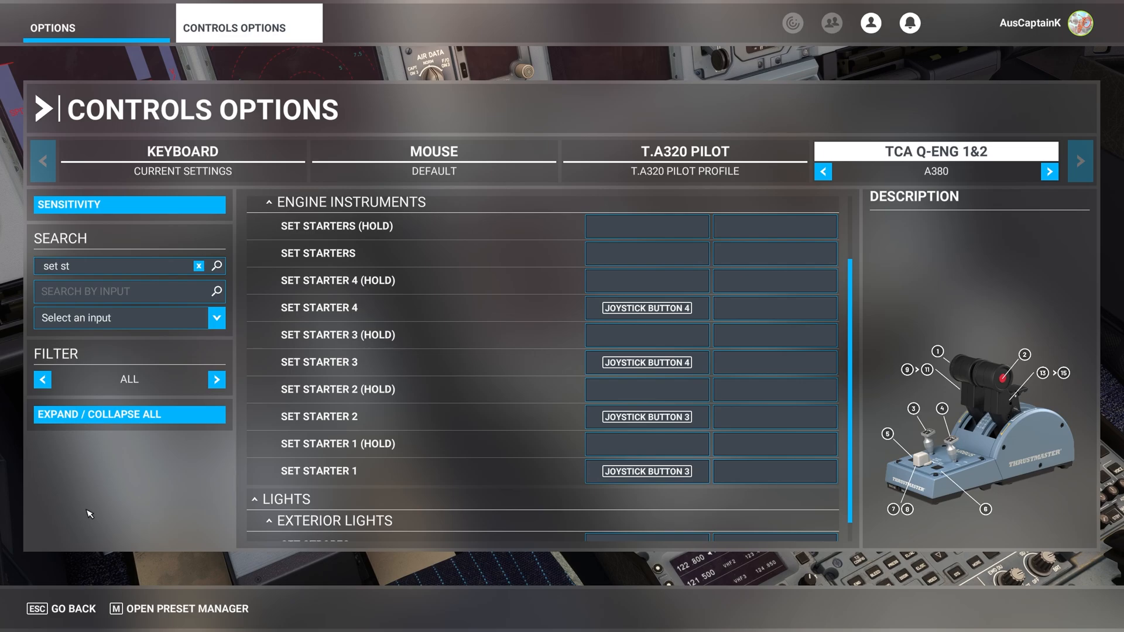
{"action": "mouse_move", "coordinate": [124, 463]}
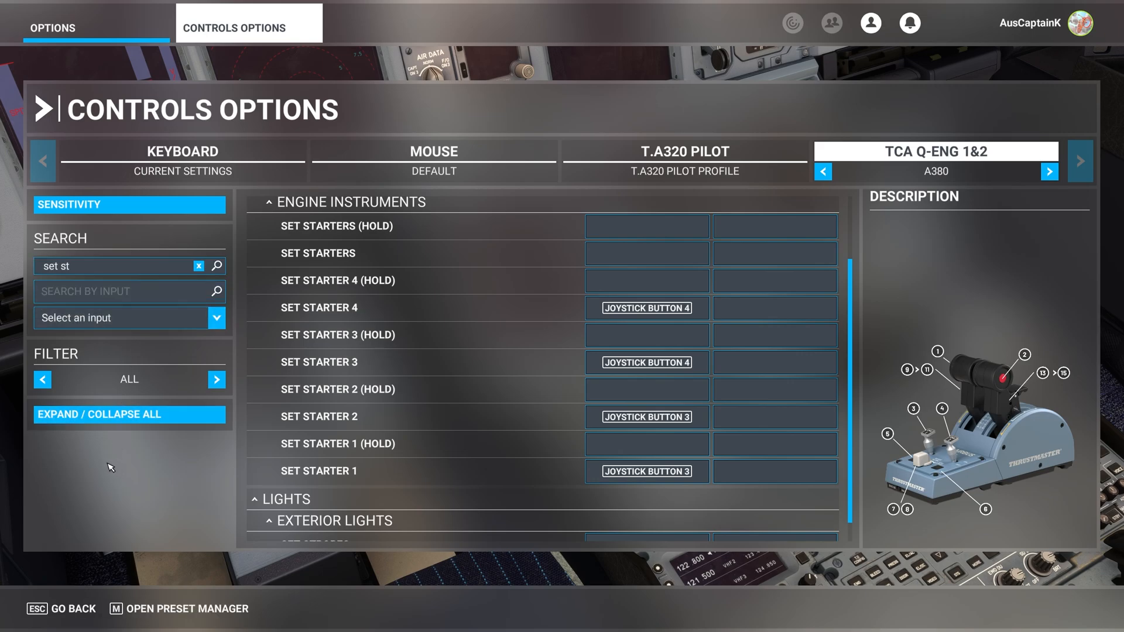
{"action": "mouse_move", "coordinate": [177, 518]}
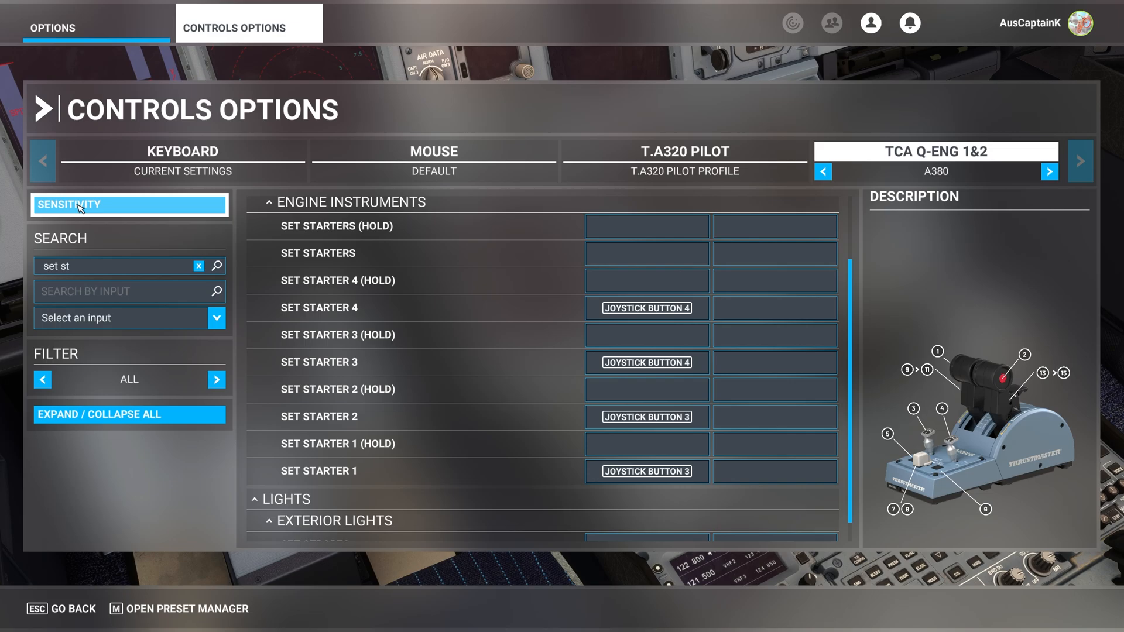
Confirm throttle axis sensitivity sliders at 0% with 100% reactivity, then close the panel.
{"action": "left_click", "coordinate": [129, 204]}
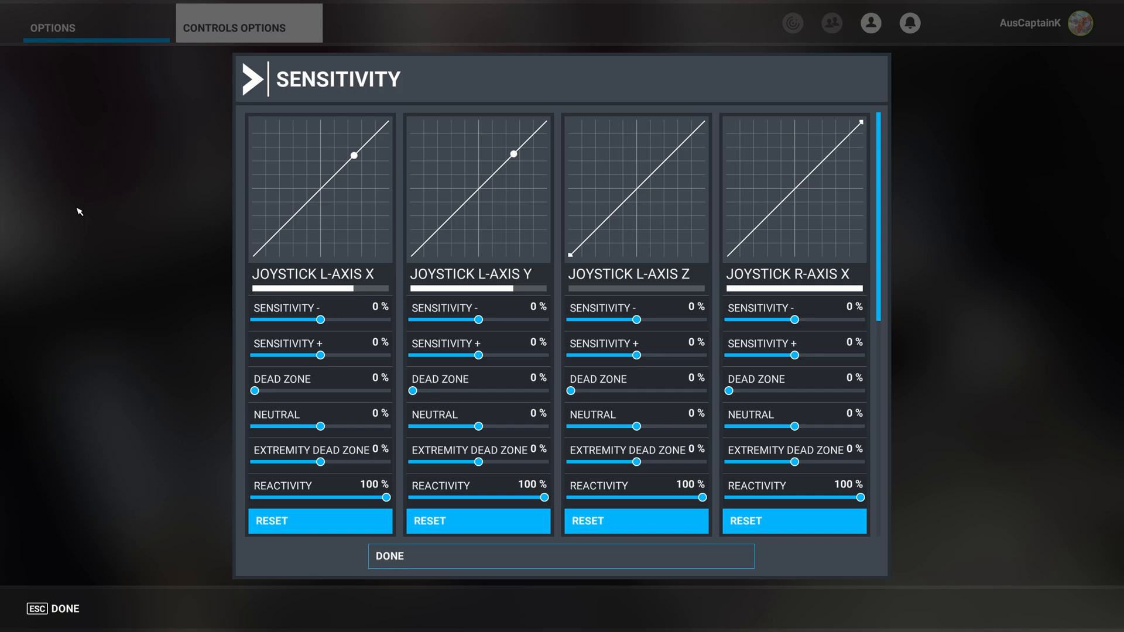
{"action": "mouse_move", "coordinate": [121, 230]}
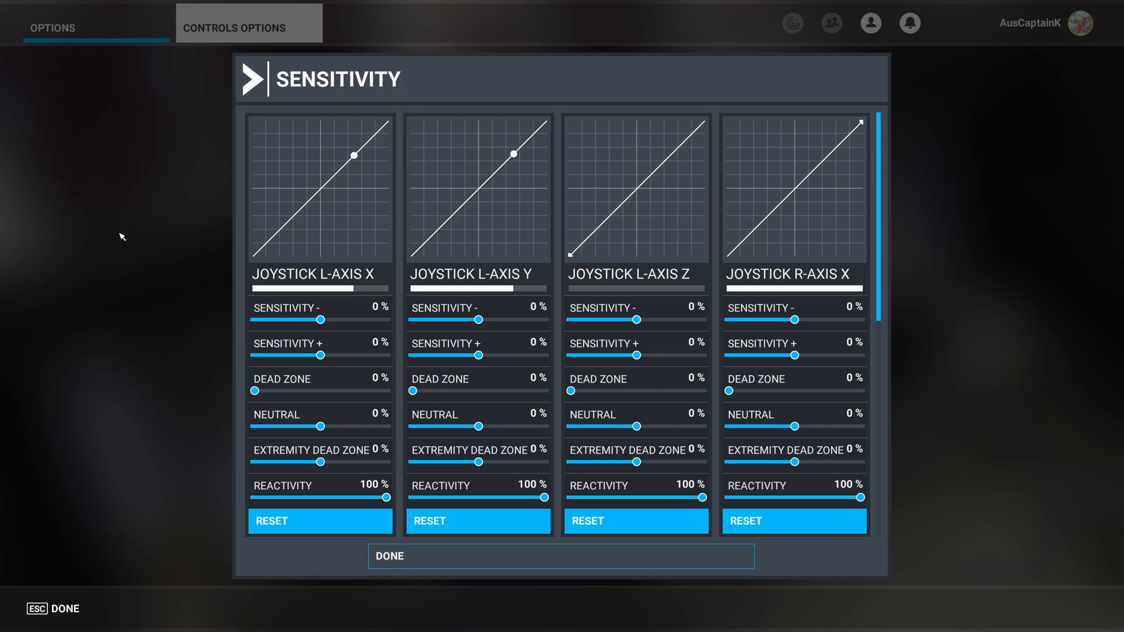
{"action": "mouse_move", "coordinate": [636, 111]}
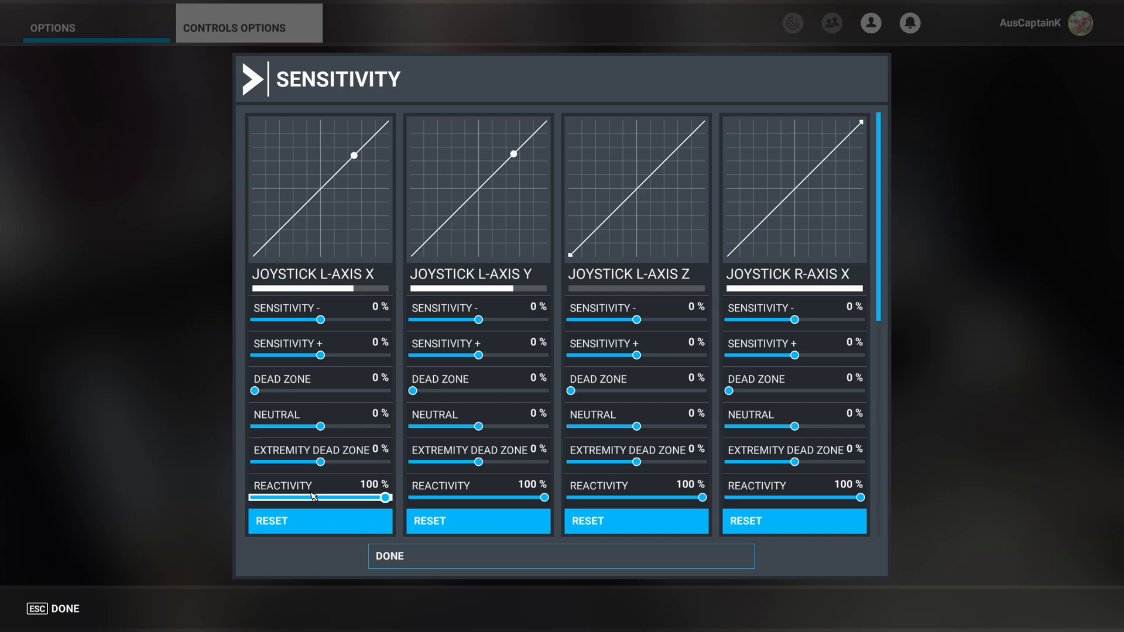
{"action": "mouse_move", "coordinate": [301, 276]}
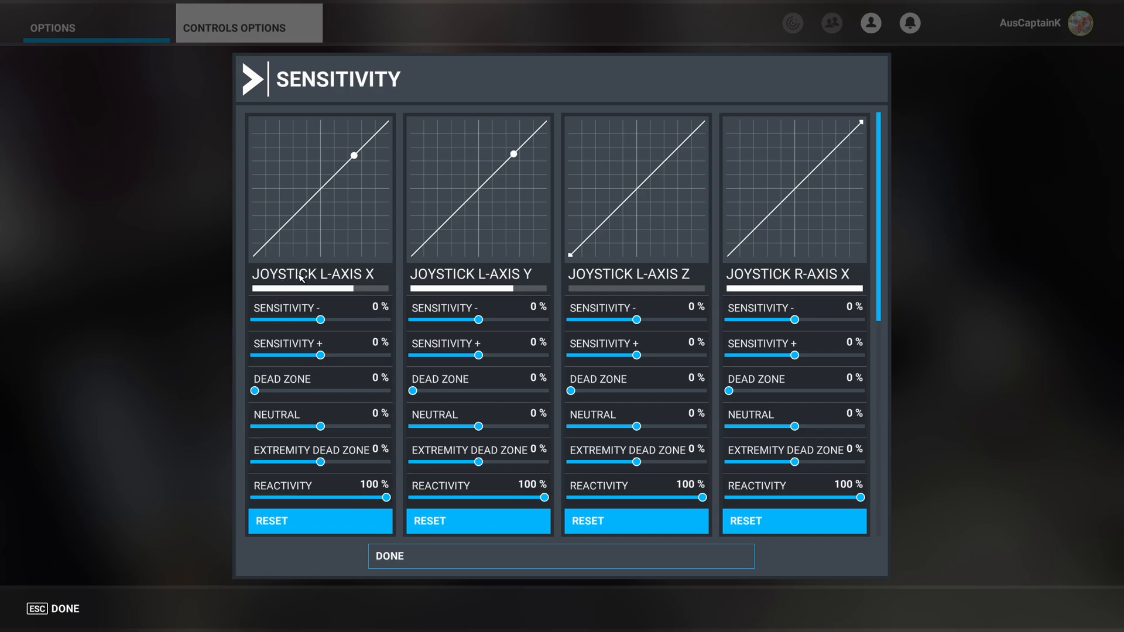
{"action": "mouse_move", "coordinate": [397, 566]}
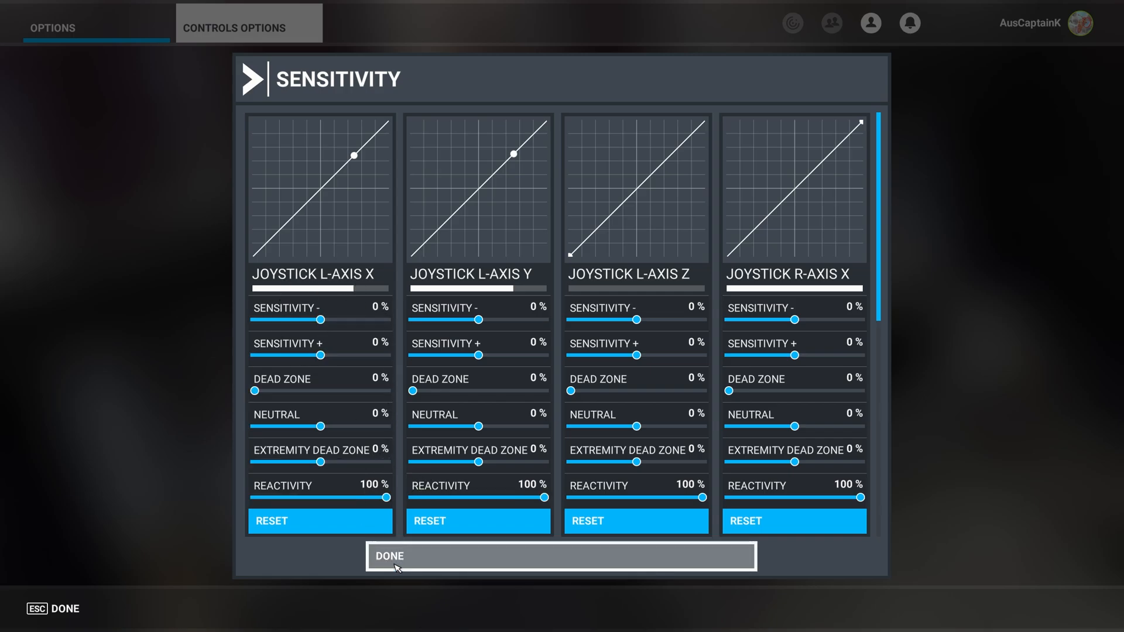
{"action": "left_click", "coordinate": [389, 556]}
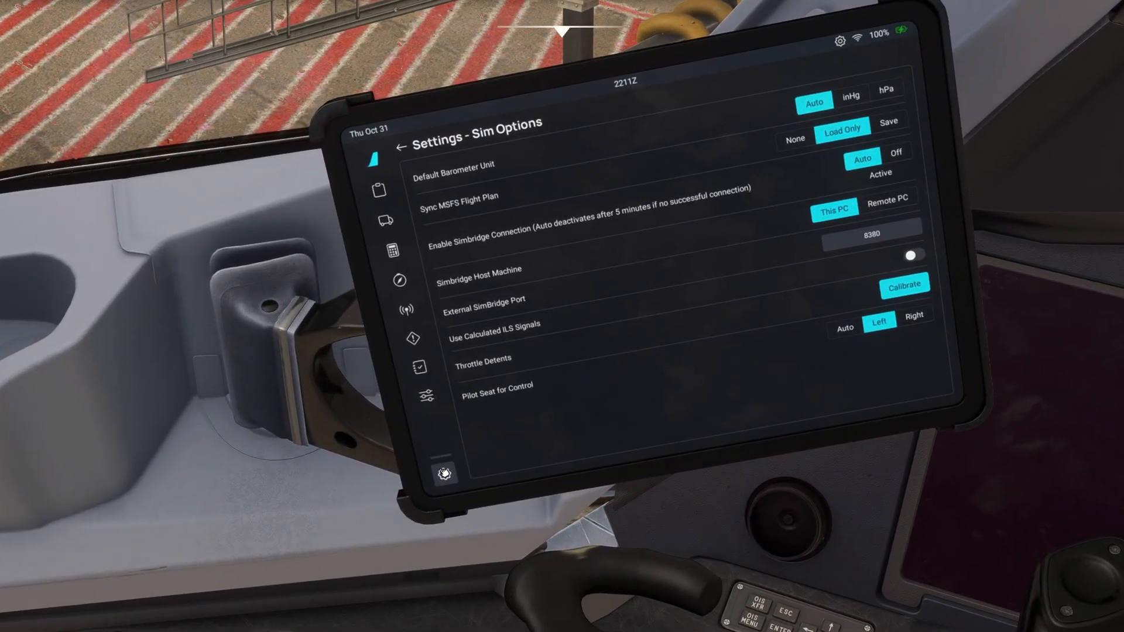
Go from flyPad Settings to Sim Options and start Throttle Detents calibration.
{"action": "left_click", "coordinate": [401, 147]}
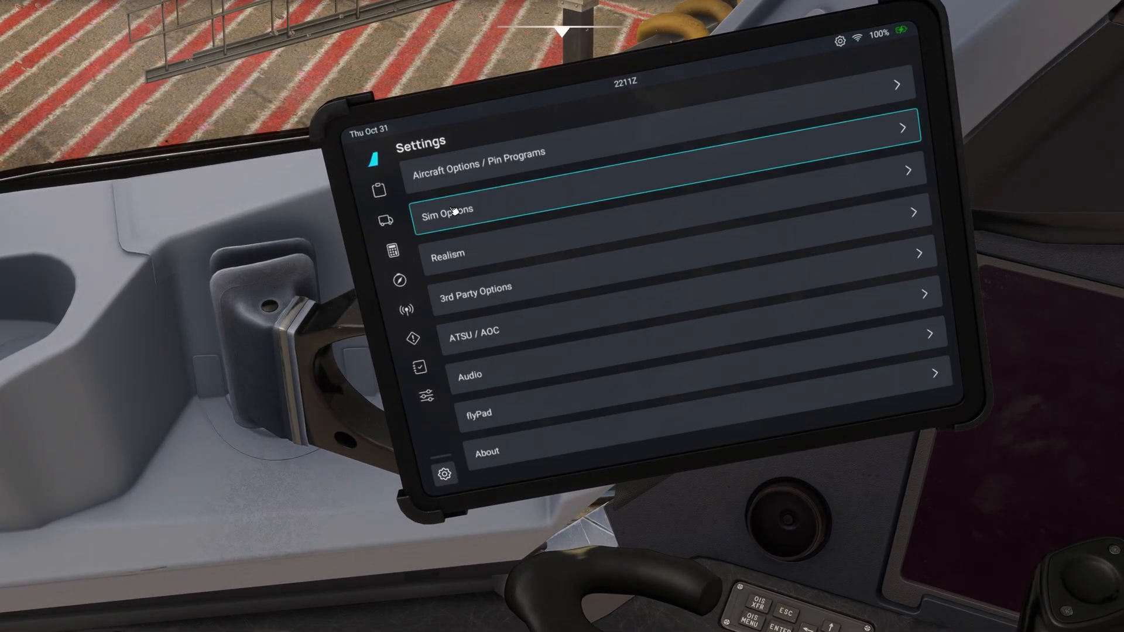
{"action": "left_click", "coordinate": [446, 213]}
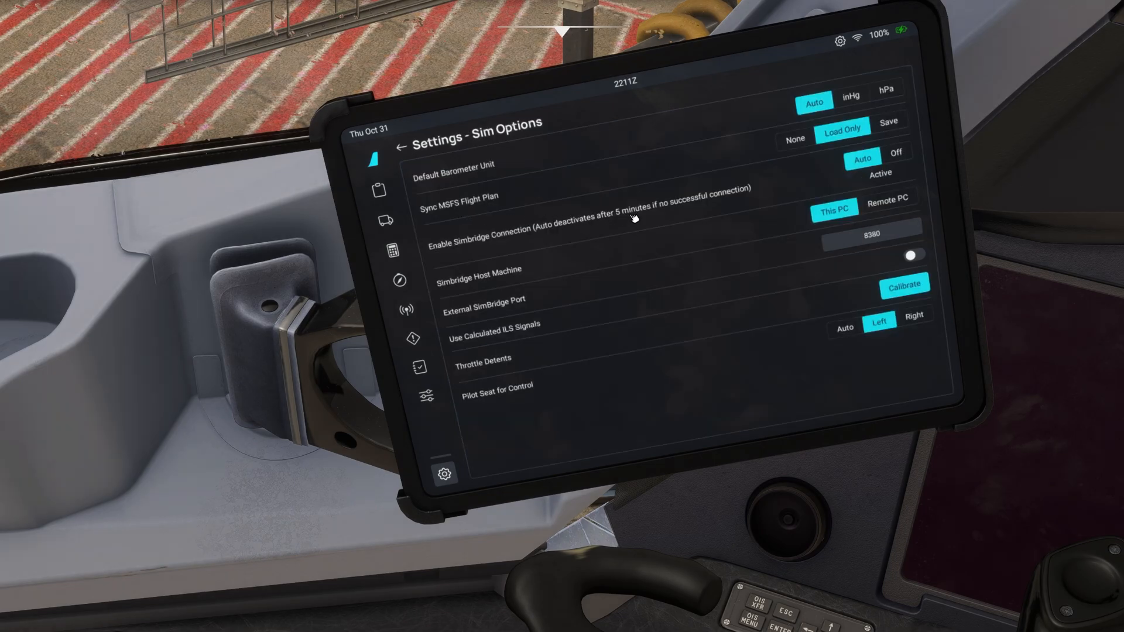
{"action": "left_click", "coordinate": [482, 359]}
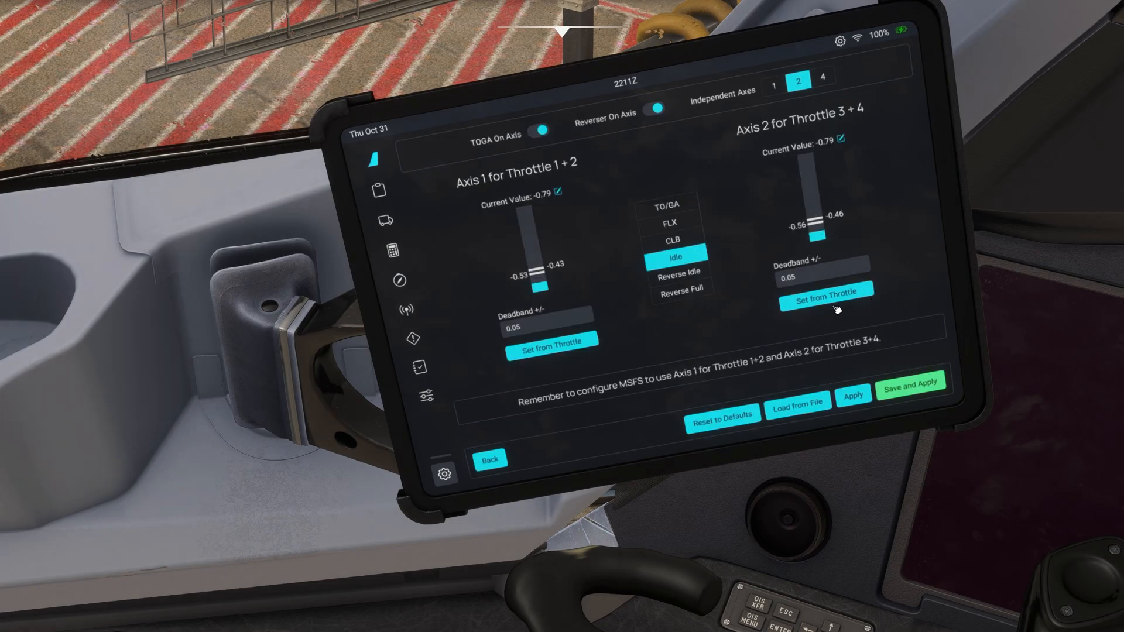
{"action": "mouse_move", "coordinate": [640, 342]}
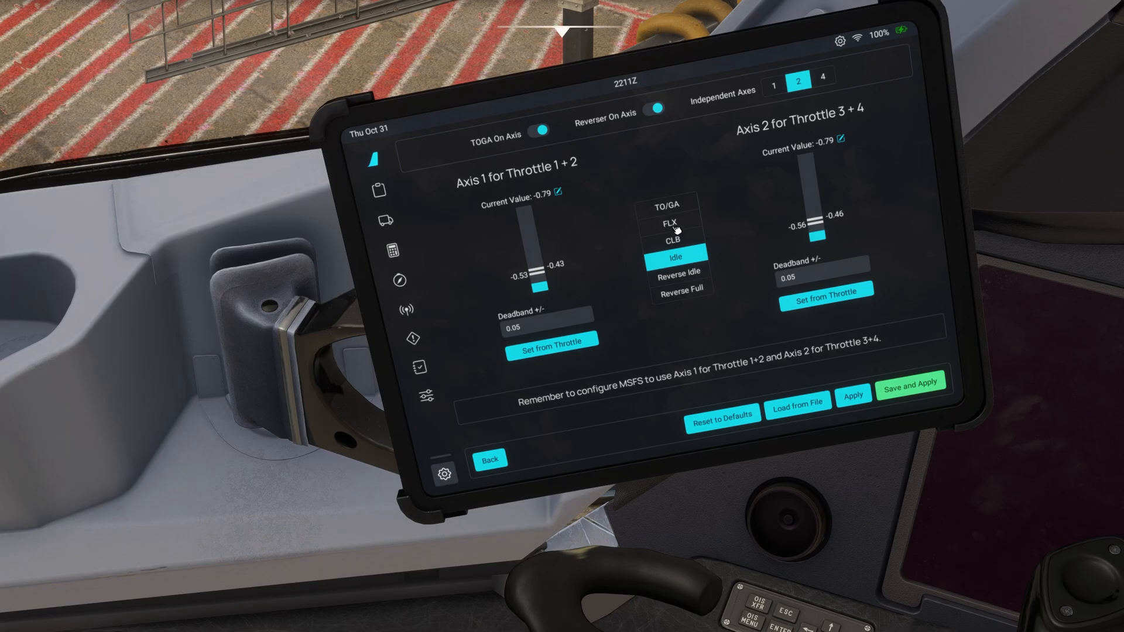
Reset all A380 throttle detents to their default values.
{"action": "left_click", "coordinate": [722, 415]}
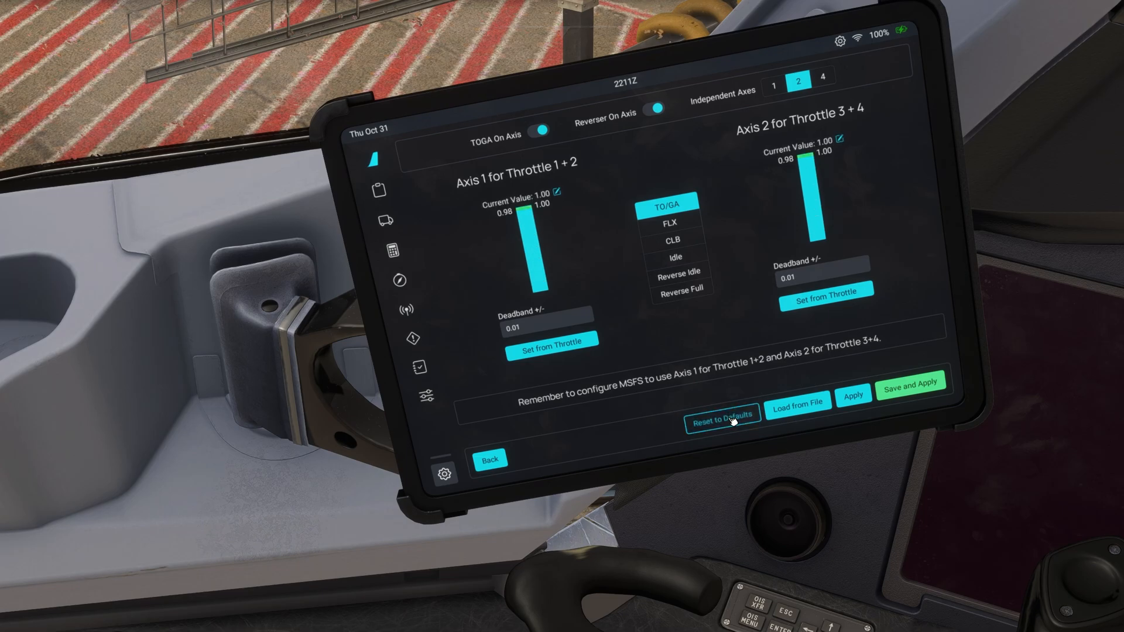
{"action": "mouse_move", "coordinate": [562, 346]}
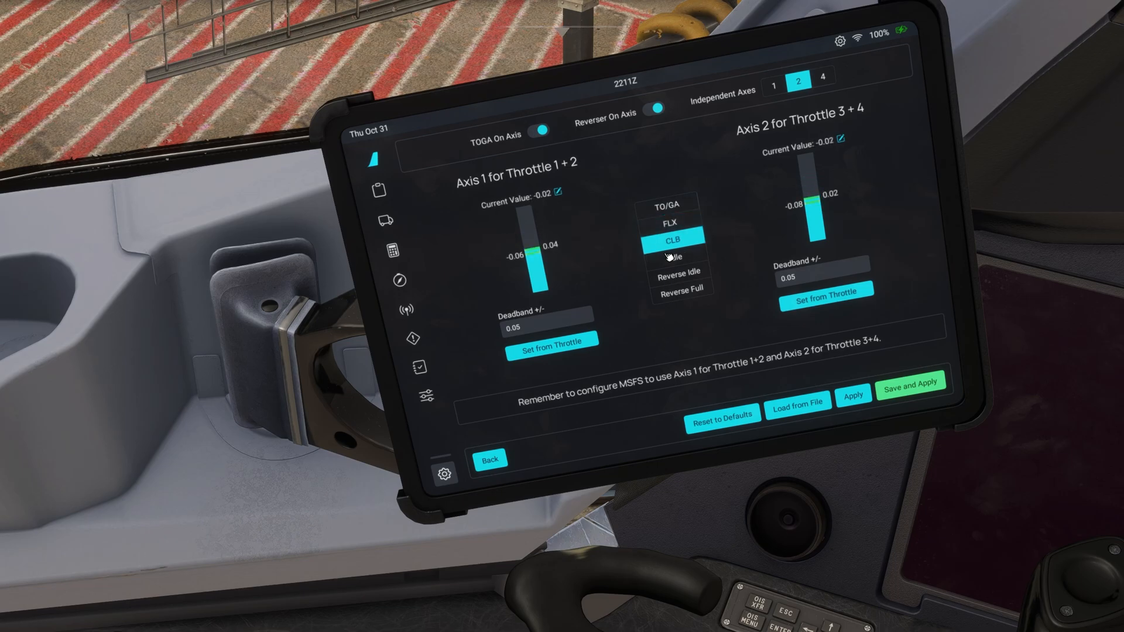
{"action": "mouse_move", "coordinate": [701, 341]}
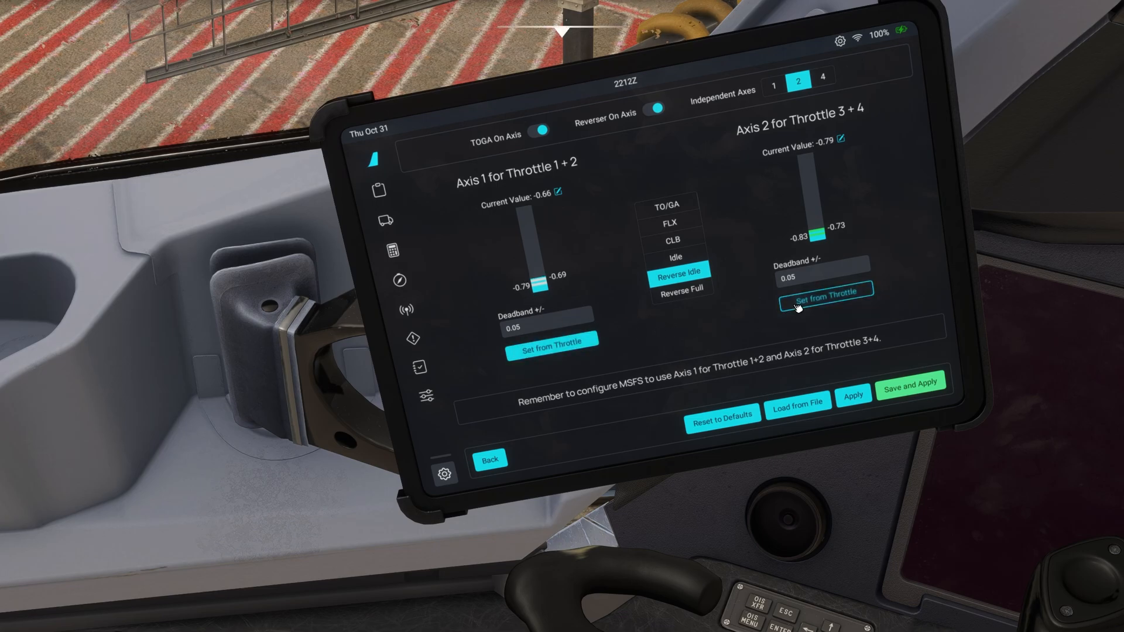
{"action": "mouse_move", "coordinate": [552, 348]}
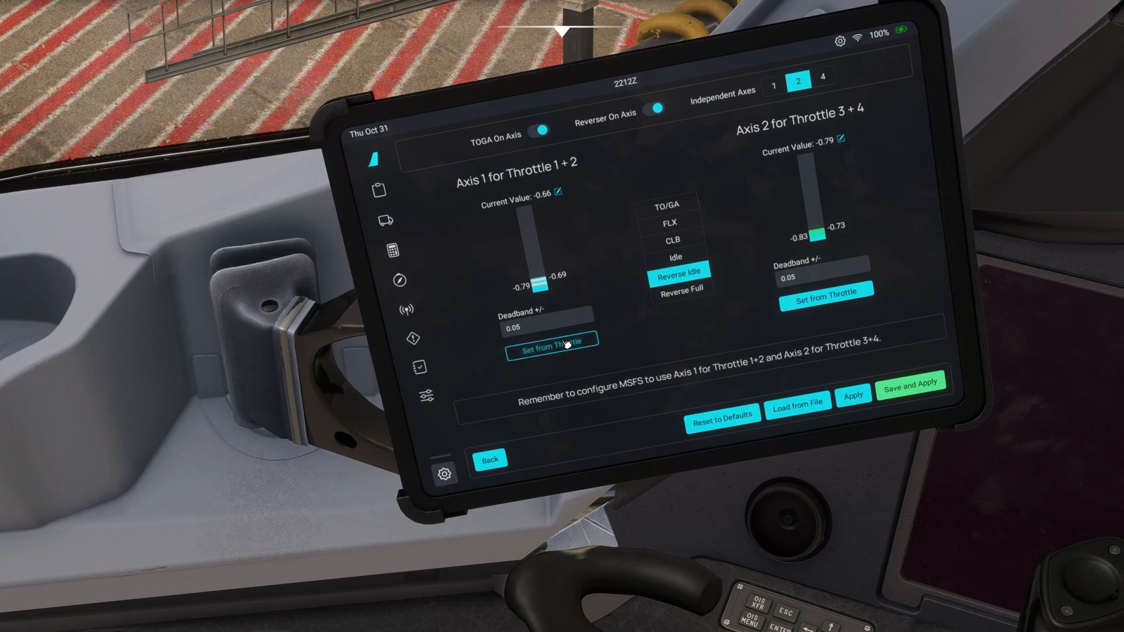
Capture the Reverse Full detent position for throttles 1+2, then back out to Sim Options.
{"action": "left_click", "coordinate": [680, 288]}
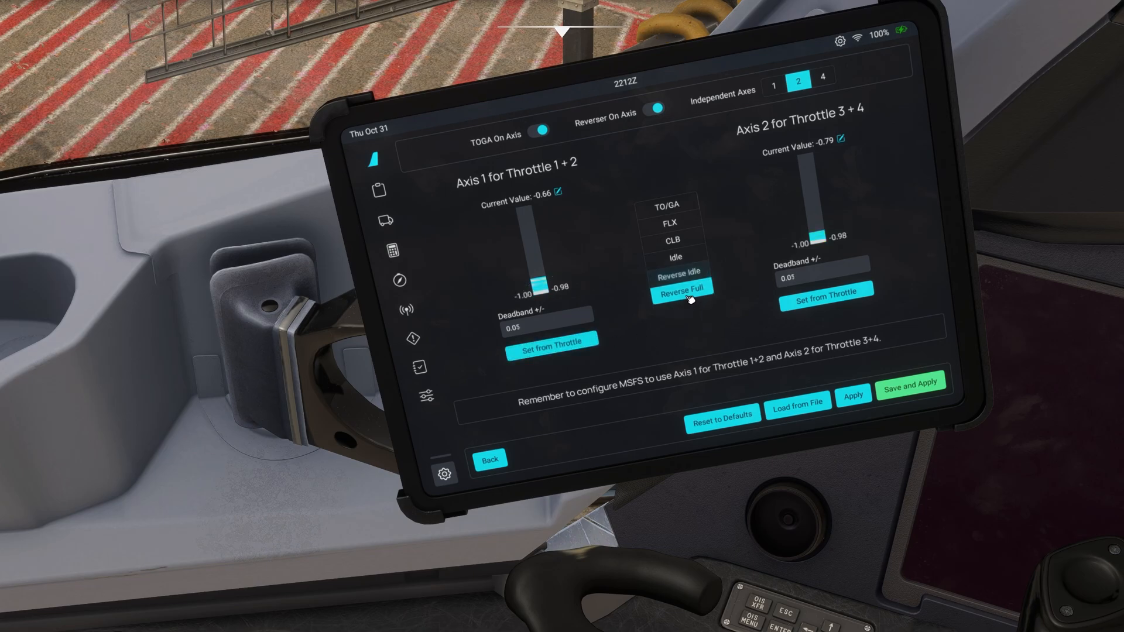
{"action": "left_click", "coordinate": [681, 288]}
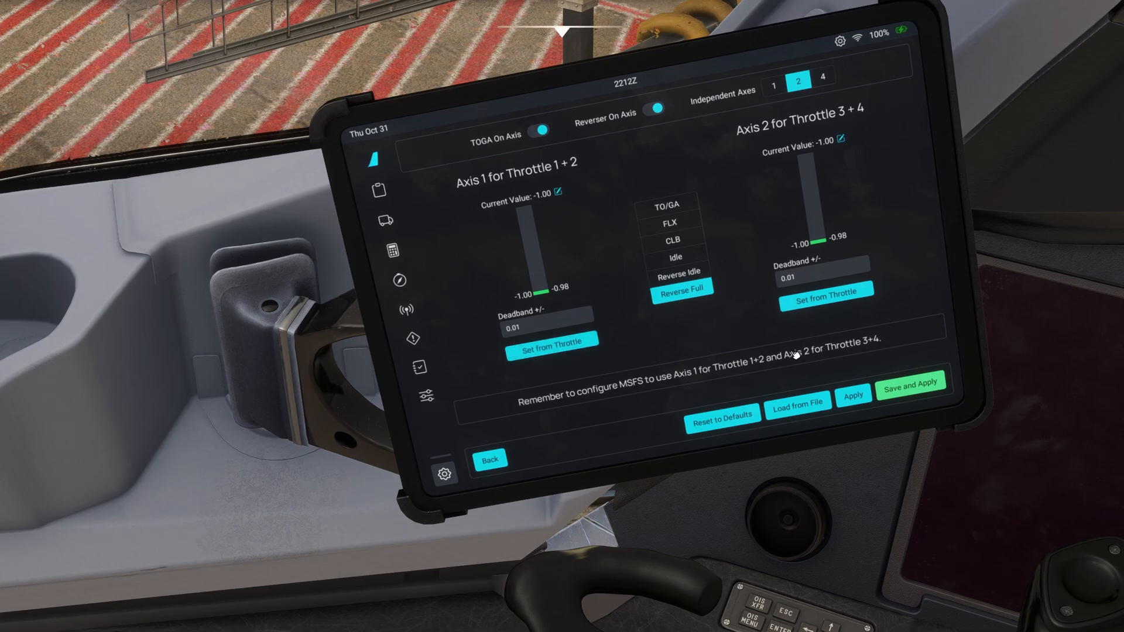
{"action": "mouse_move", "coordinate": [789, 341]}
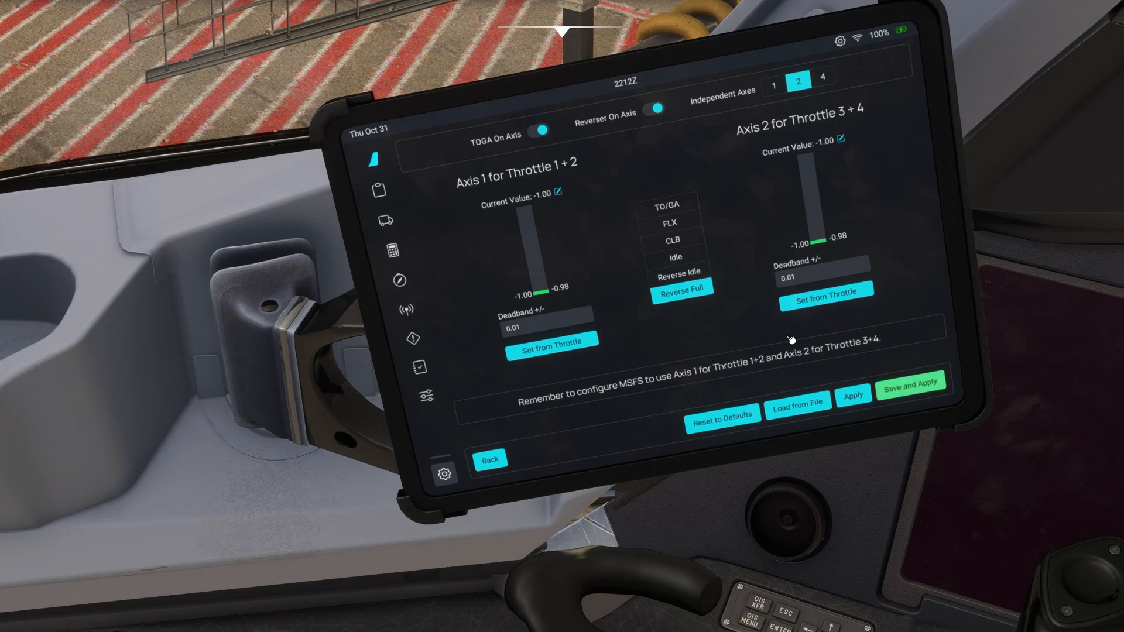
{"action": "mouse_move", "coordinate": [705, 353]}
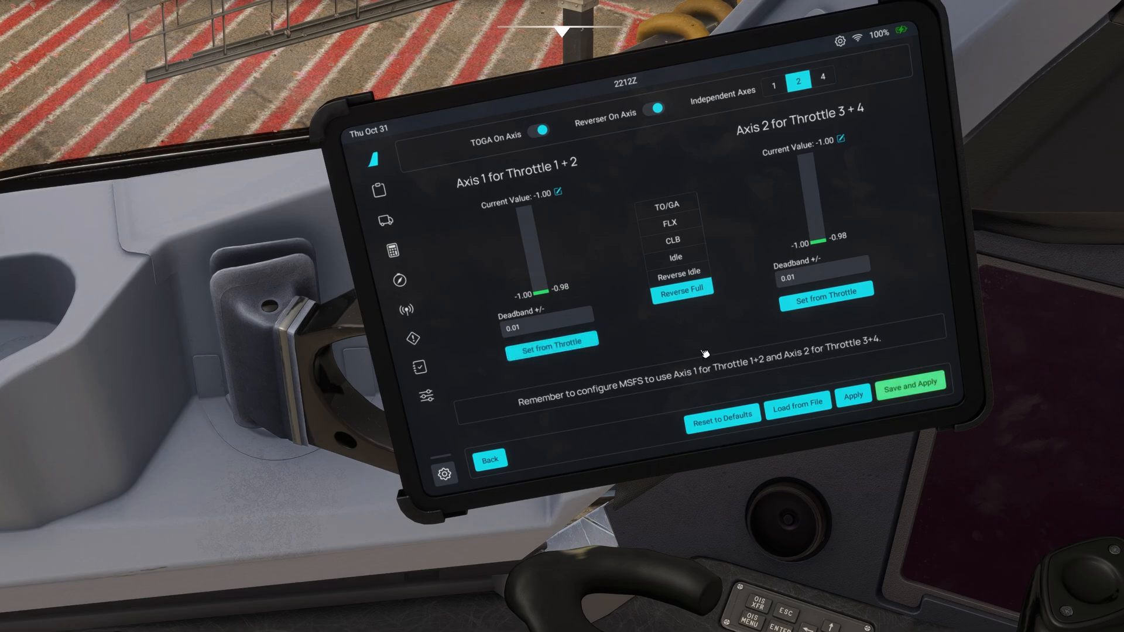
{"action": "mouse_move", "coordinate": [543, 242]}
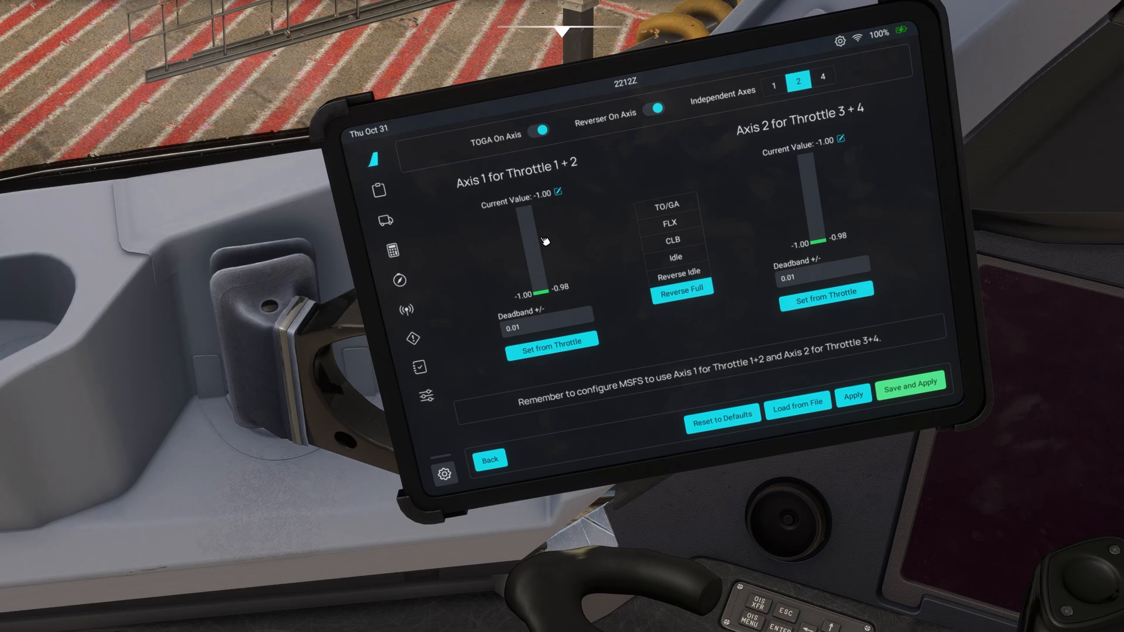
{"action": "mouse_move", "coordinate": [520, 304]}
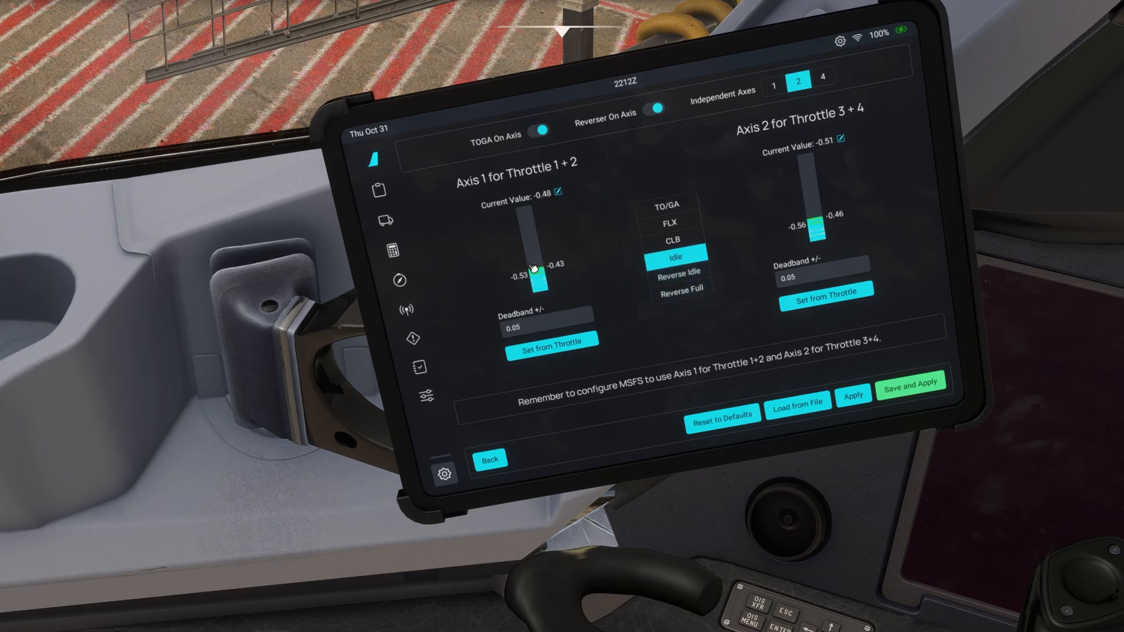
{"action": "mouse_move", "coordinate": [581, 312]}
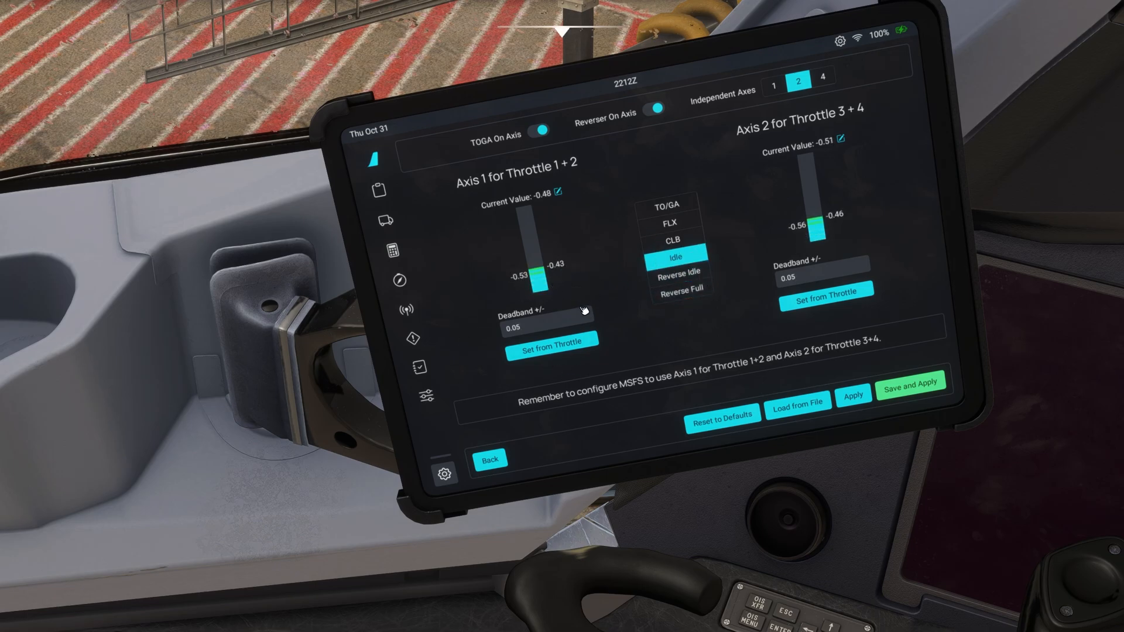
{"action": "mouse_move", "coordinate": [481, 321]}
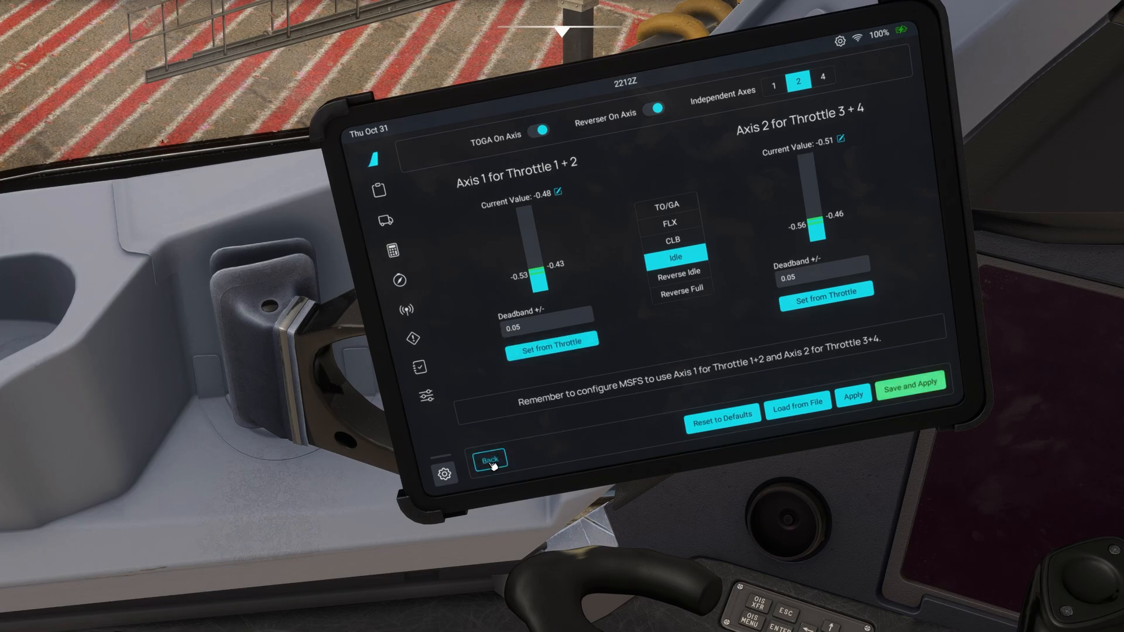
{"action": "left_click", "coordinate": [491, 458]}
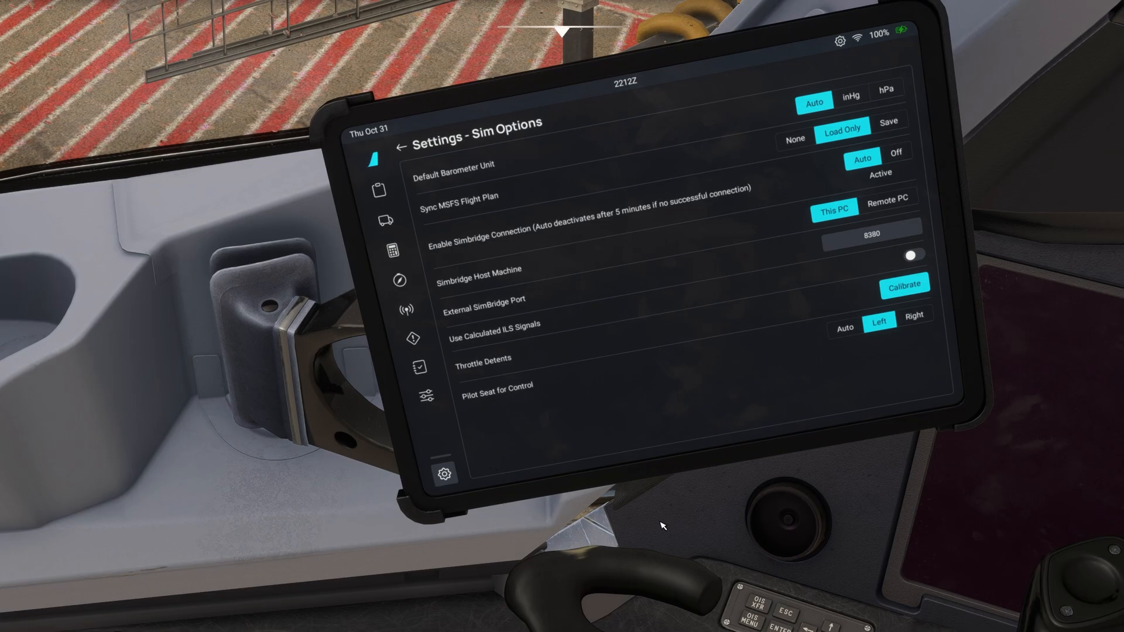